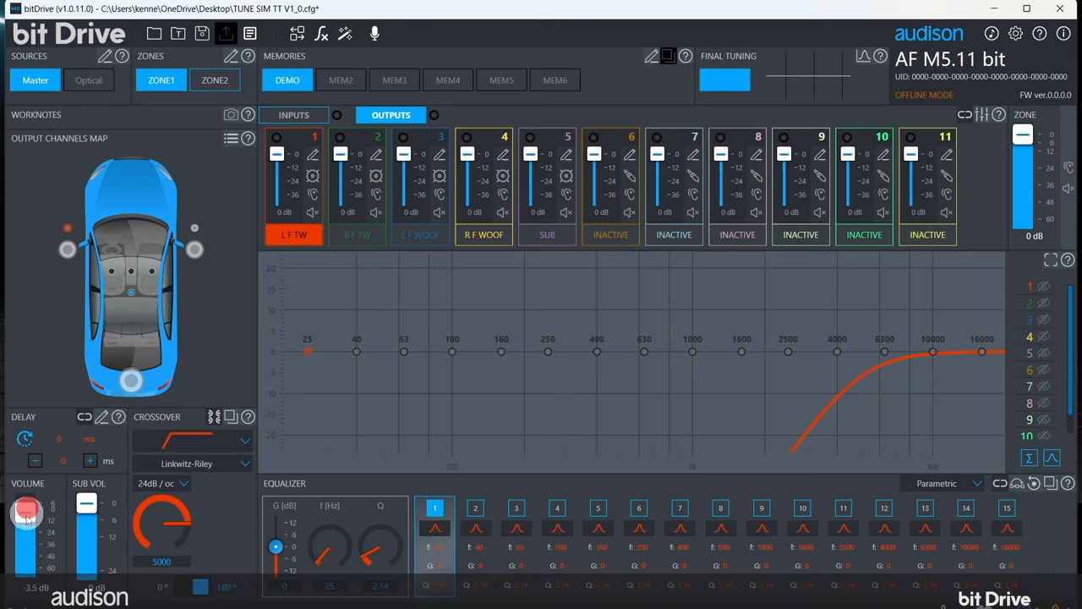
Step: Lower the master volume to -60 dB and show the eight input channels
{"action": "left_click_drag", "start_coordinate": [26, 511], "coordinate": [25, 567]}
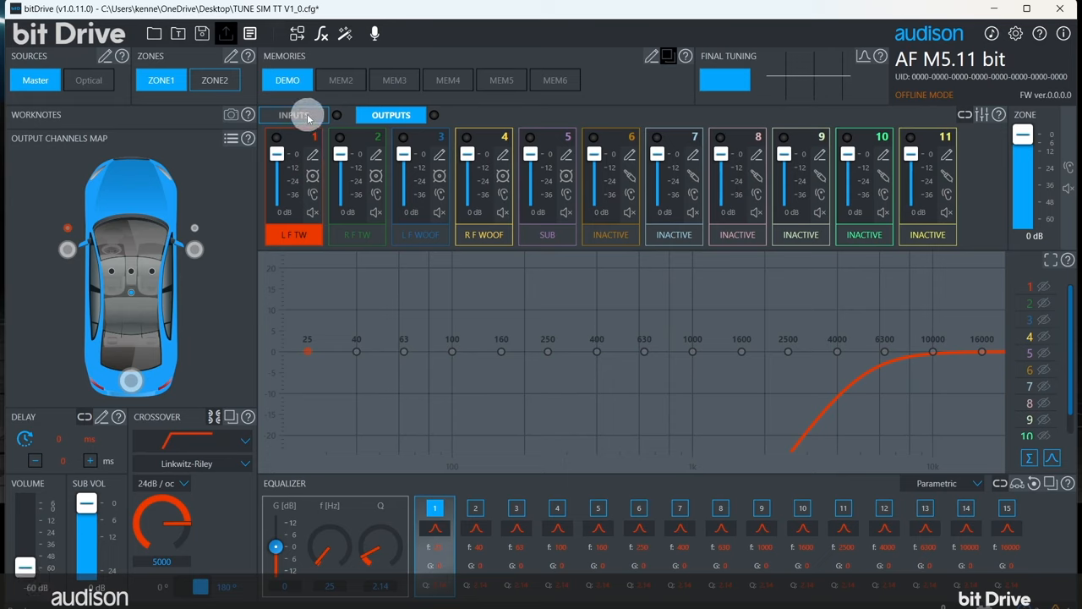
{"action": "left_click", "coordinate": [294, 114]}
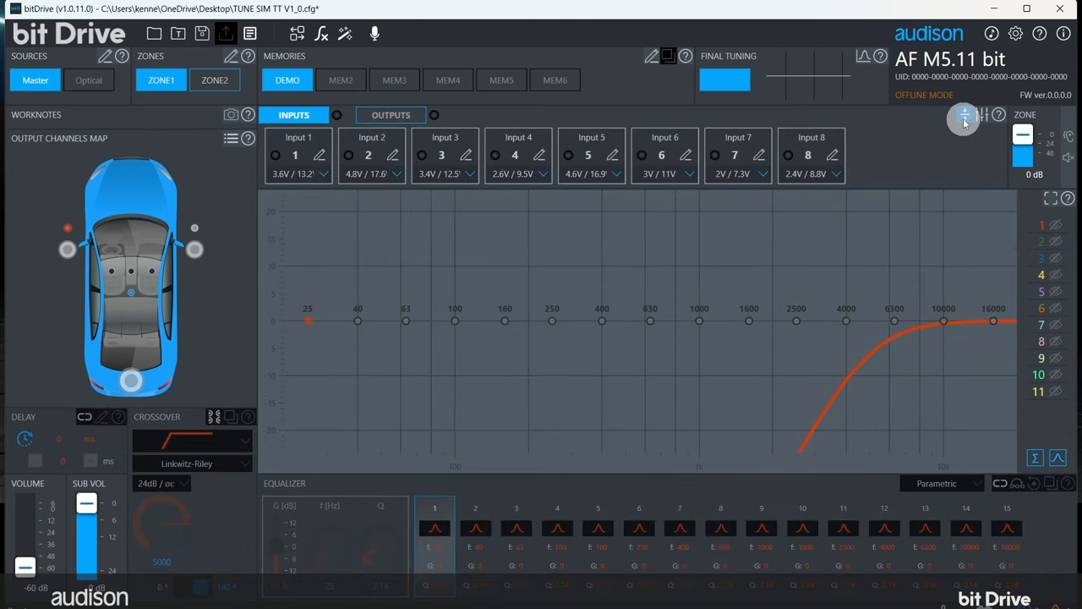
Step: In advanced input settings, monitor the live spectrum of inputs 1 and 2
{"action": "left_click", "coordinate": [964, 117]}
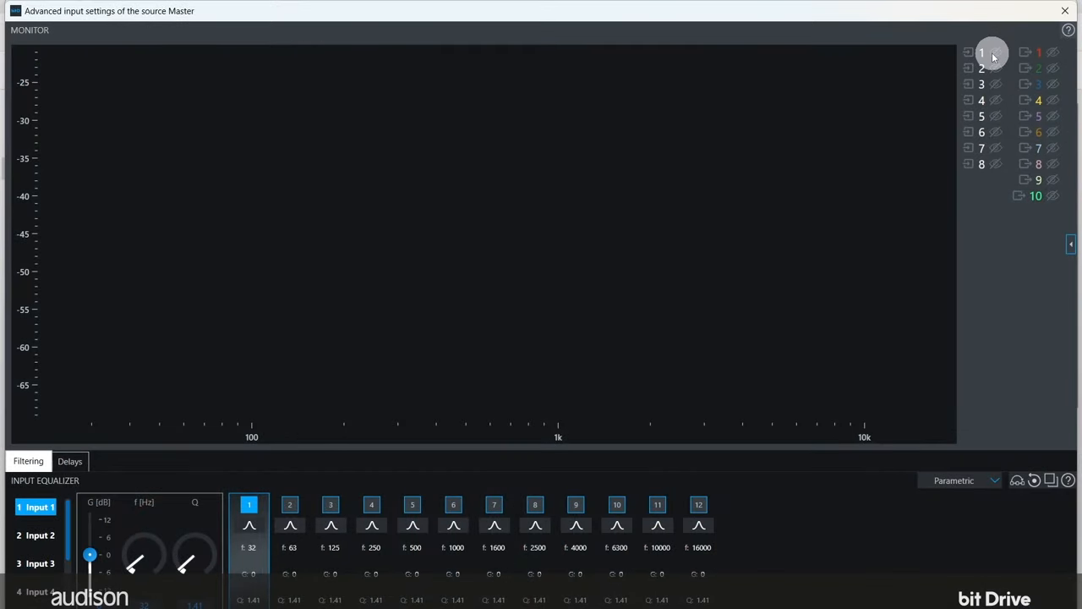
{"action": "left_click", "coordinate": [982, 53]}
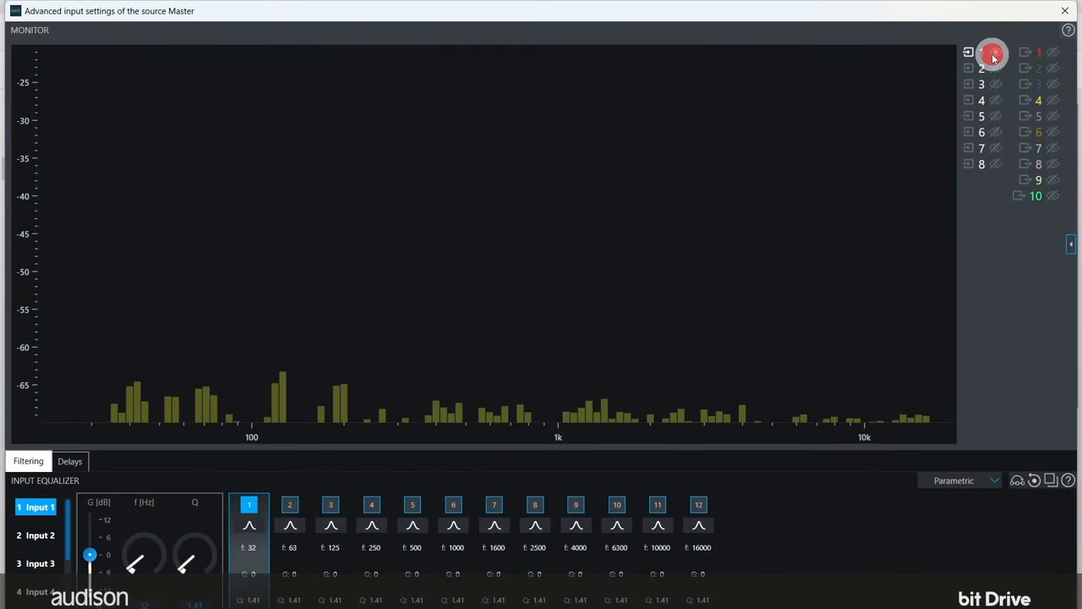
{"action": "left_click", "coordinate": [992, 54]}
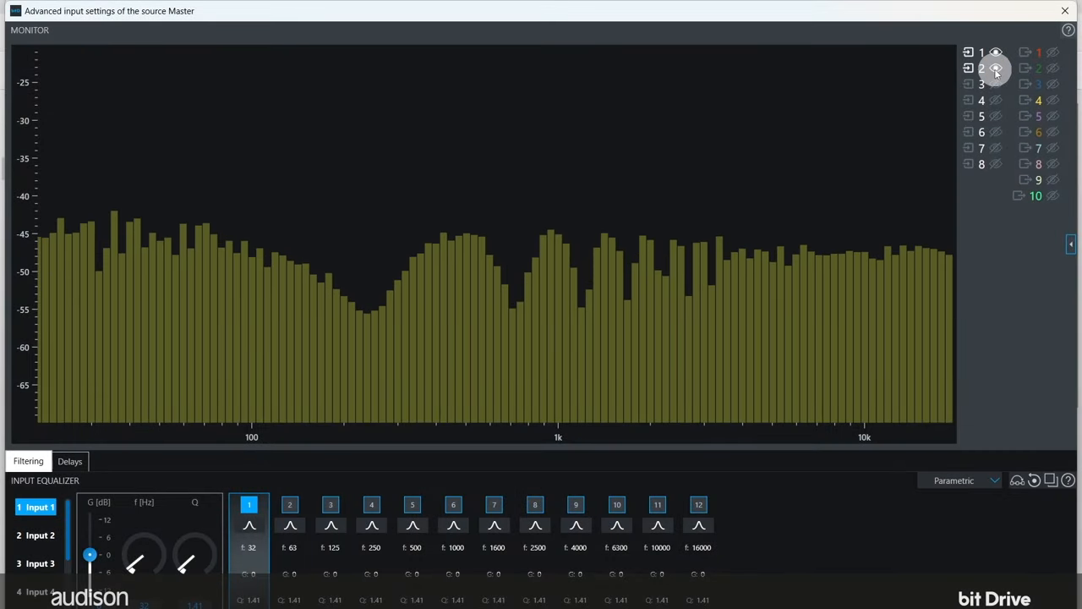
{"action": "left_click", "coordinate": [996, 68]}
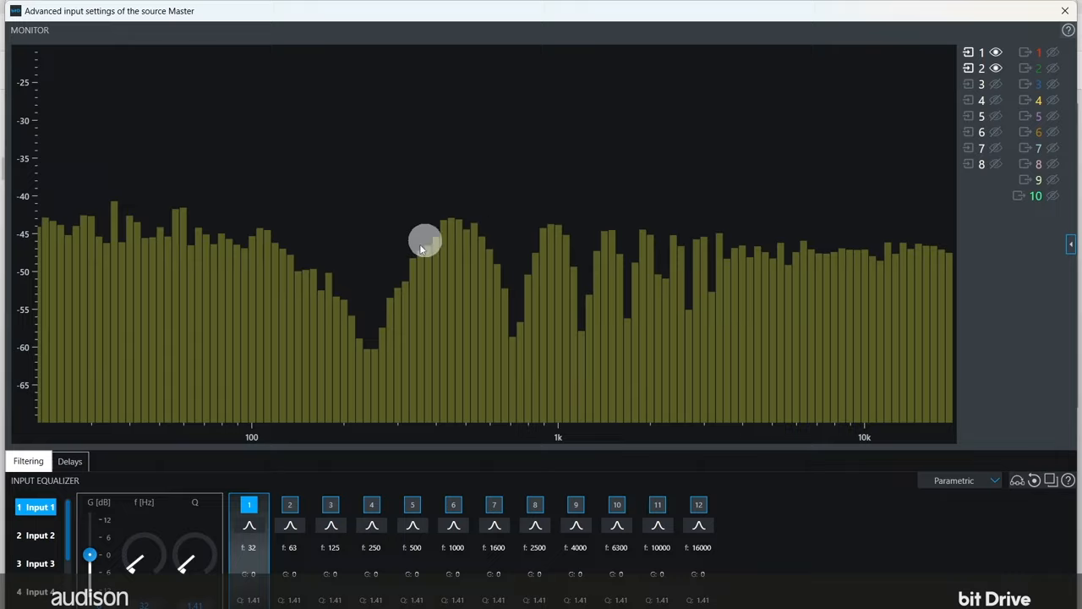
{"action": "mouse_move", "coordinate": [596, 170]}
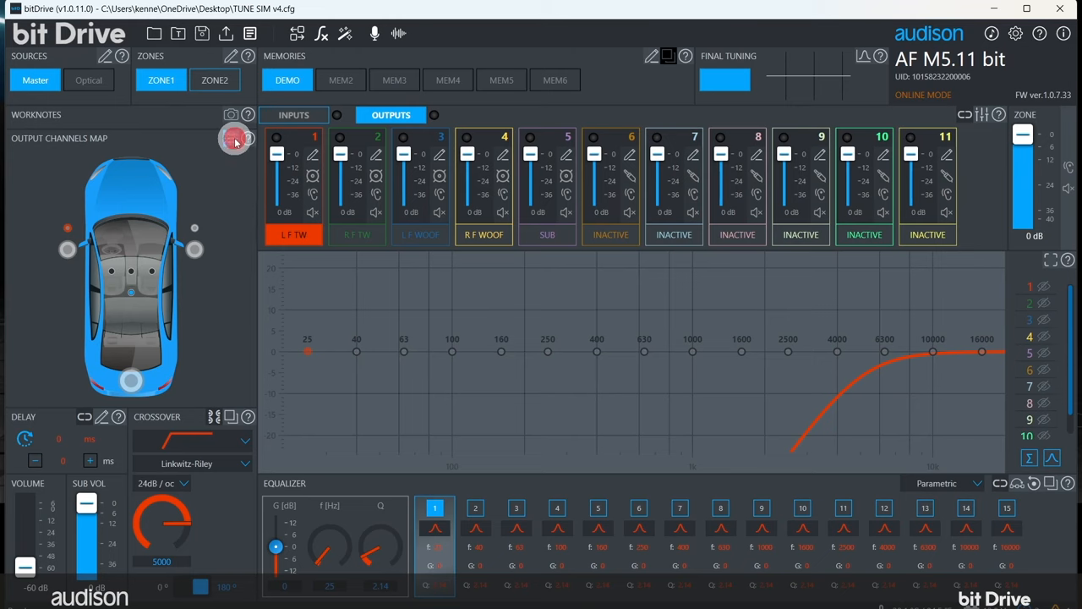
Step: List the outputs with crossover frequencies and inspect the front woofer channels
{"action": "left_click", "coordinate": [235, 139]}
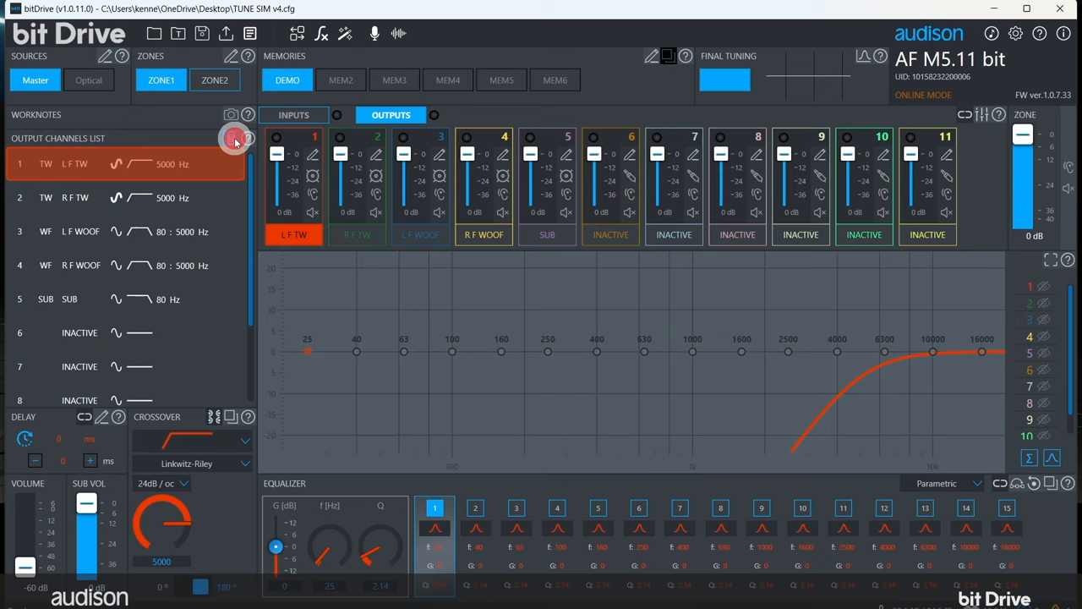
{"action": "left_click", "coordinate": [127, 230]}
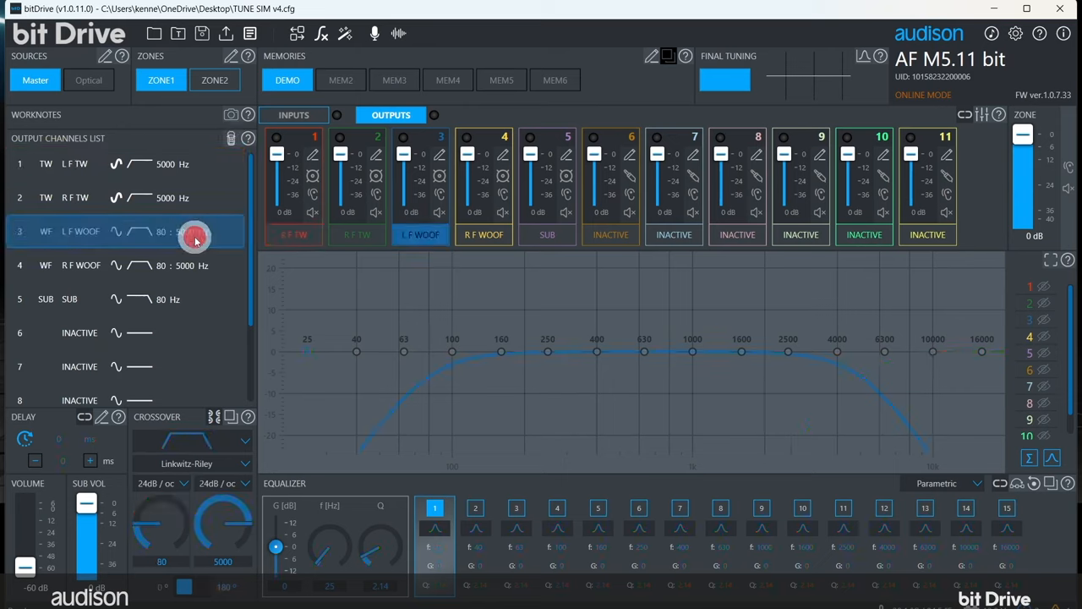
{"action": "left_click", "coordinate": [127, 299]}
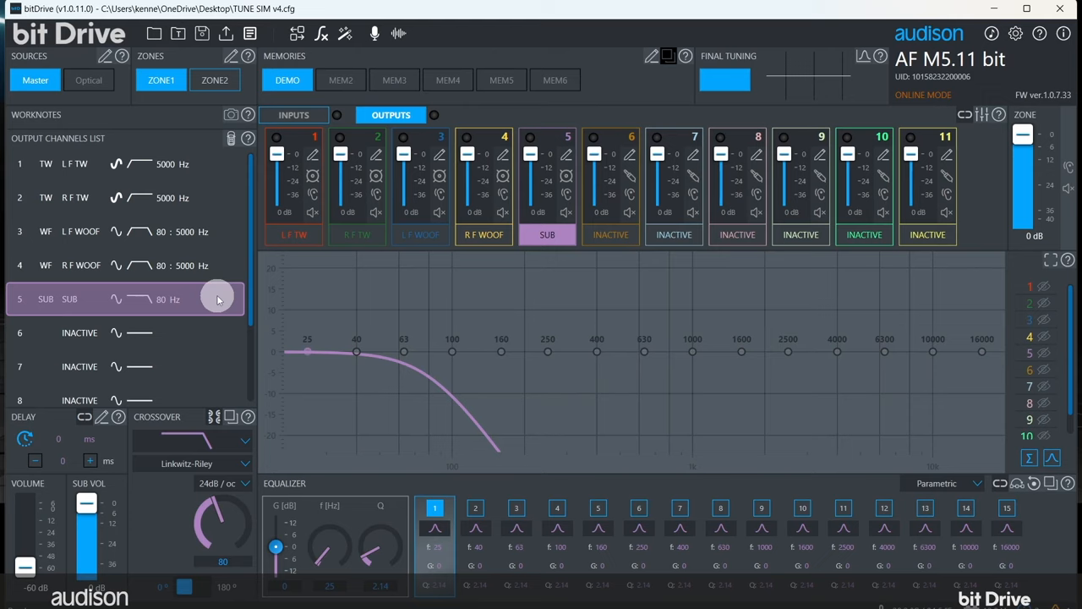
{"action": "mouse_move", "coordinate": [231, 506]}
{"action": "type", "text": "60"}
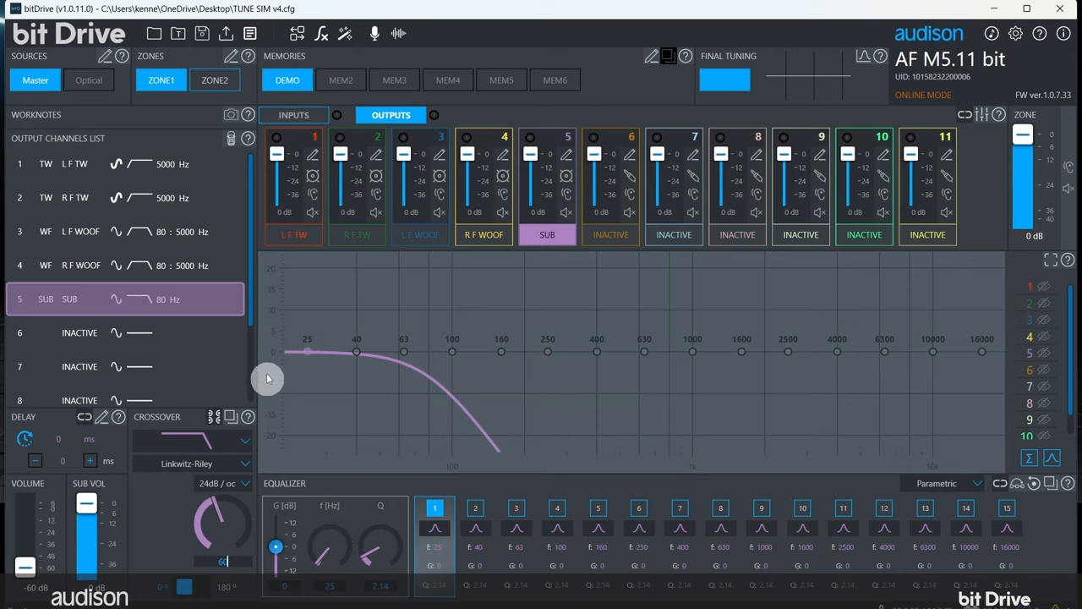
{"action": "mouse_move", "coordinate": [222, 169]}
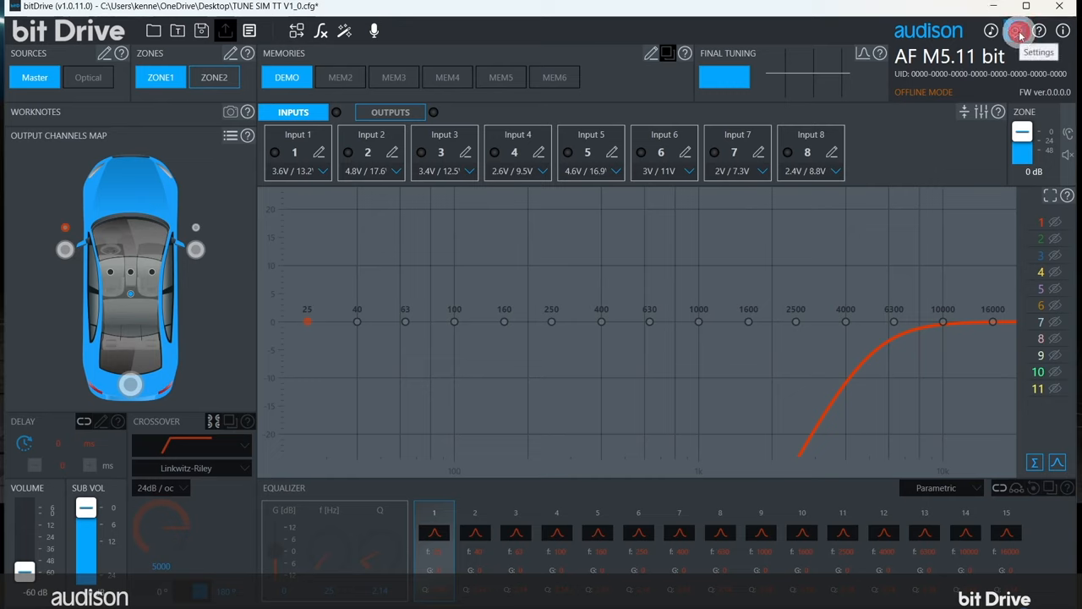
Step: Confirm Settings so the R F WOOF crossover passes 80 Hz to 3200 Hz
{"action": "left_click", "coordinate": [1018, 31]}
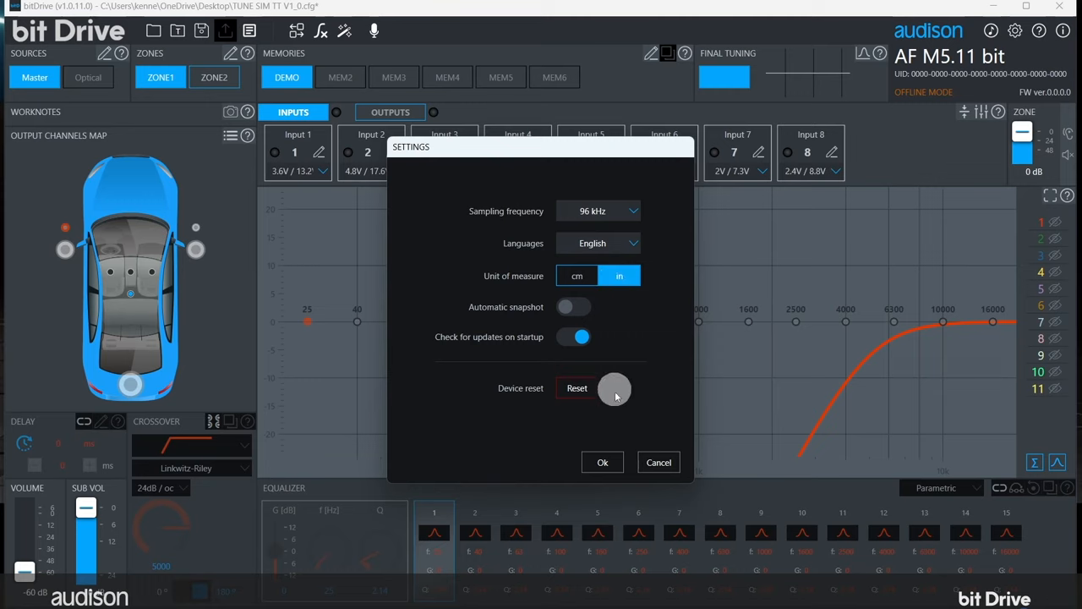
{"action": "left_click", "coordinate": [603, 462]}
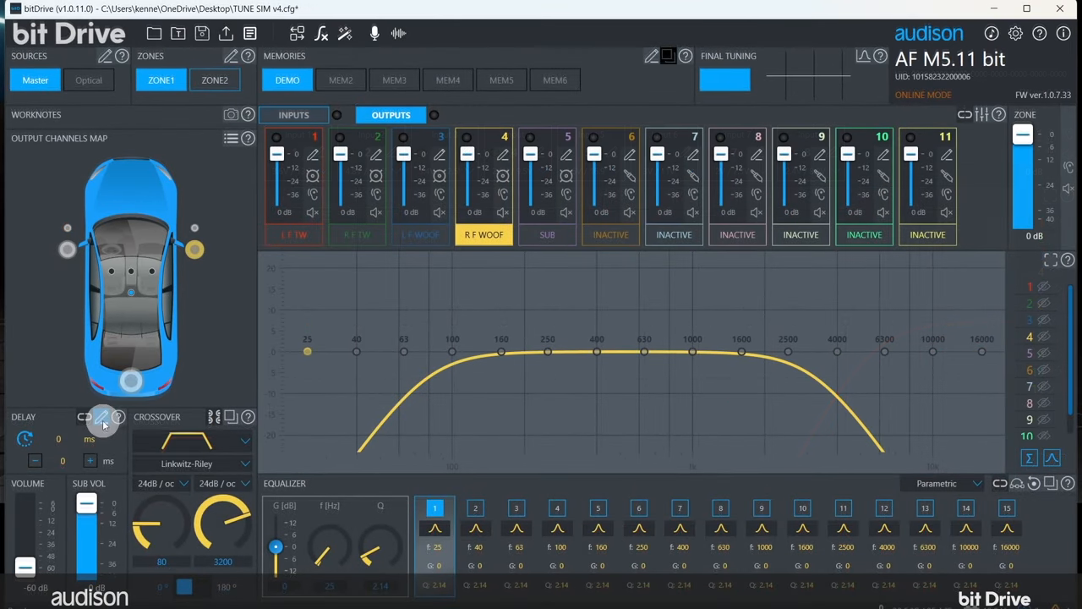
{"action": "mouse_move", "coordinate": [102, 417]}
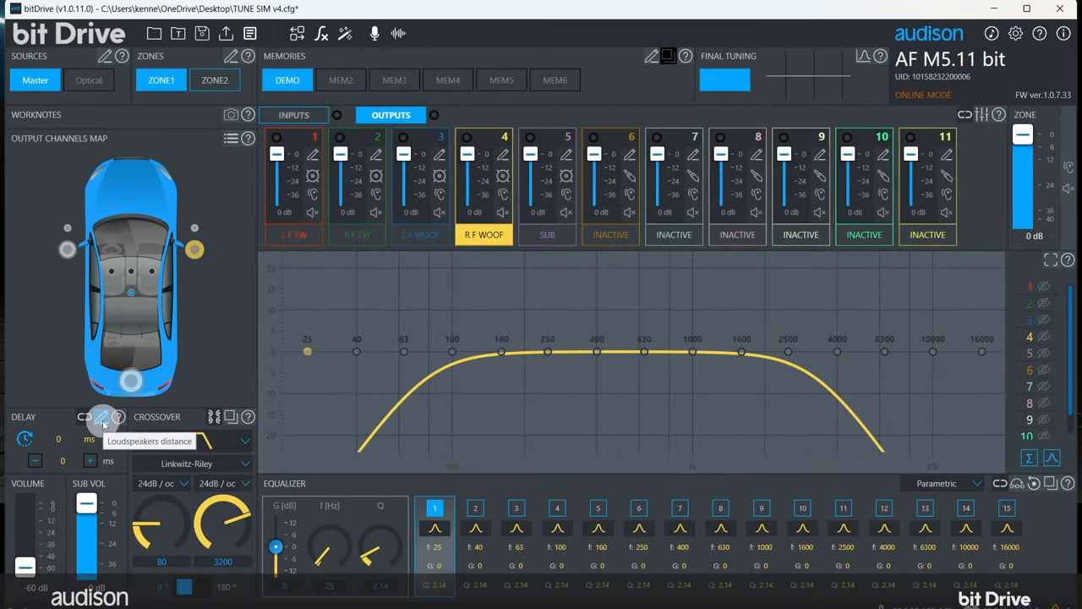
Step: Enter the loudspeaker distances and confirm them with Ok
{"action": "left_click", "coordinate": [102, 420]}
{"action": "type", "text": "68"}
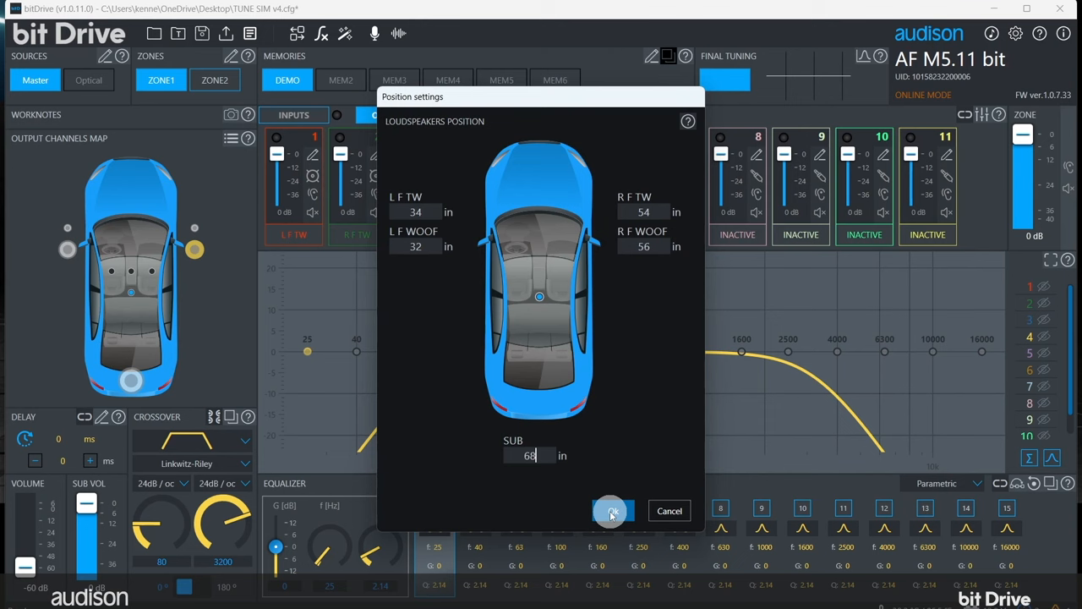
{"action": "left_click", "coordinate": [613, 510]}
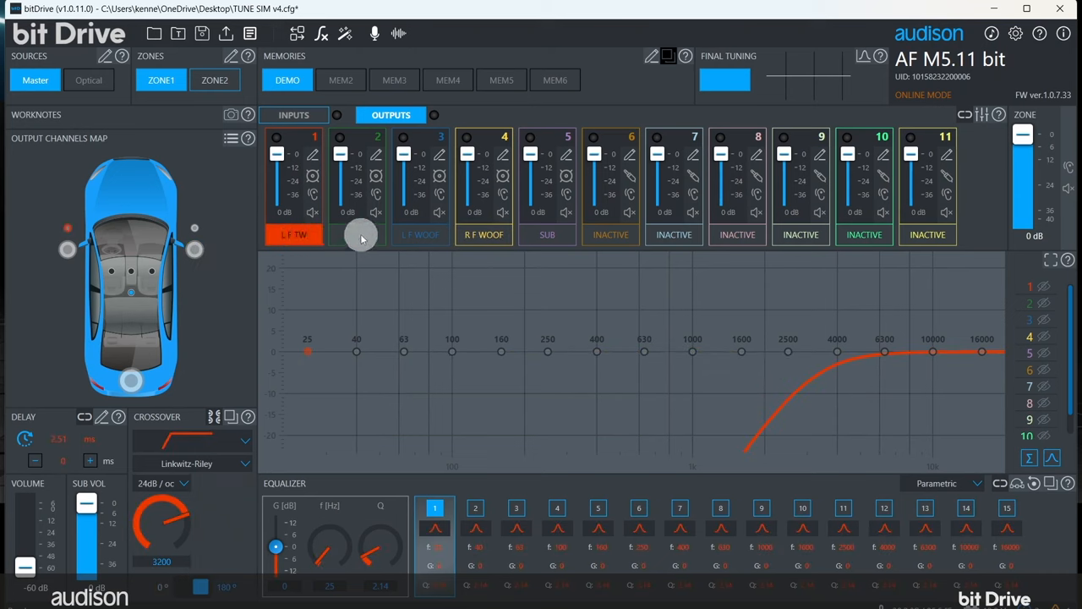
Step: Check the resulting delays on the tweeter, woofer and subwoofer outputs, e.g. 0.89 ms on R F WOOF
{"action": "left_click", "coordinate": [358, 234]}
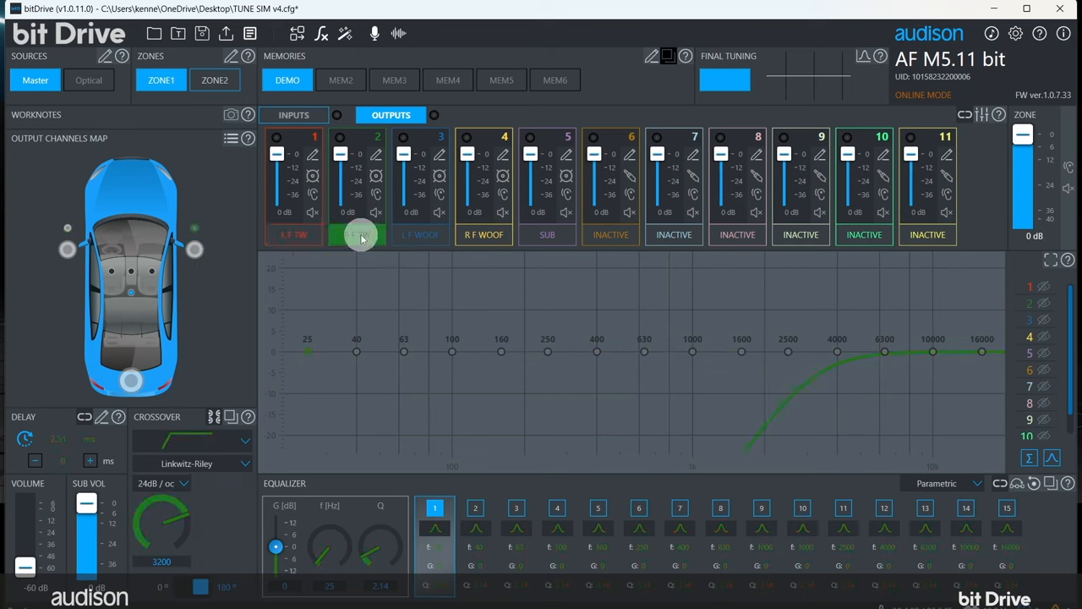
{"action": "left_click", "coordinate": [420, 234]}
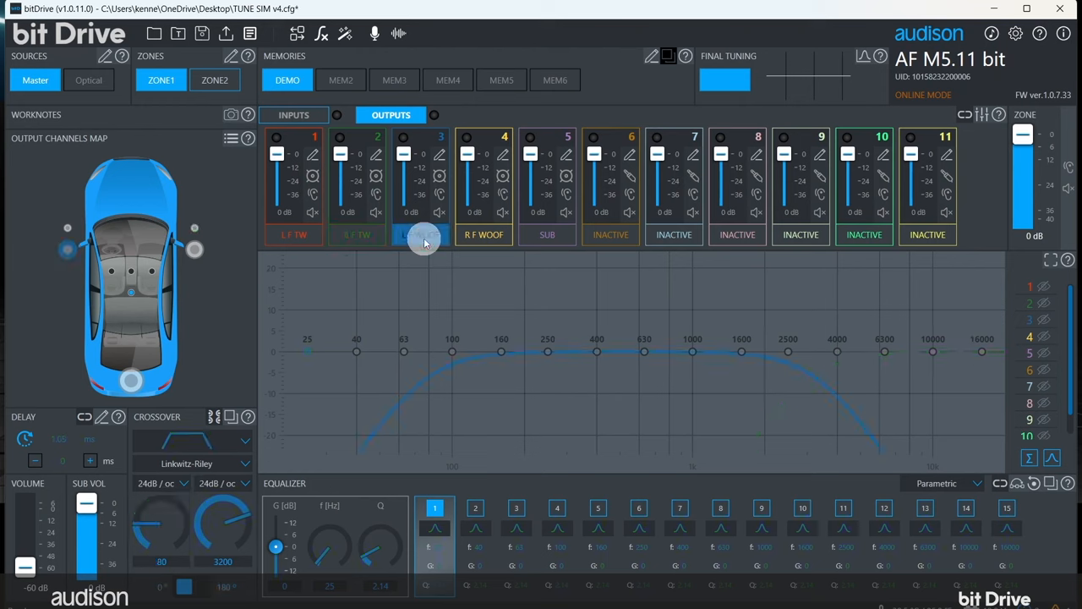
{"action": "left_click", "coordinate": [484, 234]}
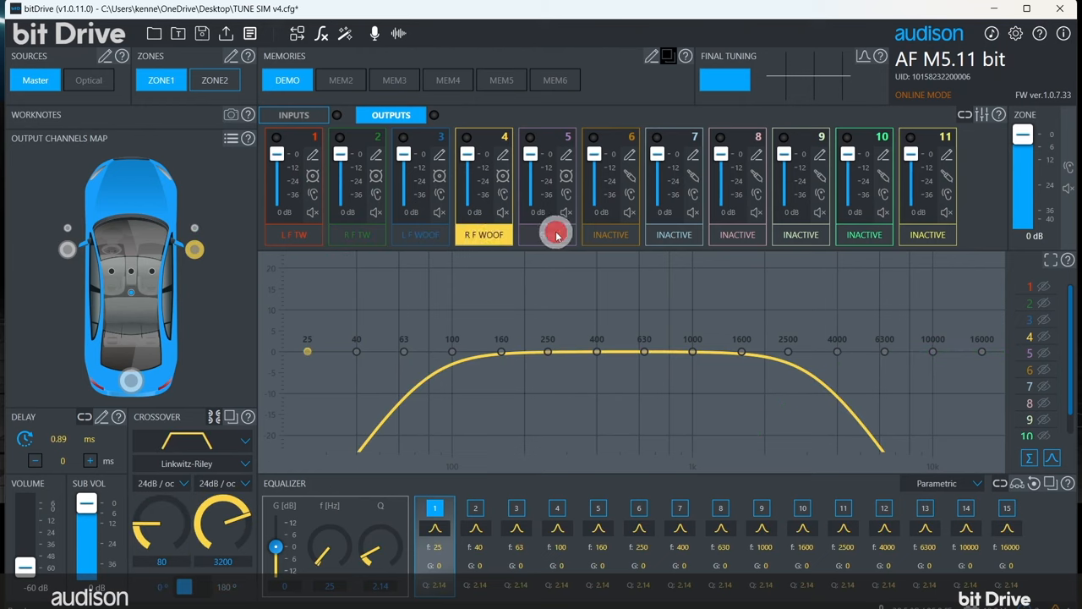
{"action": "left_click", "coordinate": [547, 234]}
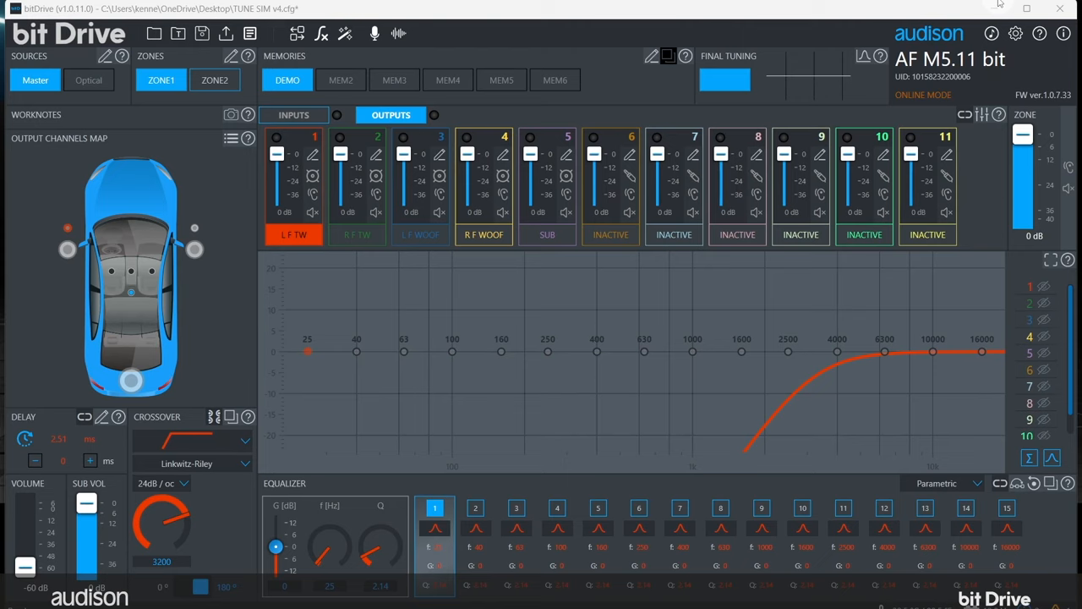
{"action": "mouse_move", "coordinate": [421, 293]}
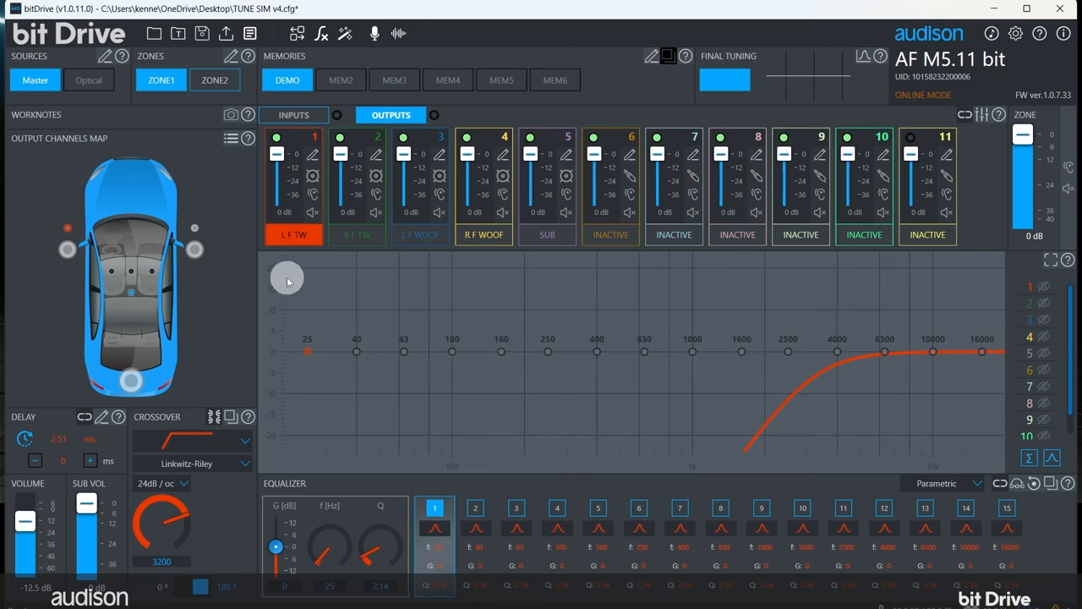
{"action": "mouse_move", "coordinate": [368, 295]}
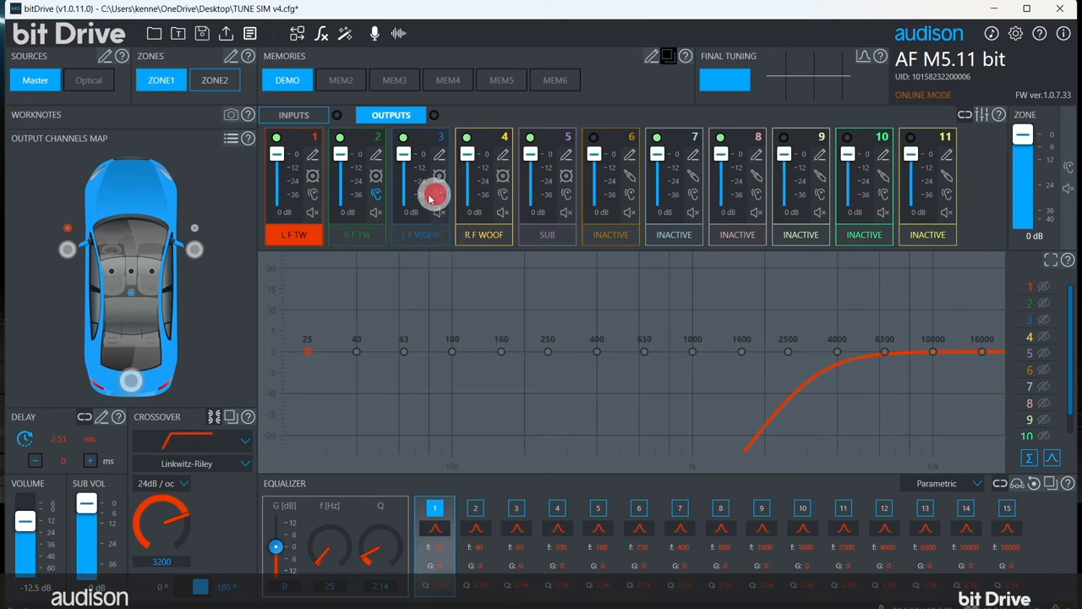
{"action": "mouse_move", "coordinate": [504, 266]}
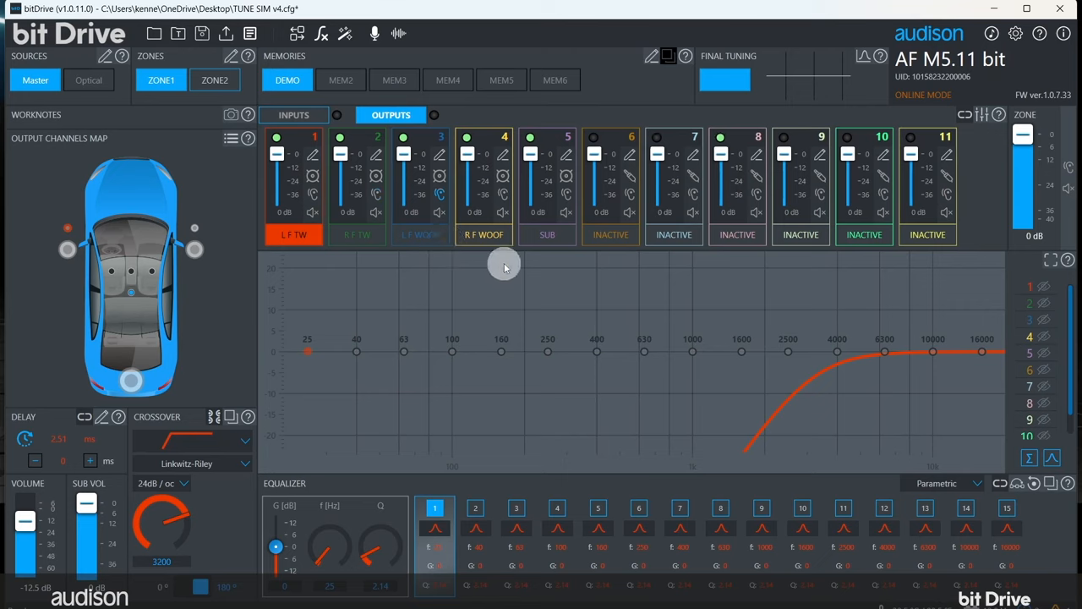
{"action": "mouse_move", "coordinate": [440, 196]}
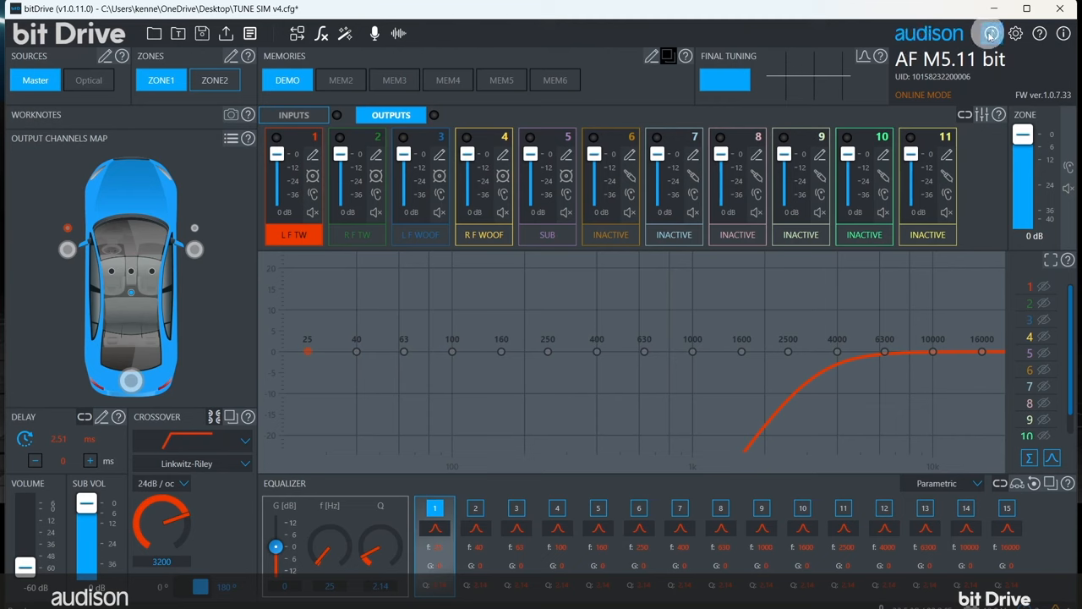
Step: Set the analyzer to the USB microphone with 3rd-octave bands and normal averaging, then apply
{"action": "left_click", "coordinate": [990, 33]}
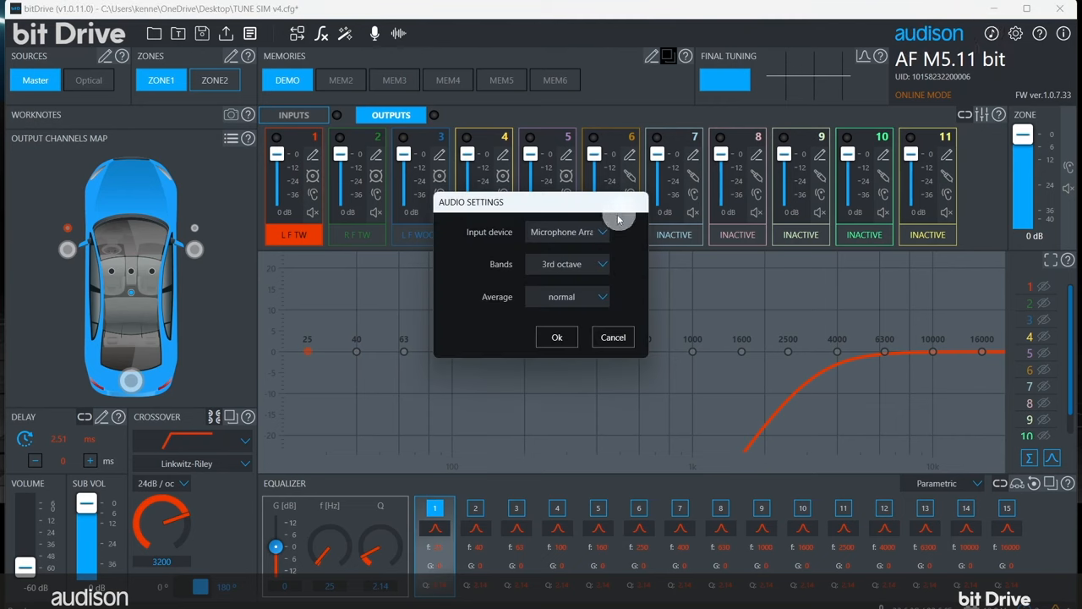
{"action": "left_click", "coordinate": [602, 232]}
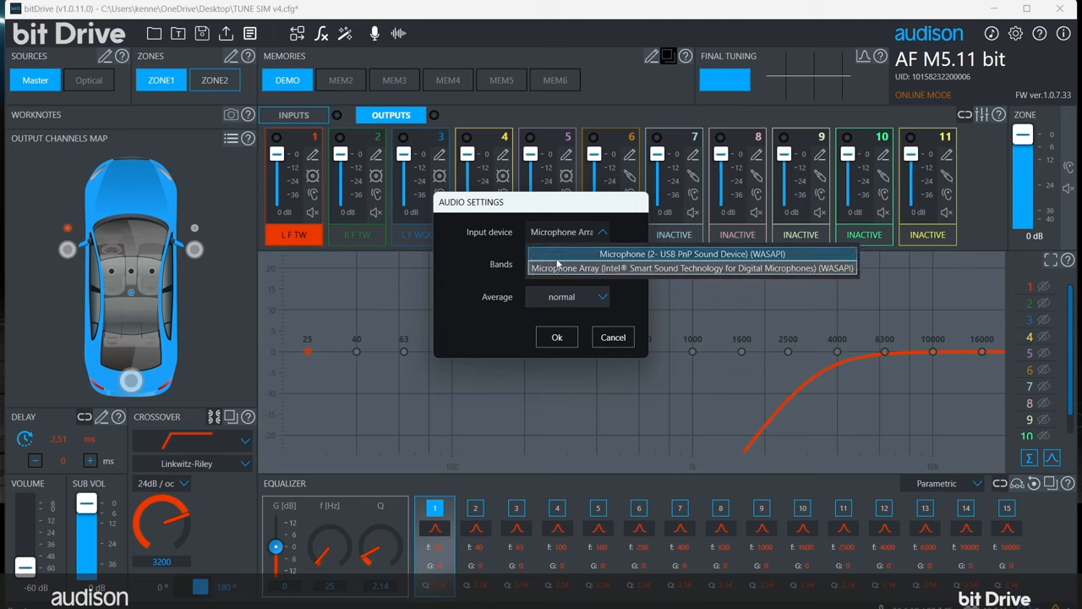
{"action": "left_click", "coordinate": [668, 254]}
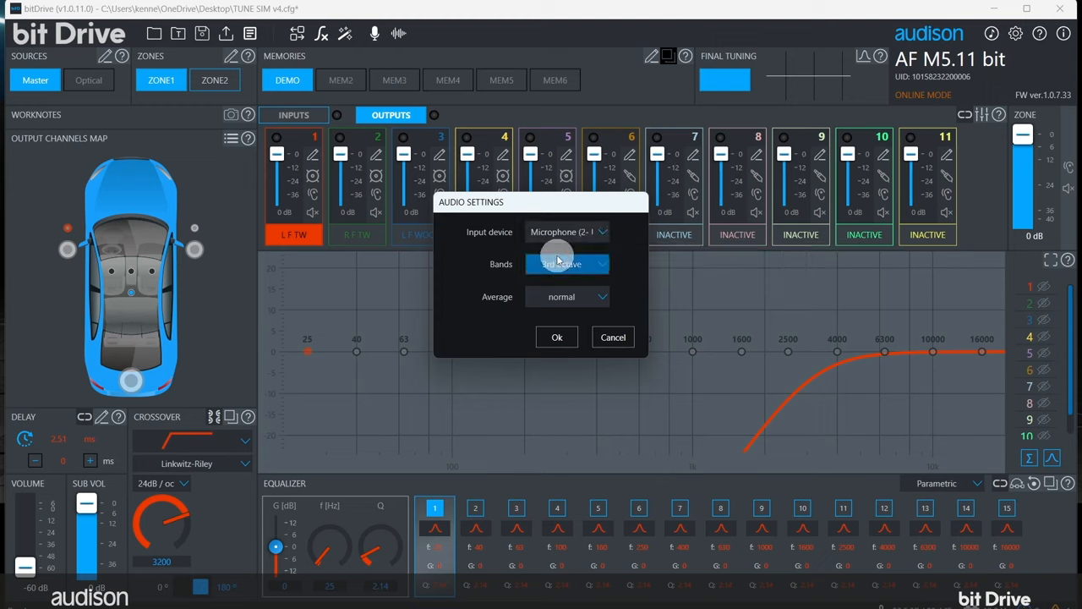
{"action": "left_click", "coordinate": [566, 264]}
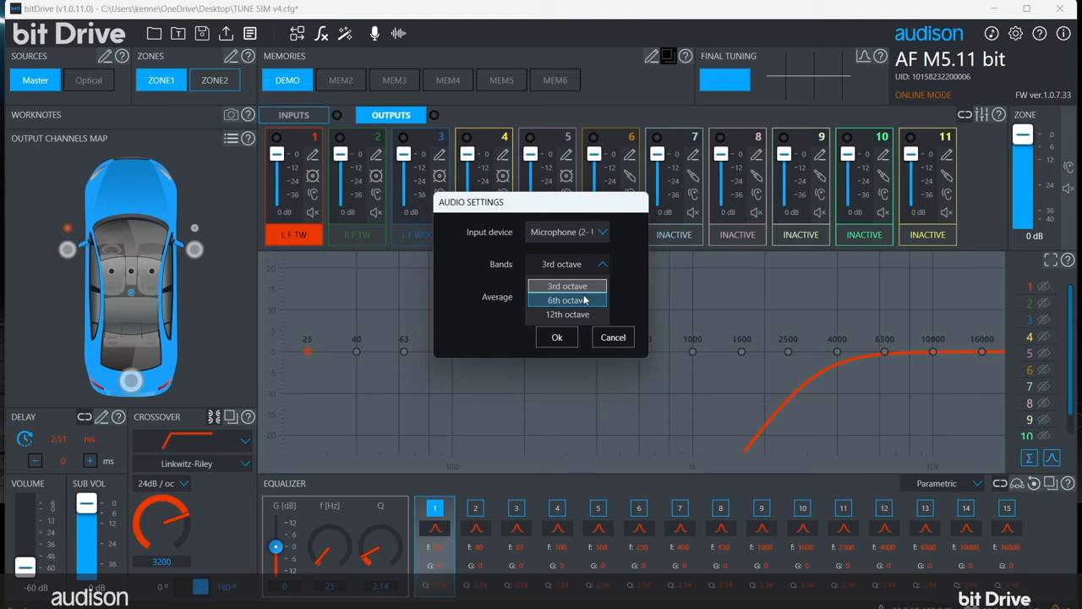
{"action": "mouse_move", "coordinate": [567, 314]}
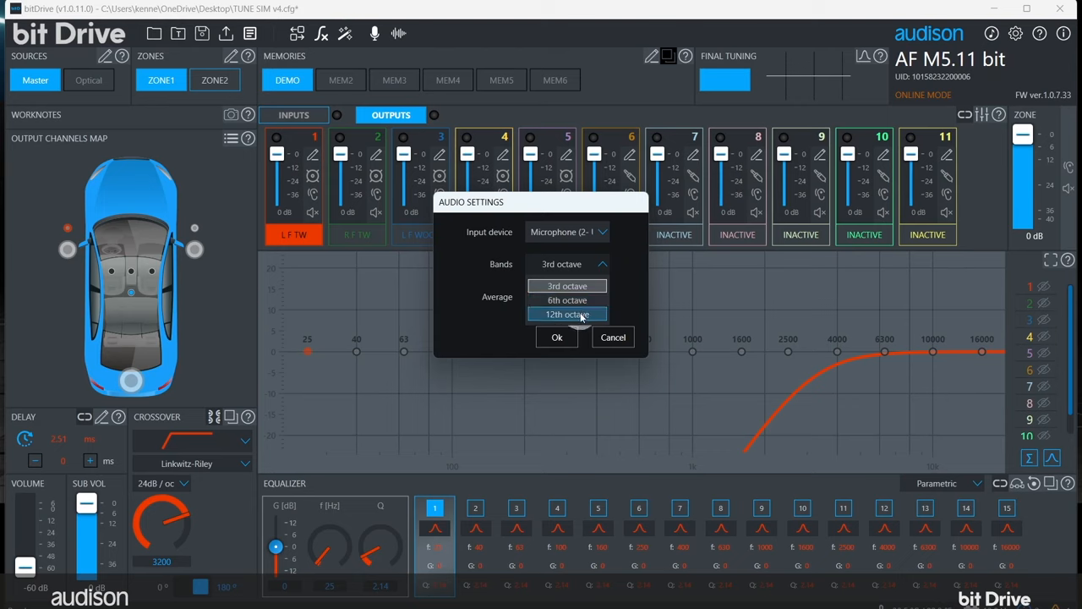
{"action": "mouse_move", "coordinate": [567, 285]}
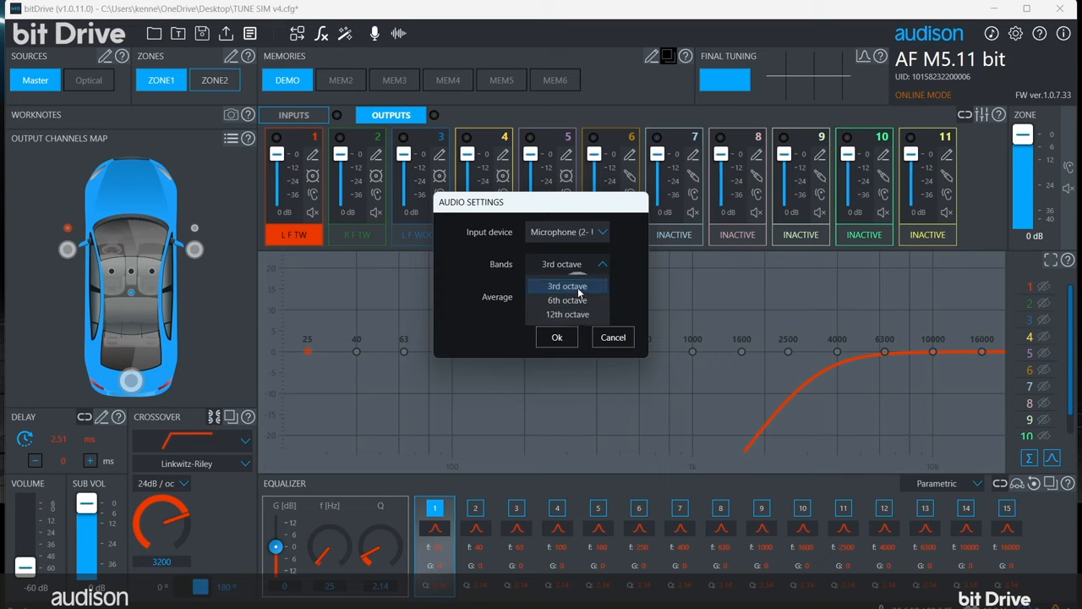
{"action": "left_click", "coordinate": [567, 286]}
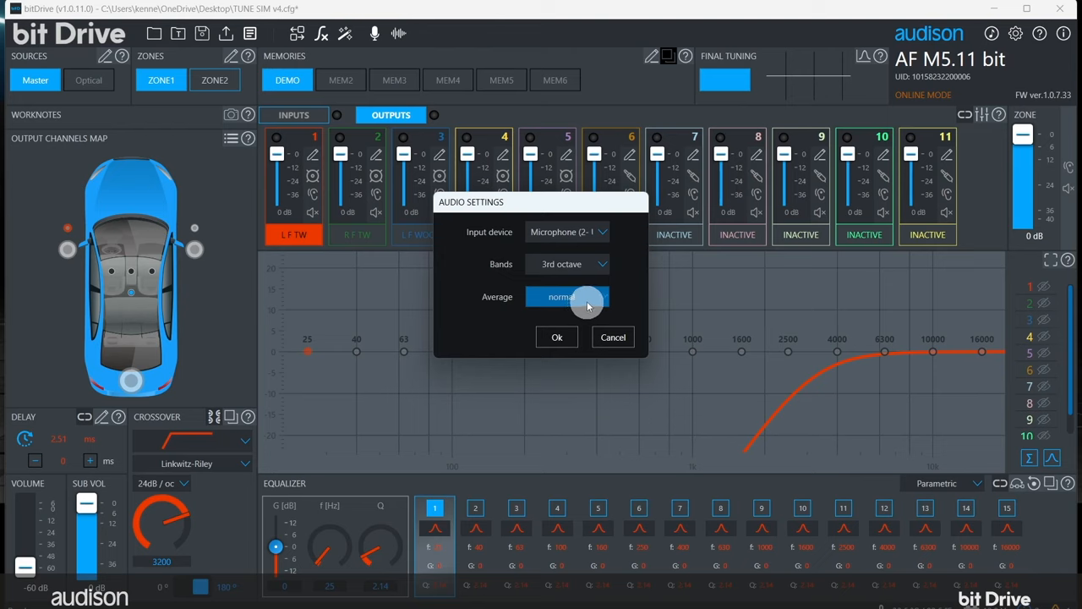
{"action": "left_click", "coordinate": [566, 297]}
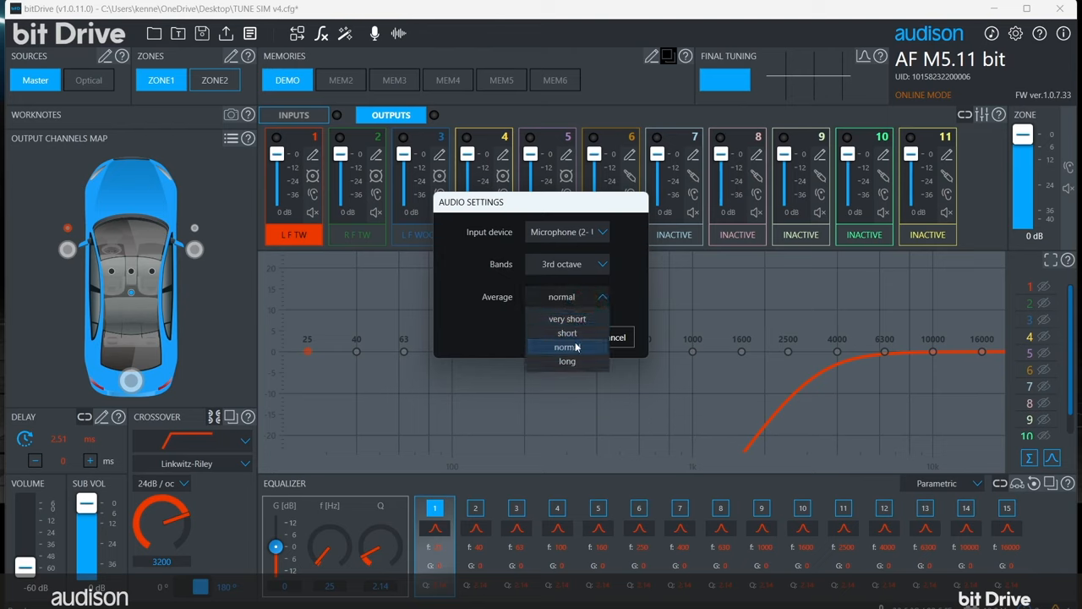
{"action": "left_click", "coordinate": [564, 347]}
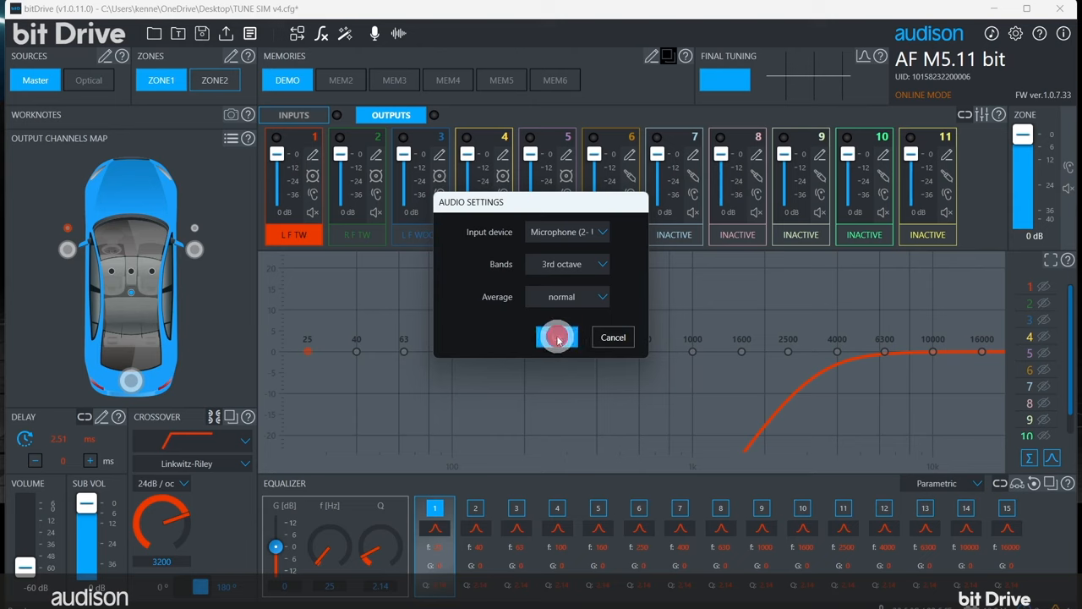
{"action": "left_click", "coordinate": [558, 337]}
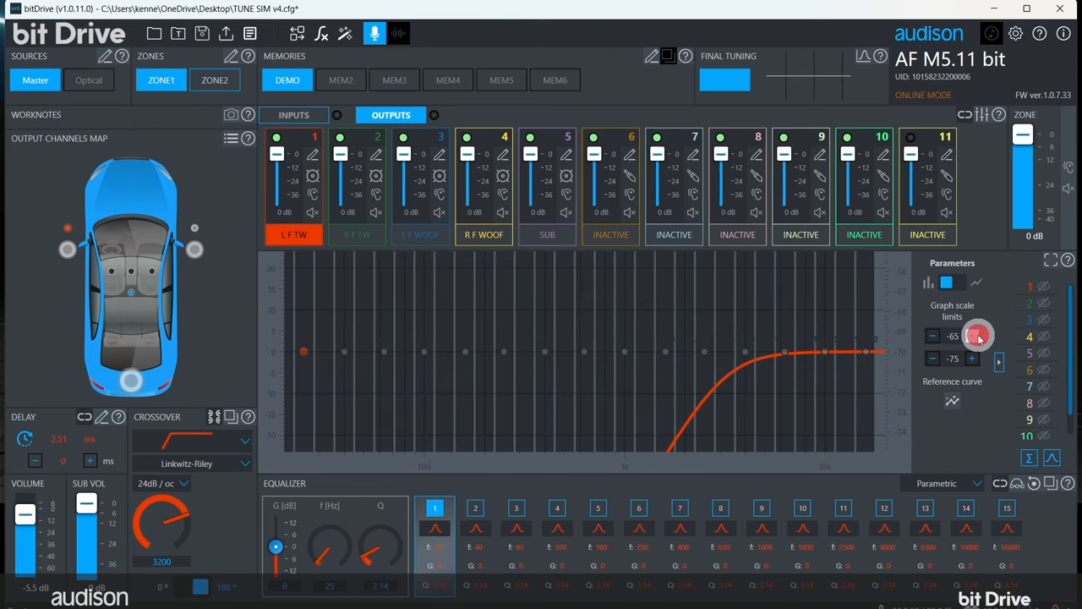
Step: Raise the analyzer graph's upper scale limit to -40 dB
{"action": "left_click", "coordinate": [979, 335]}
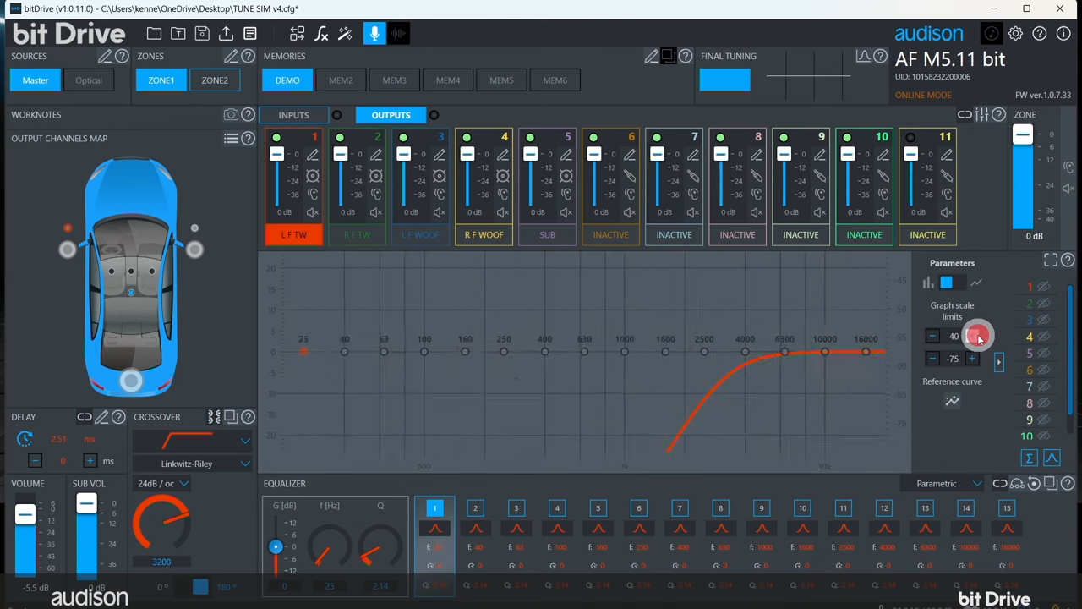
{"action": "left_click", "coordinate": [971, 337]}
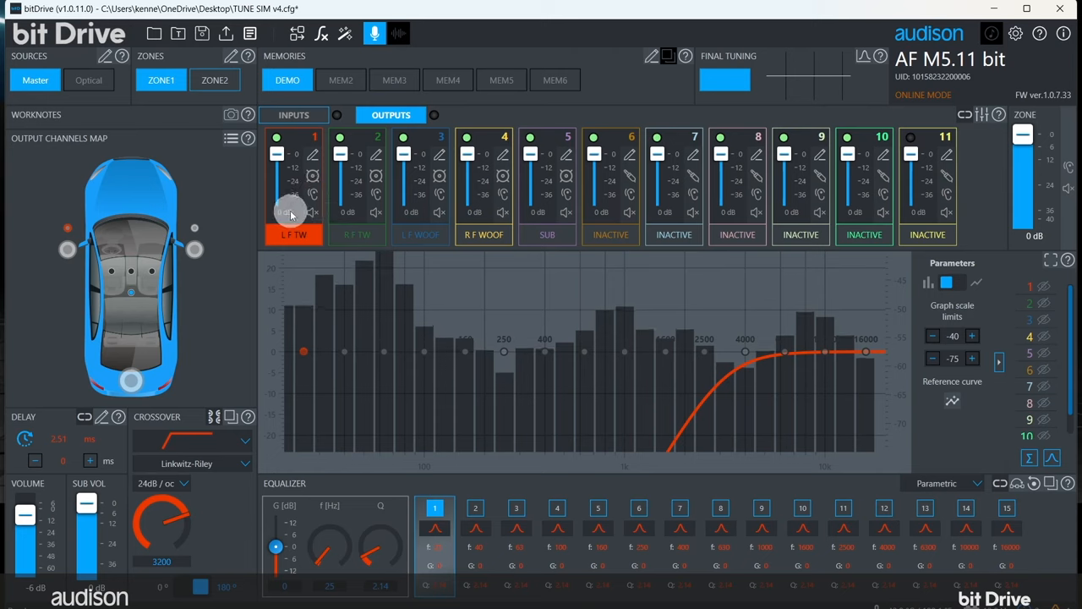
{"action": "mouse_move", "coordinate": [311, 213]}
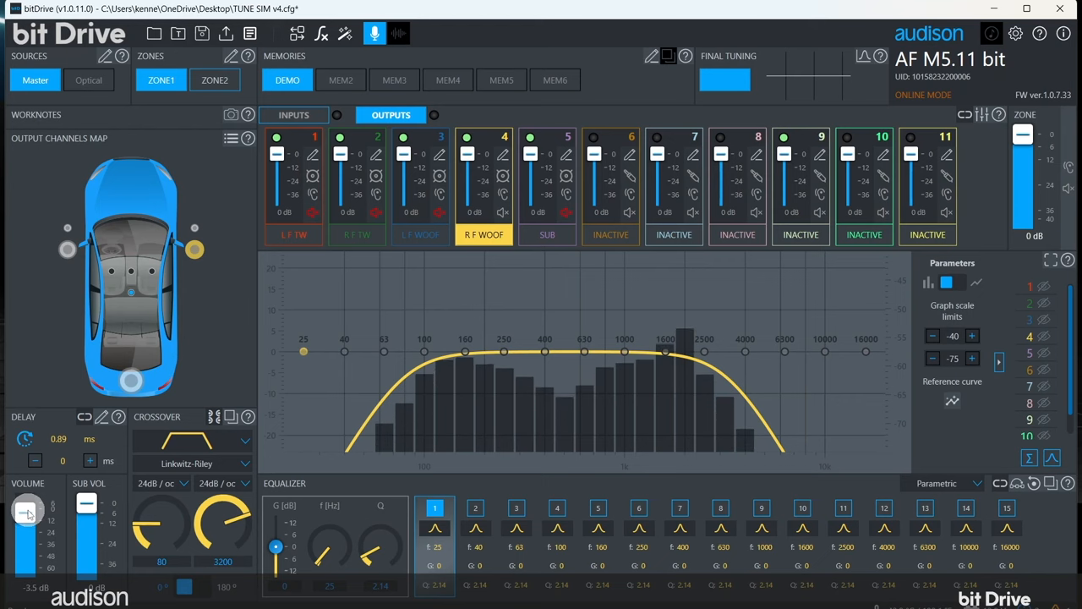
Step: Start loading a reference target curve over the soloed R F WOOF response
{"action": "left_click", "coordinate": [953, 401]}
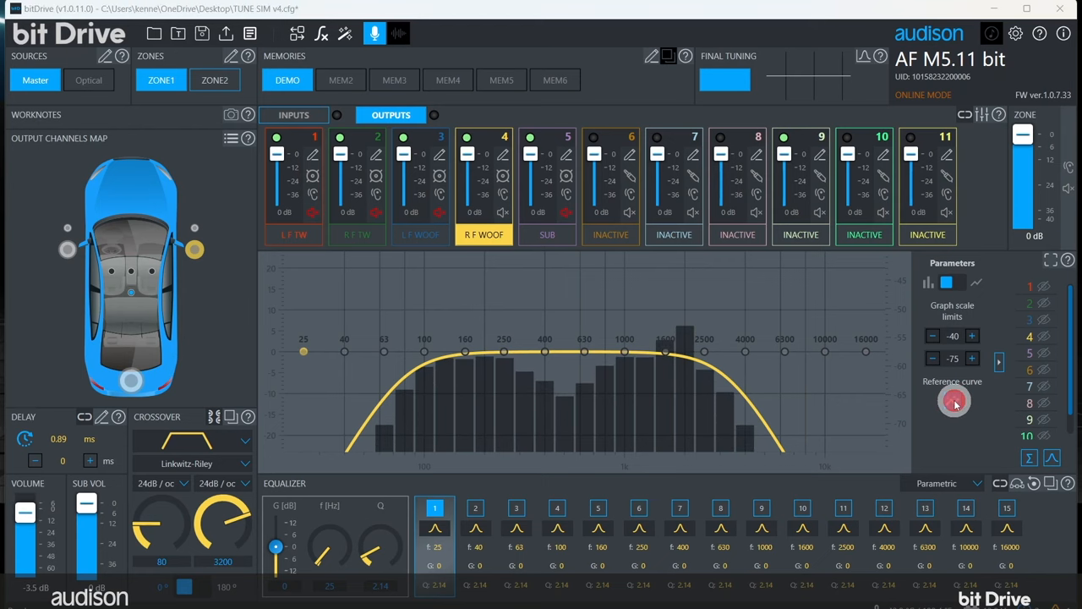
Step: Load the HAC-E curve from ReferenceCurves and lower its level over the measured response
{"action": "left_click", "coordinate": [954, 401]}
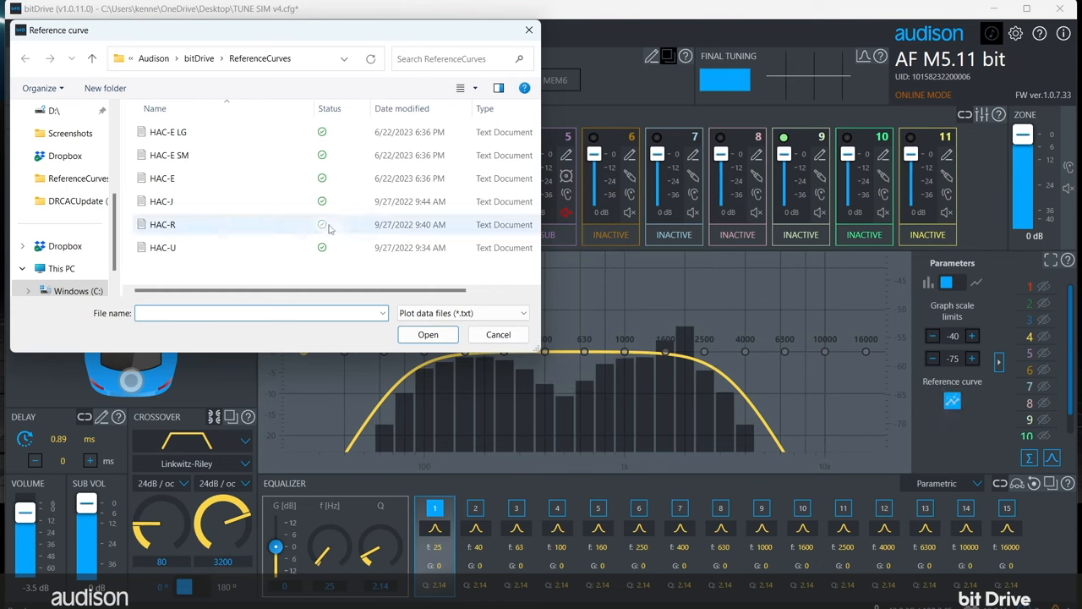
{"action": "left_click", "coordinate": [161, 178]}
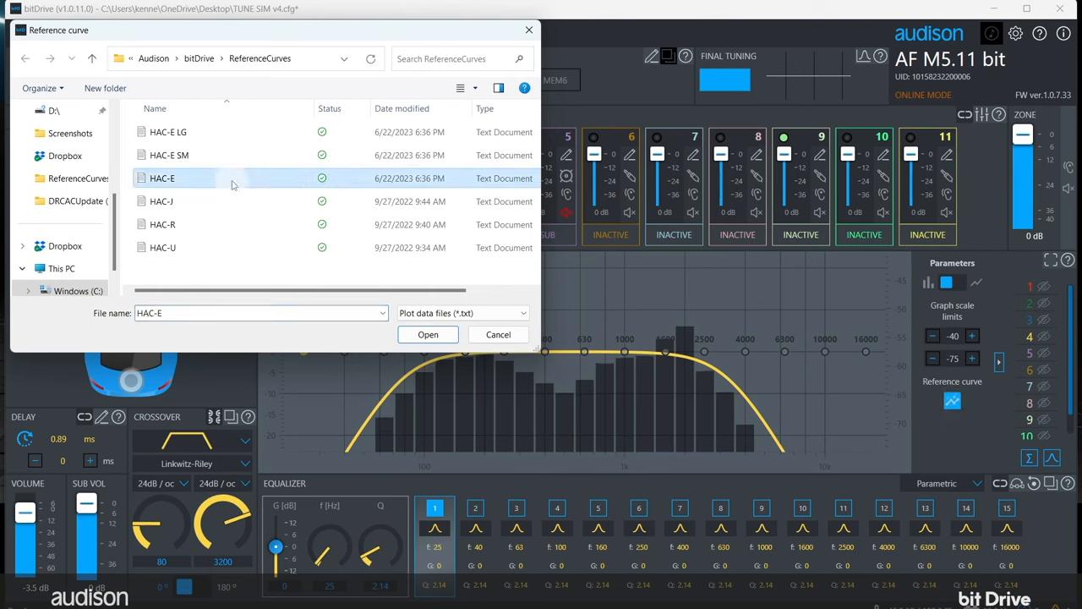
{"action": "mouse_move", "coordinate": [428, 334]}
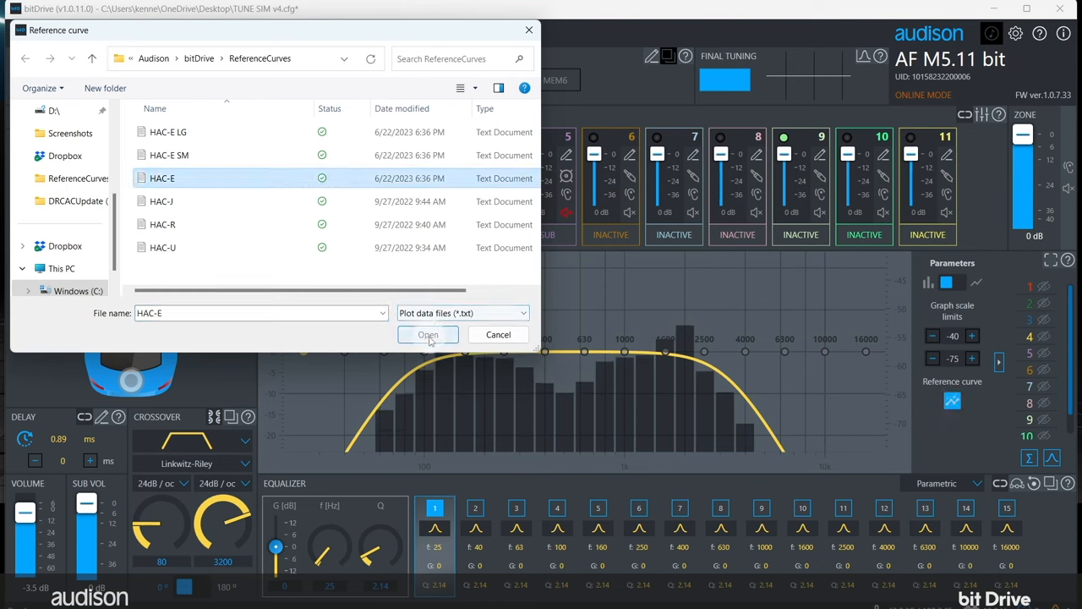
{"action": "left_click", "coordinate": [427, 334]}
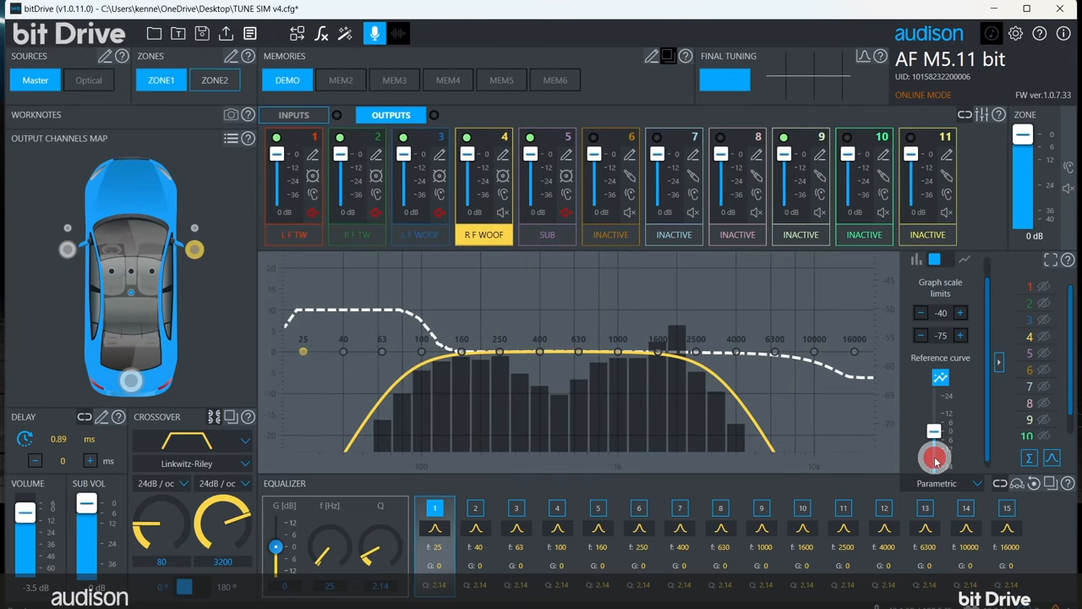
{"action": "left_click_drag", "start_coordinate": [935, 461], "coordinate": [935, 431]}
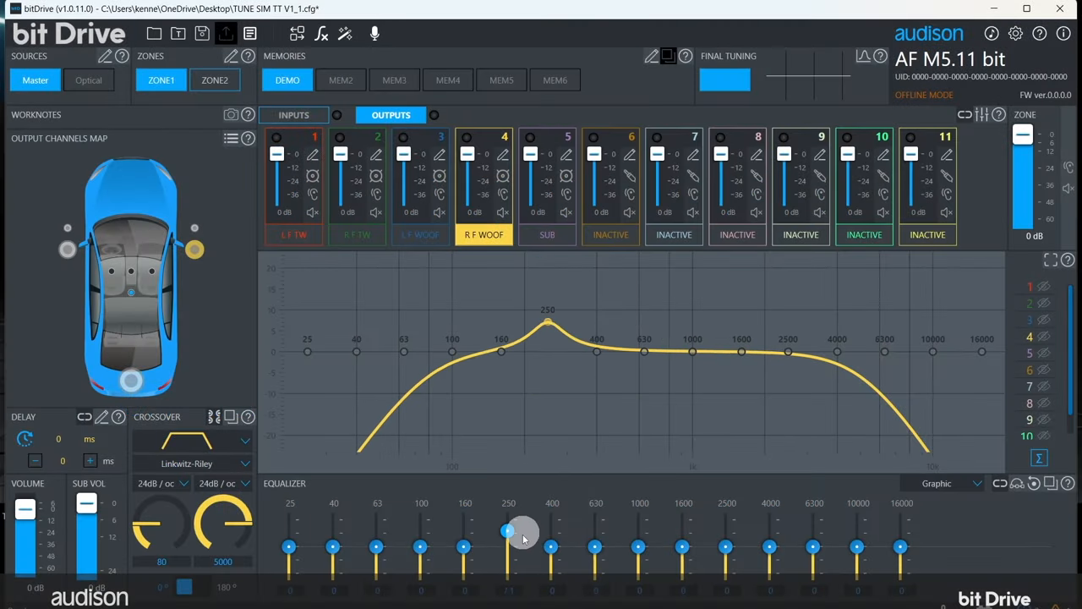
Step: Boost the graphic EQ's 250 Hz band to about +7 dB
{"action": "left_click_drag", "start_coordinate": [507, 533], "coordinate": [507, 545]}
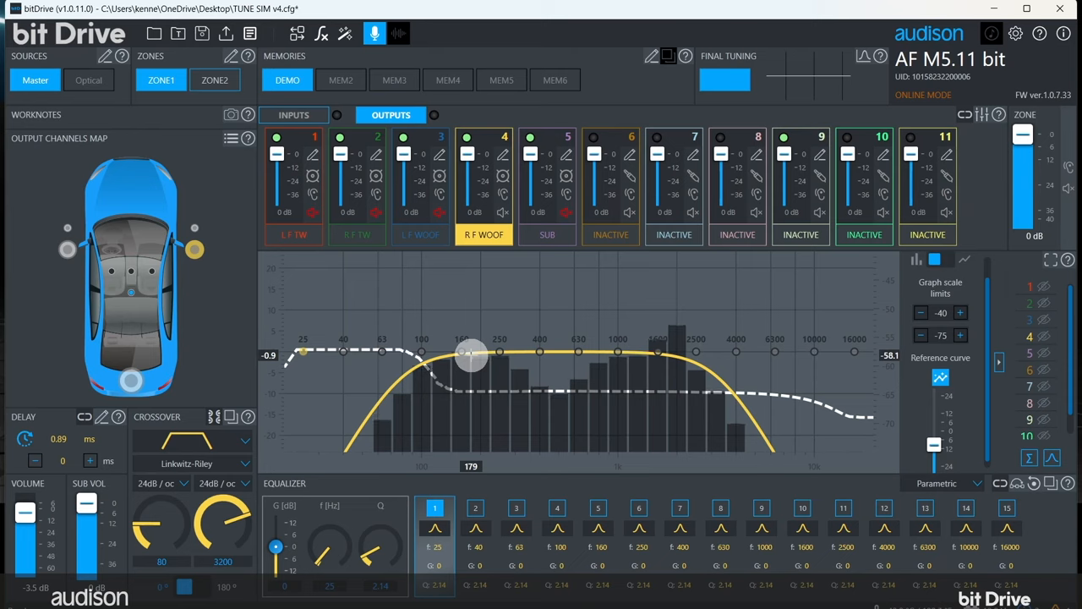
Step: Probe the woofer and HAC-E target levels near 180 and 170 Hz
{"action": "left_click_drag", "start_coordinate": [472, 356], "coordinate": [468, 383]}
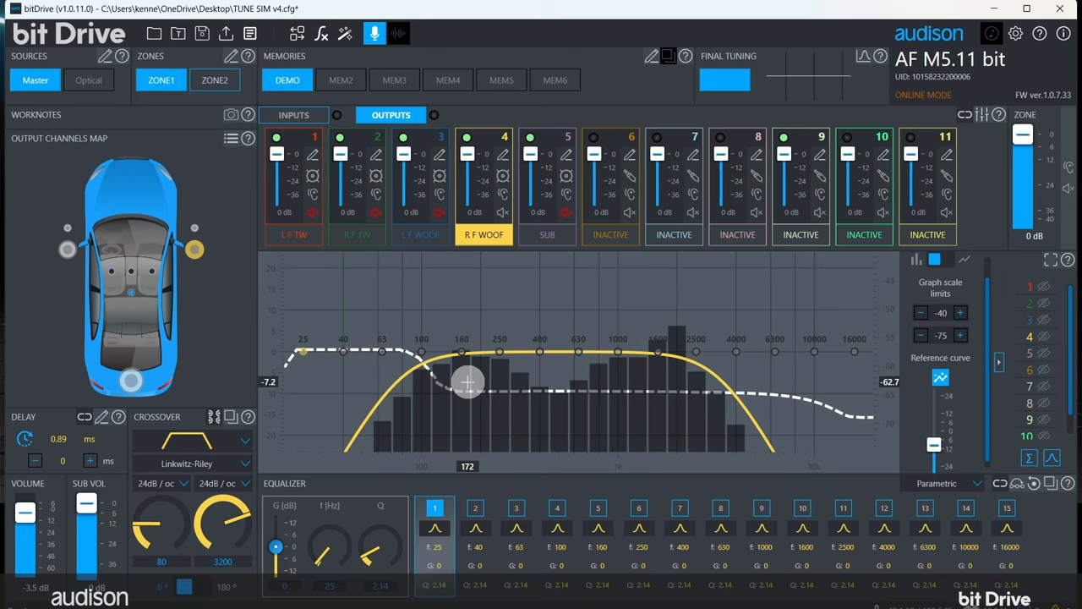
{"action": "left_click_drag", "start_coordinate": [468, 382], "coordinate": [470, 391]}
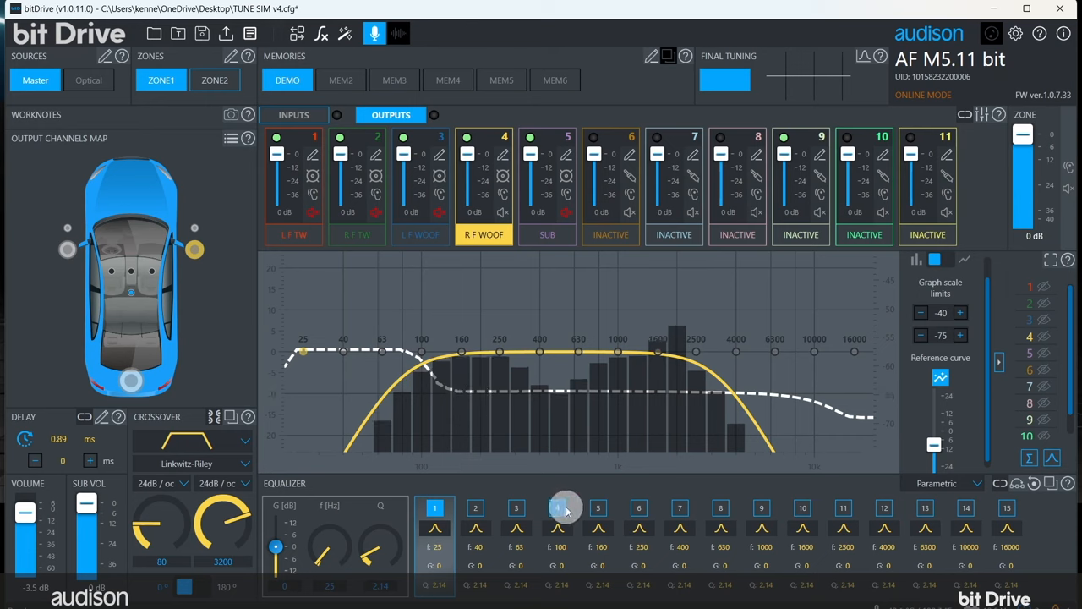
Step: Cut the woofer's 160 Hz band by about 6.7 dB
{"action": "left_click", "coordinate": [598, 508]}
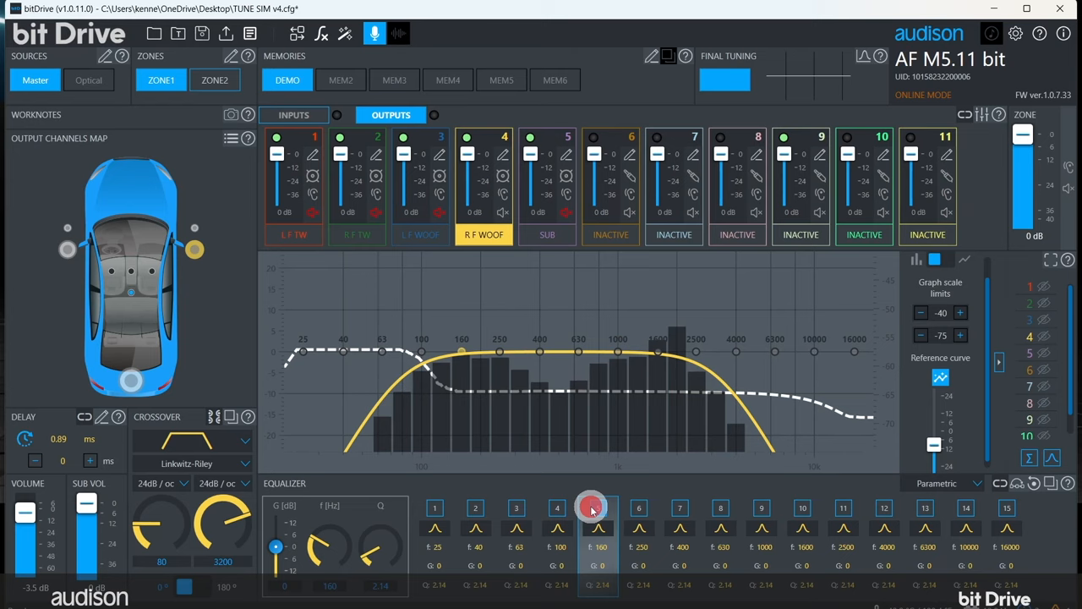
{"action": "left_click", "coordinate": [598, 507]}
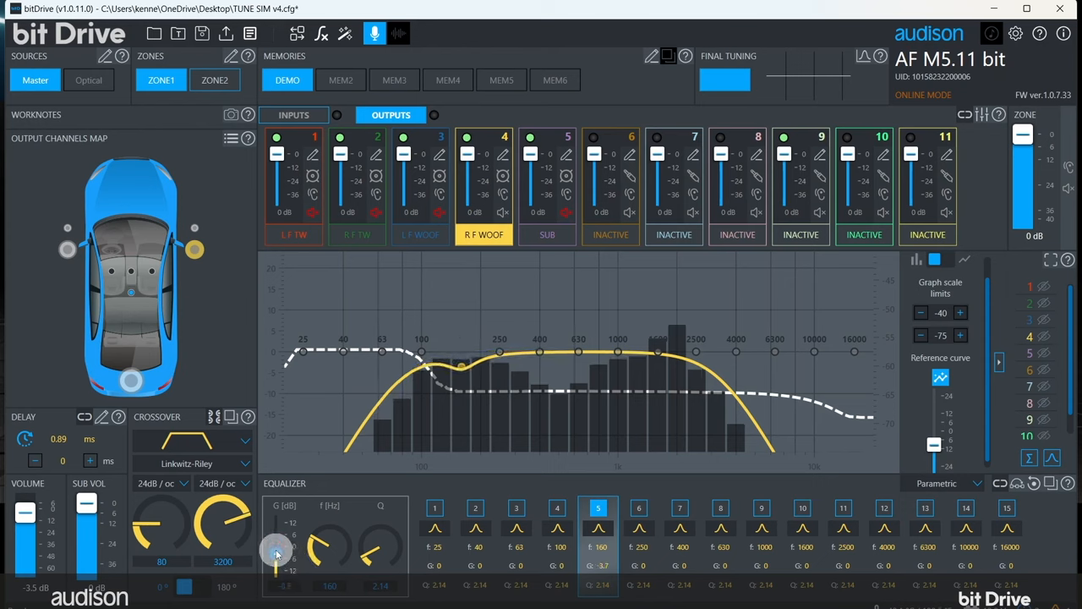
{"action": "left_click_drag", "start_coordinate": [277, 541], "coordinate": [276, 562]}
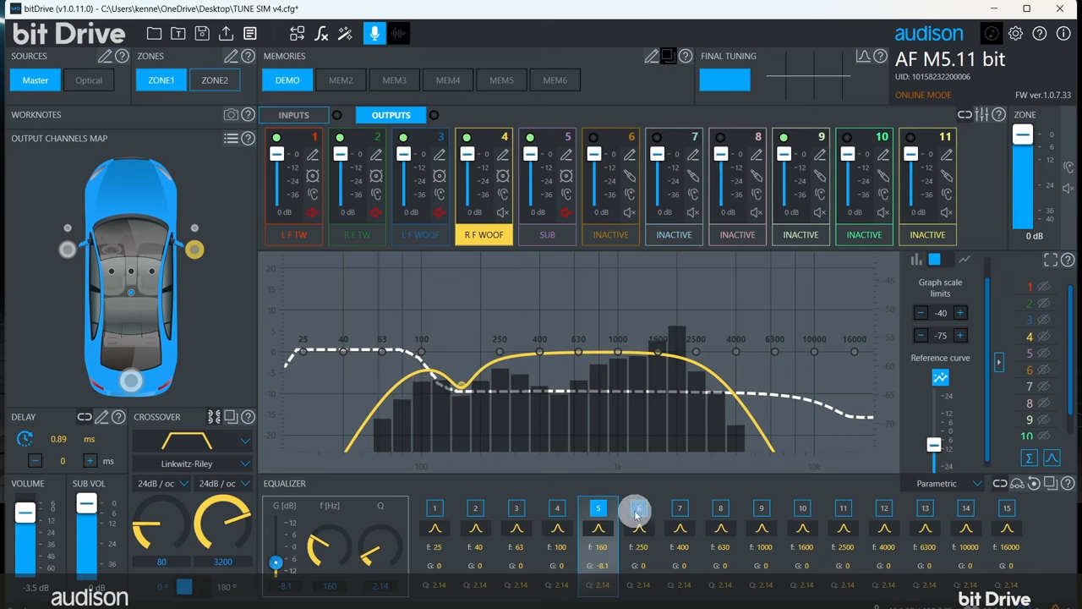
Step: Cut the 250 Hz band by about 6.5 dB and fine-tune the 160 Hz cut
{"action": "left_click", "coordinate": [640, 508]}
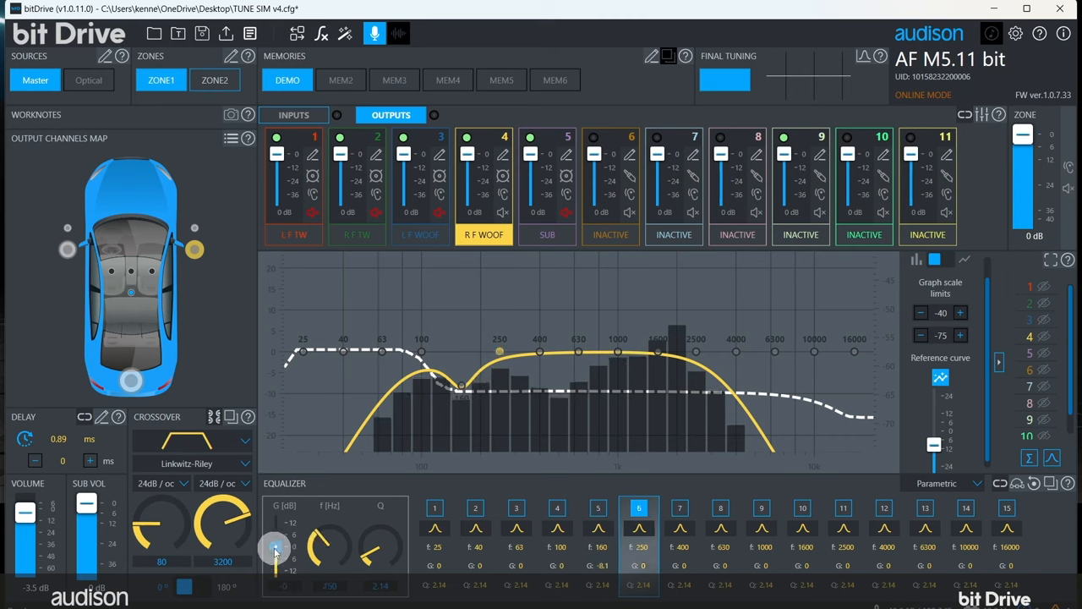
{"action": "left_click_drag", "start_coordinate": [276, 545], "coordinate": [277, 558]}
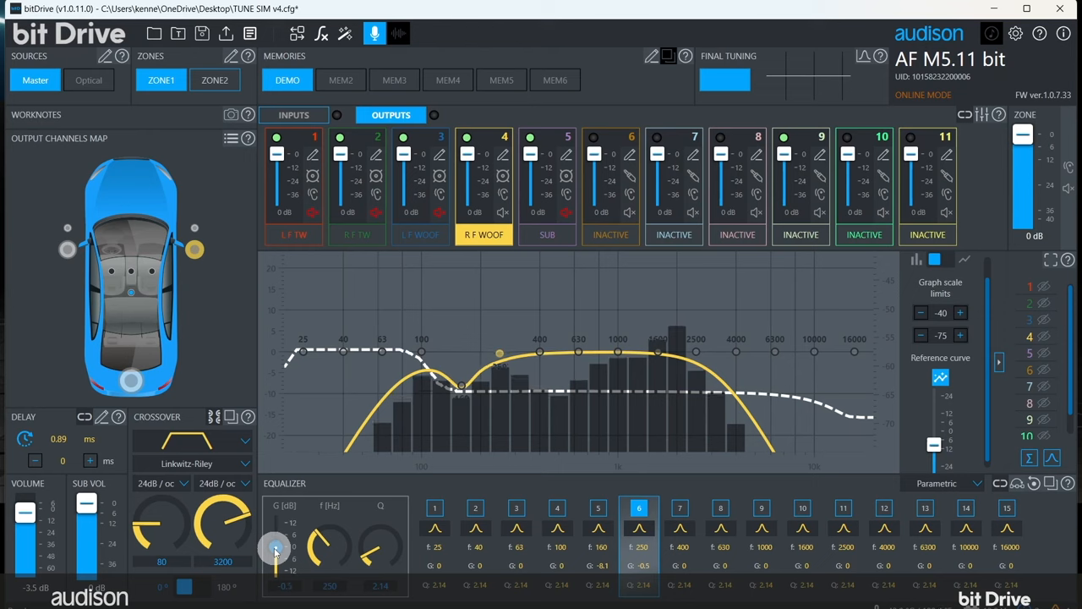
{"action": "left_click_drag", "start_coordinate": [275, 550], "coordinate": [275, 541]}
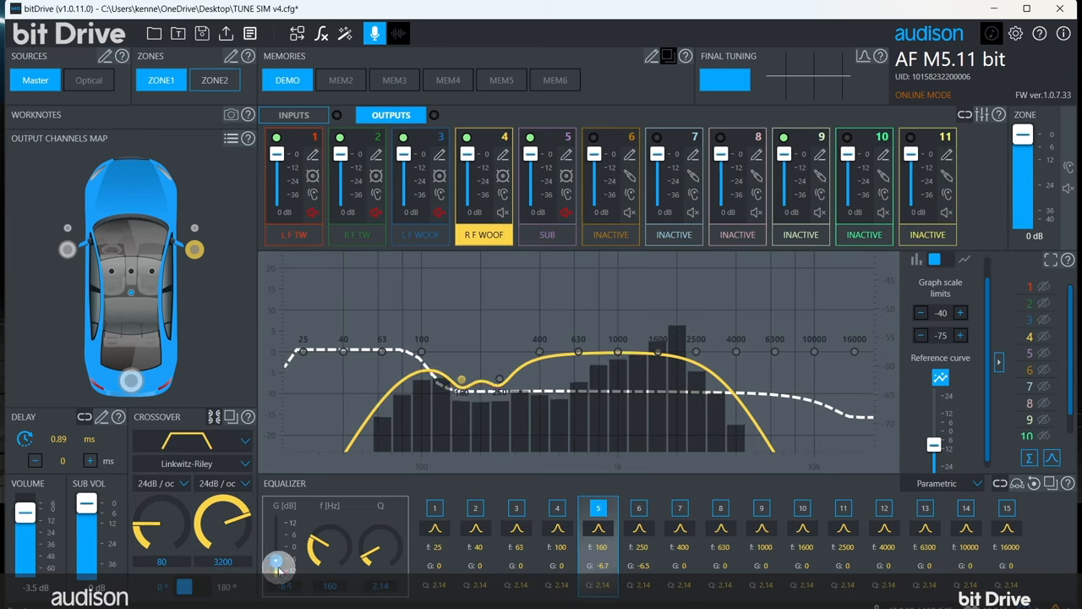
{"action": "left_click", "coordinate": [639, 508]}
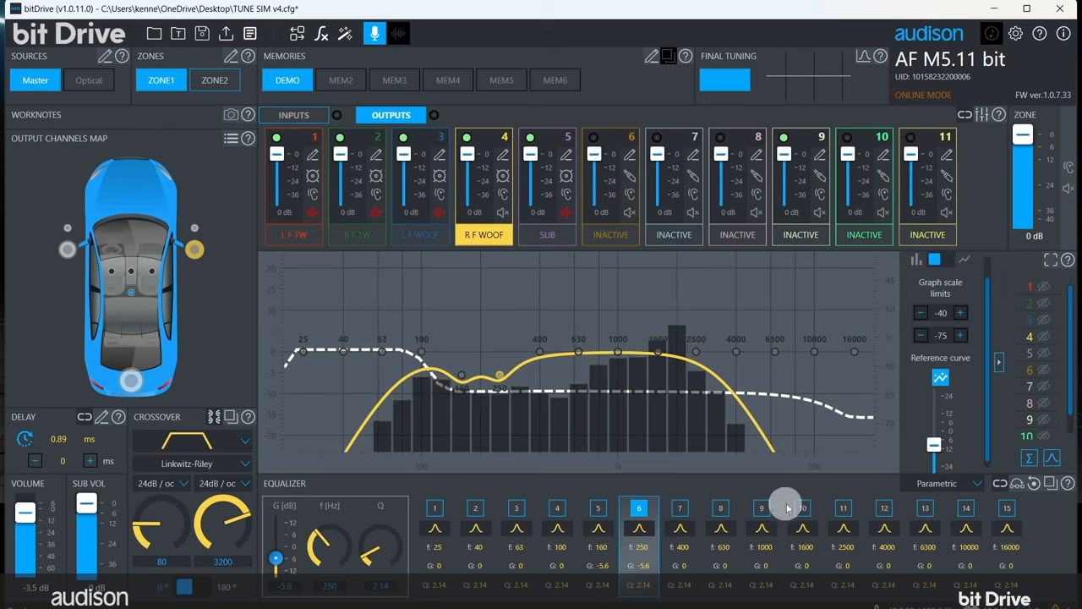
Step: Cut the R F WOOF 2000 Hz band to -12 dB
{"action": "left_click", "coordinate": [800, 508]}
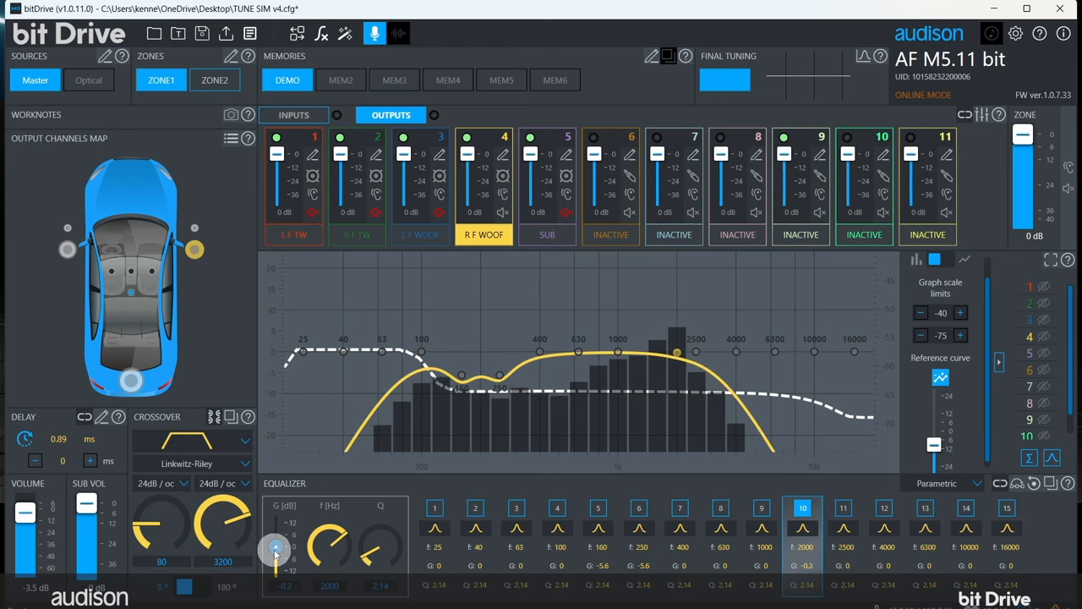
{"action": "left_click_drag", "start_coordinate": [275, 546], "coordinate": [275, 554]}
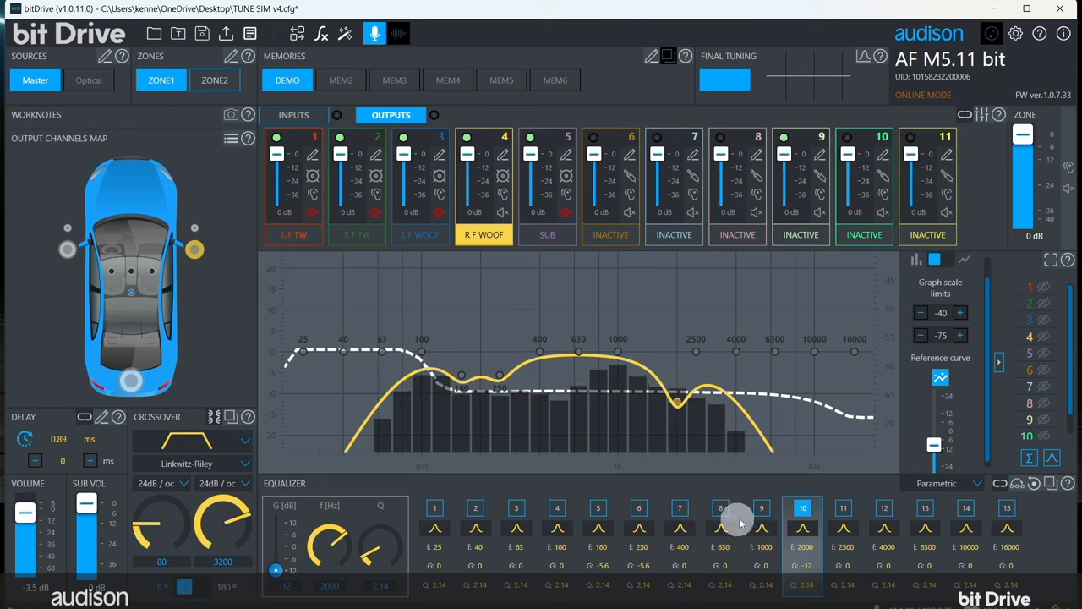
Step: Cut the 1000 Hz band to about -5.9 dB
{"action": "left_click", "coordinate": [761, 508]}
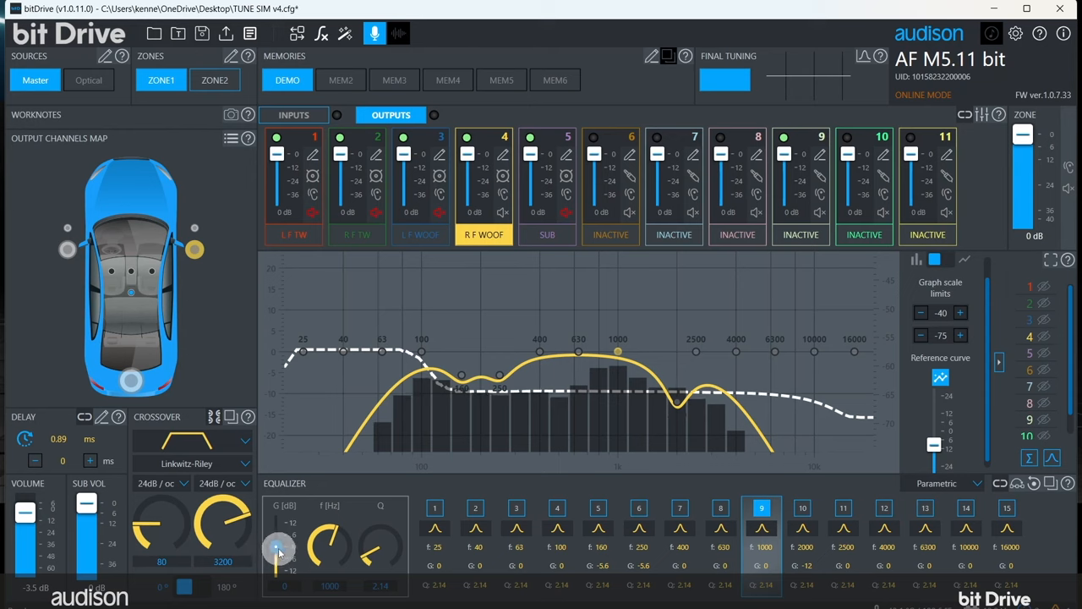
{"action": "left_click_drag", "start_coordinate": [279, 550], "coordinate": [281, 548]}
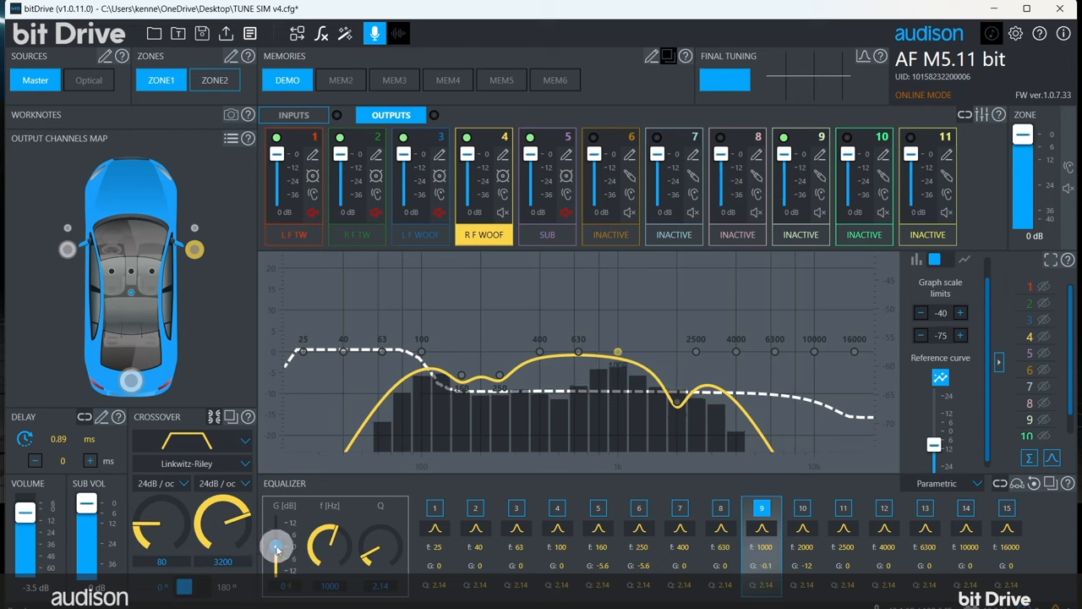
{"action": "left_click_drag", "start_coordinate": [277, 541], "coordinate": [276, 554]}
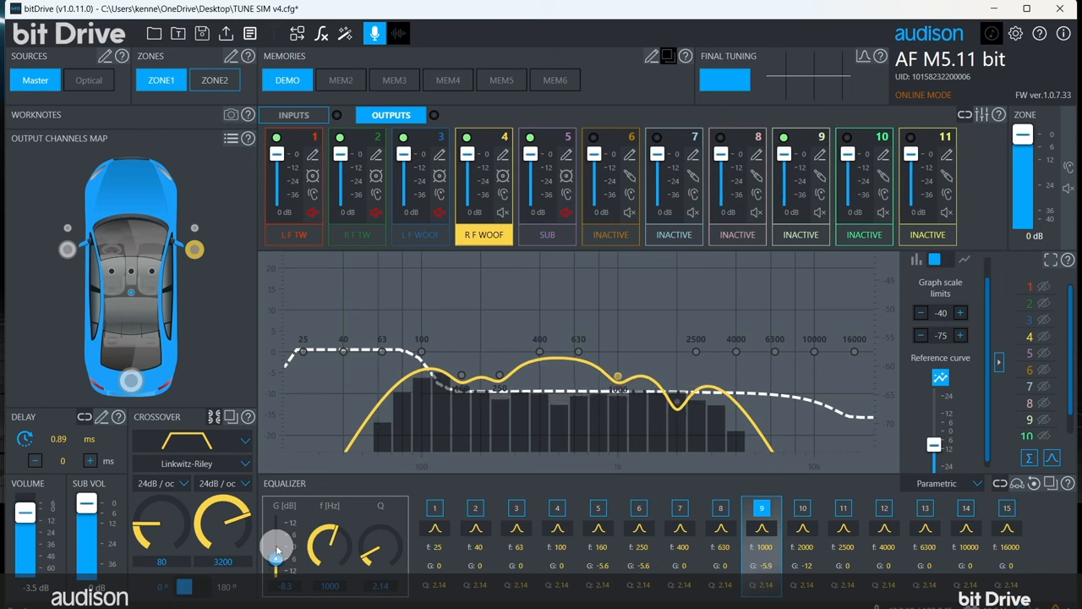
{"action": "left_click", "coordinate": [680, 507]}
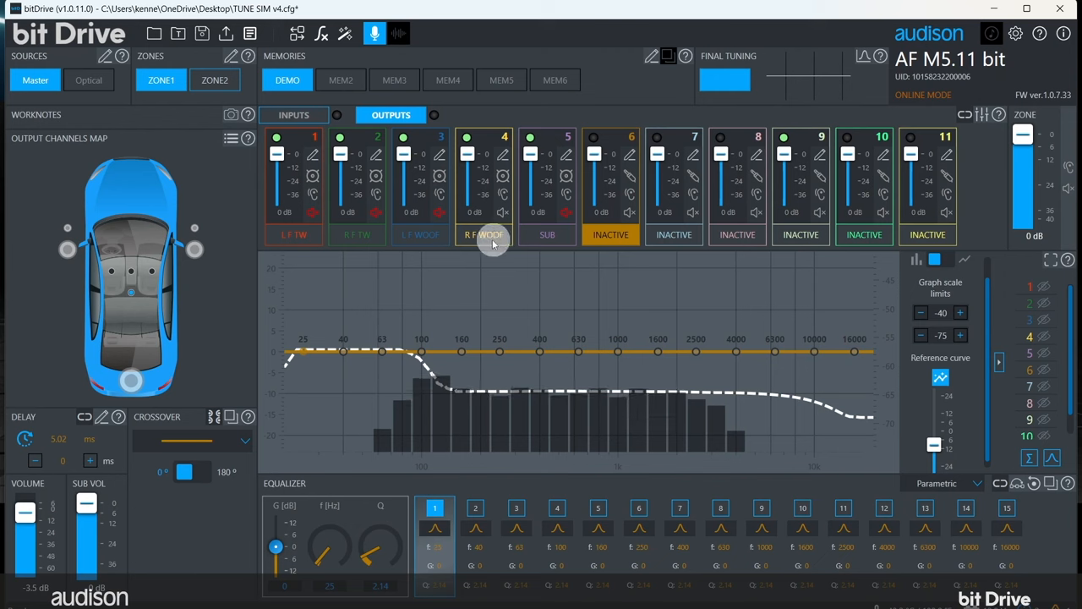
Step: Review the R F WOOF channel, then switch to the R F TW tweeter channel
{"action": "left_click", "coordinate": [484, 234]}
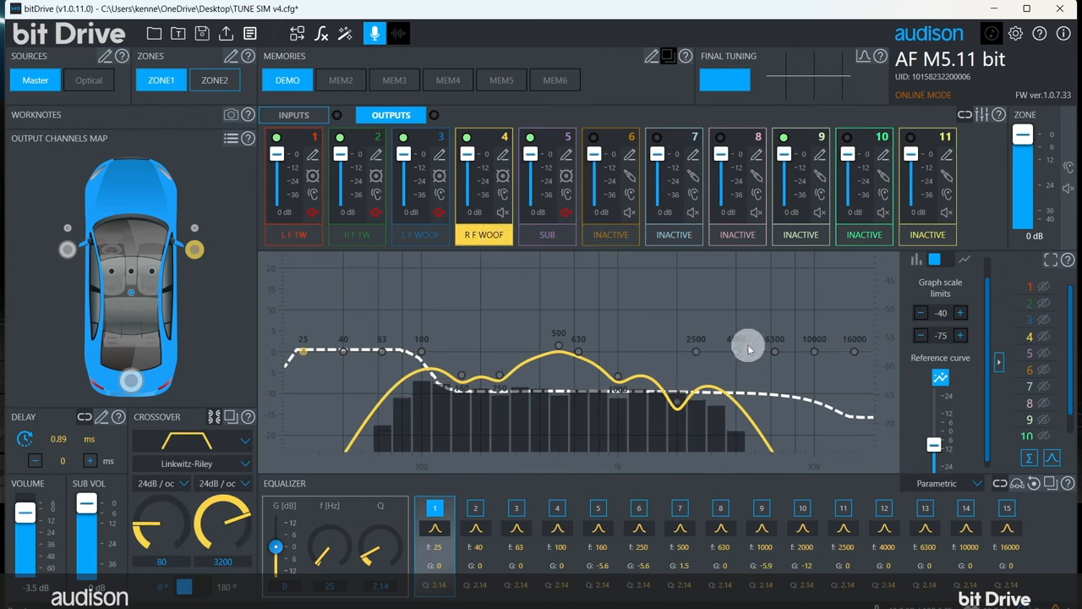
{"action": "mouse_move", "coordinate": [837, 349]}
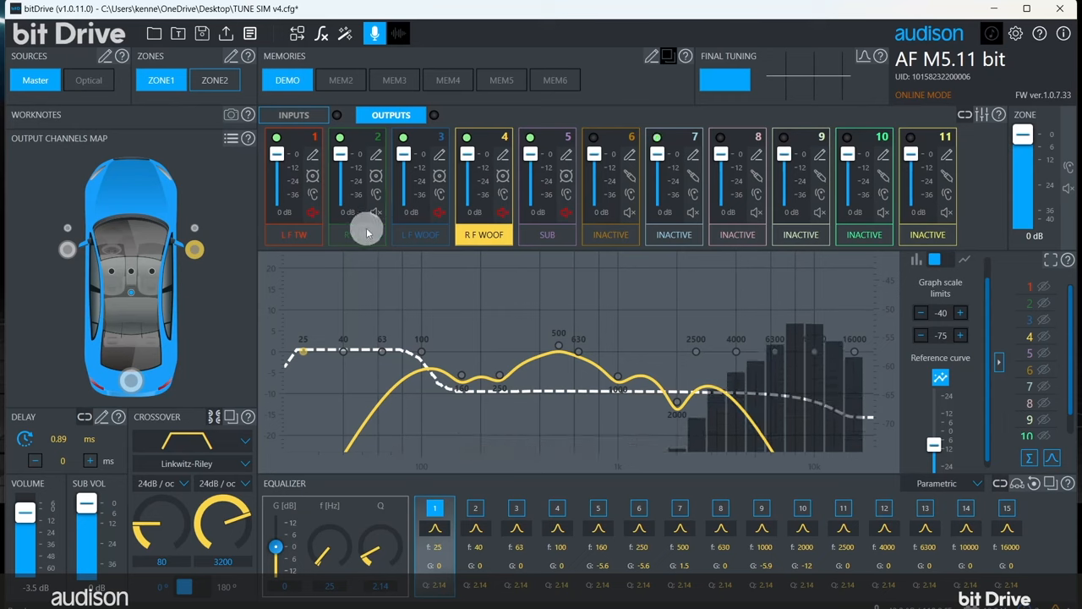
{"action": "left_click", "coordinate": [359, 234]}
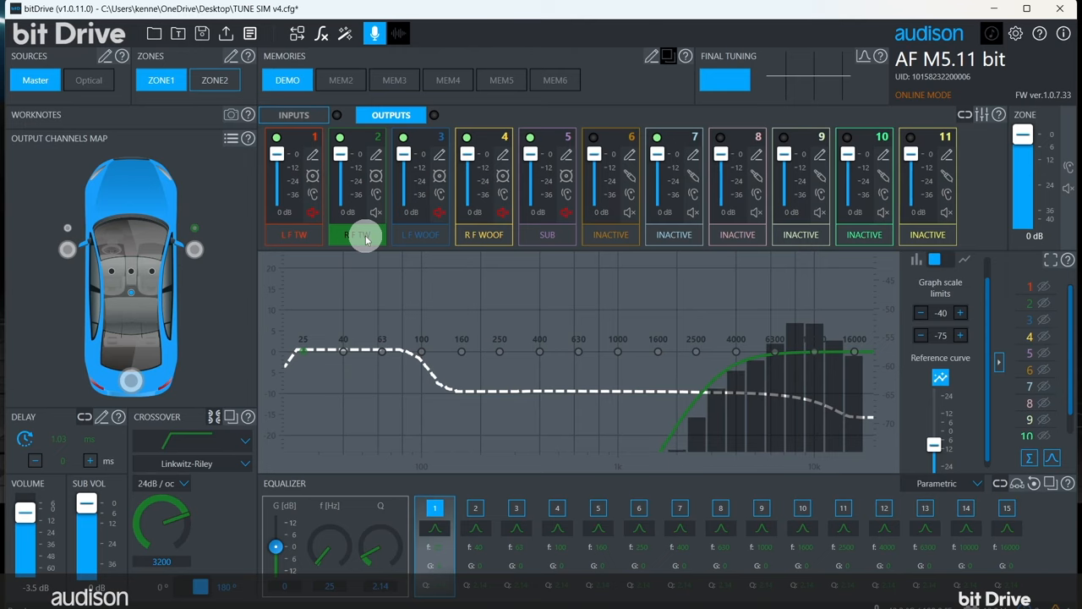
Step: Set the R F TW output level to -4 dB
{"action": "left_click", "coordinate": [357, 235]}
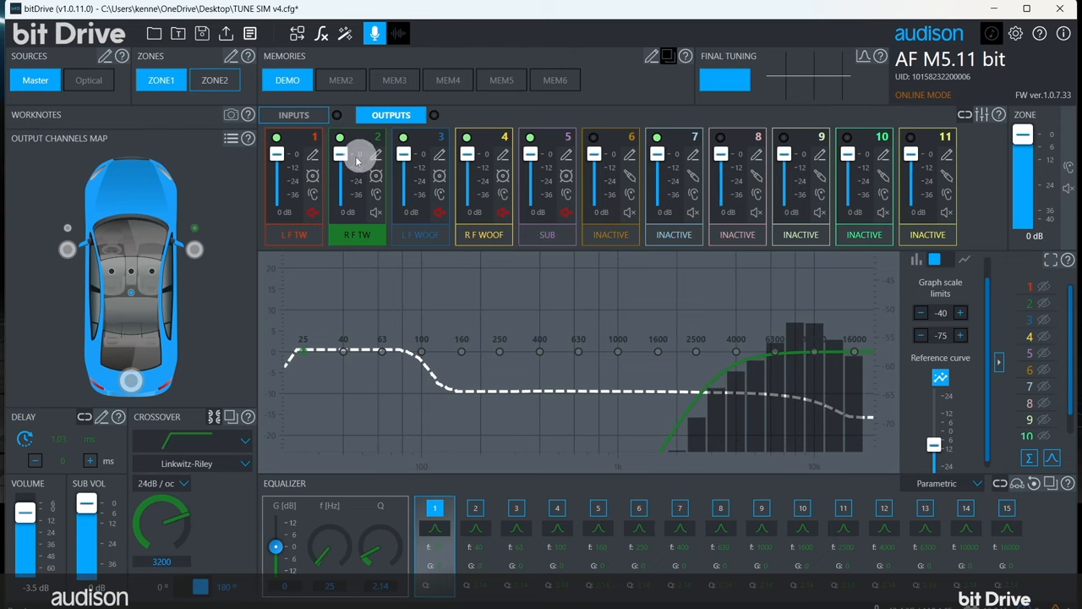
{"action": "left_click_drag", "start_coordinate": [341, 153], "coordinate": [341, 156]}
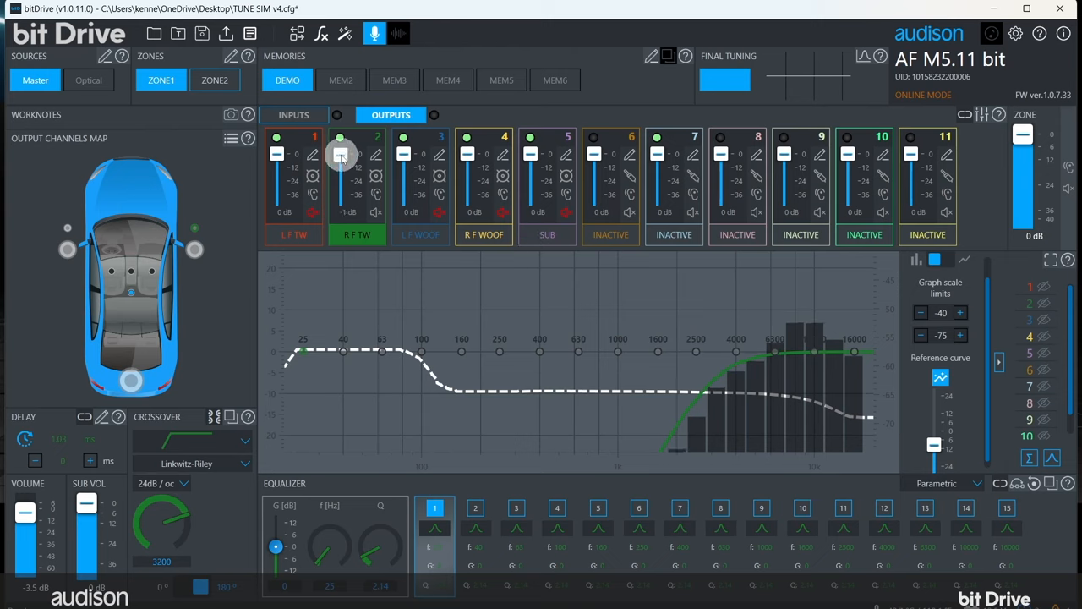
{"action": "left_click_drag", "start_coordinate": [340, 152], "coordinate": [340, 161]}
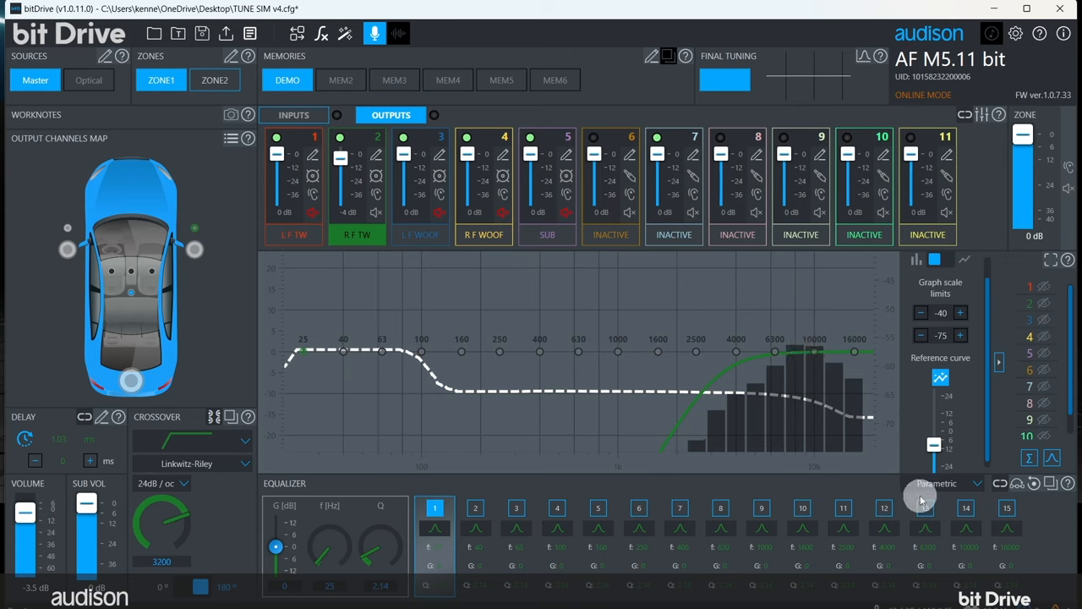
Step: Cut the tweeter's 10000 Hz and 16000 Hz equalizer bands
{"action": "left_click", "coordinate": [966, 507]}
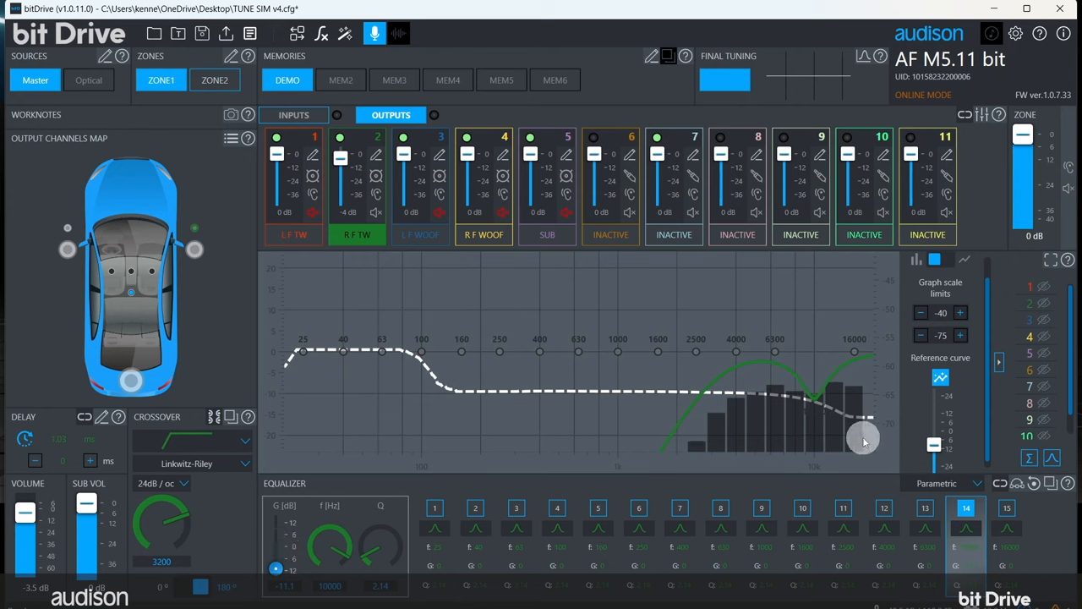
{"action": "left_click", "coordinate": [1006, 508]}
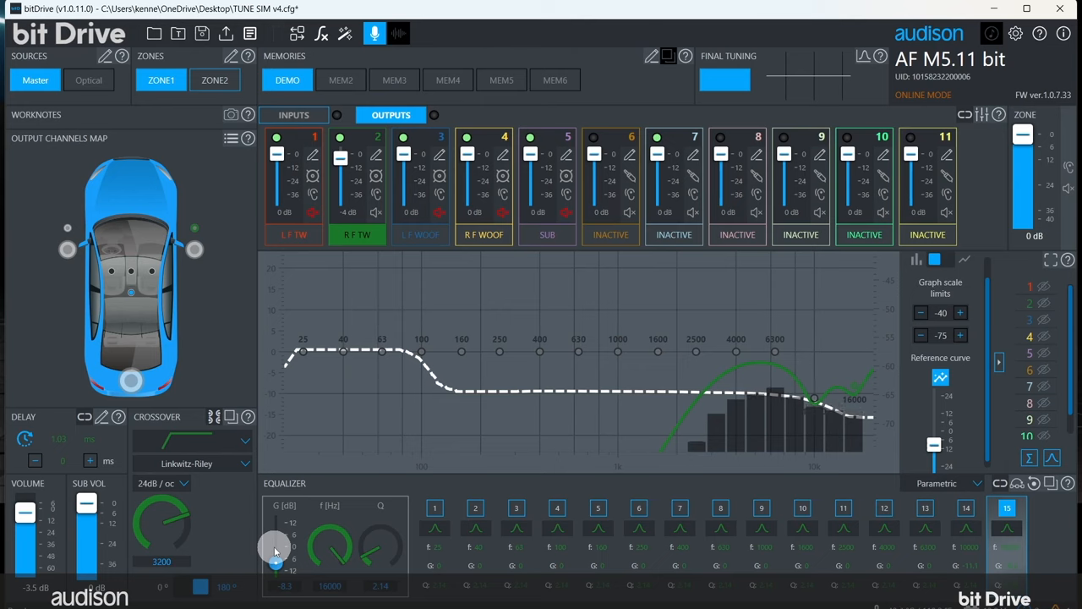
Step: Adjust the R F TW 6300 Hz band gain, then switch to the SUB channel
{"action": "left_click", "coordinate": [925, 508]}
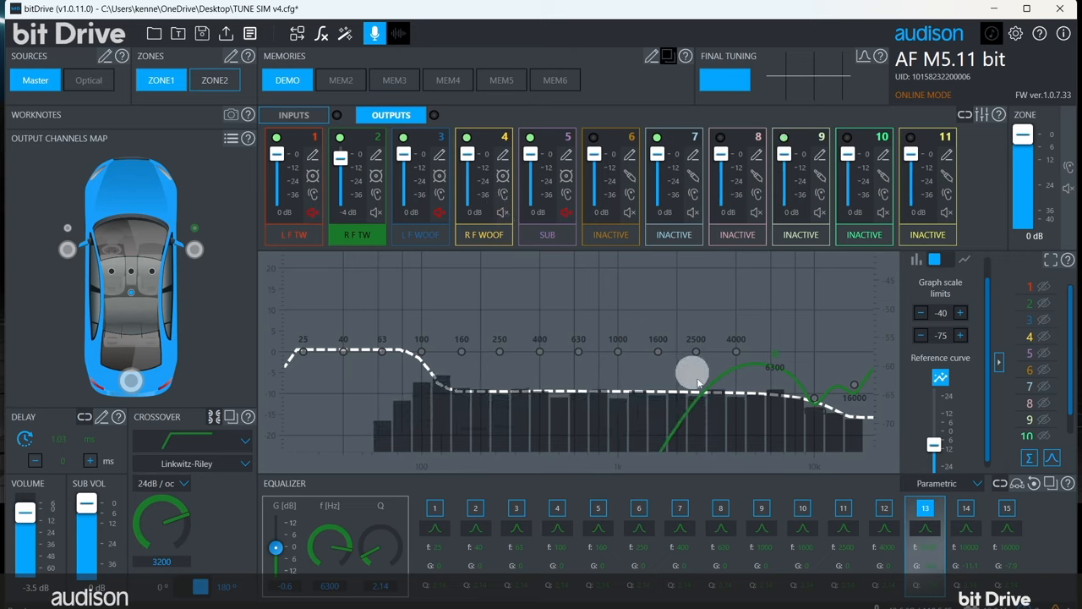
{"action": "left_click_drag", "start_coordinate": [691, 372], "coordinate": [746, 447]}
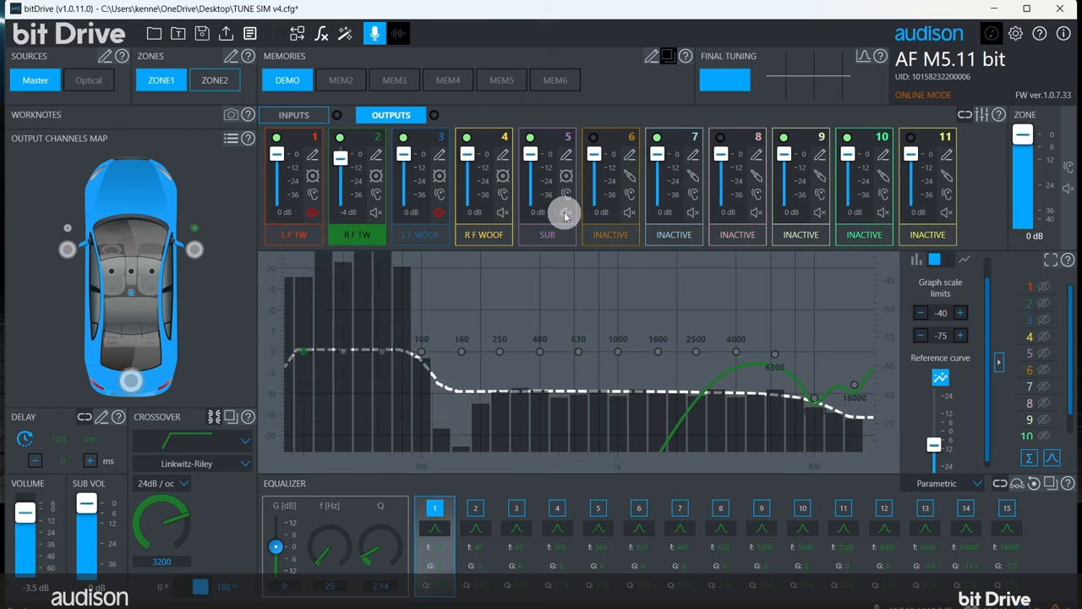
{"action": "left_click", "coordinate": [547, 234]}
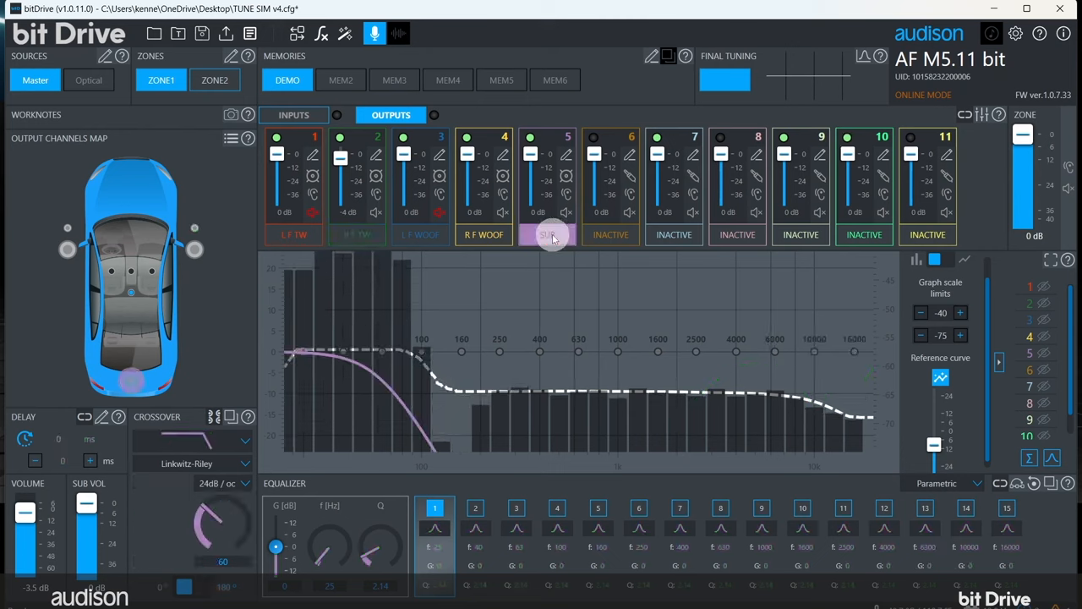
{"action": "left_click", "coordinate": [547, 234]}
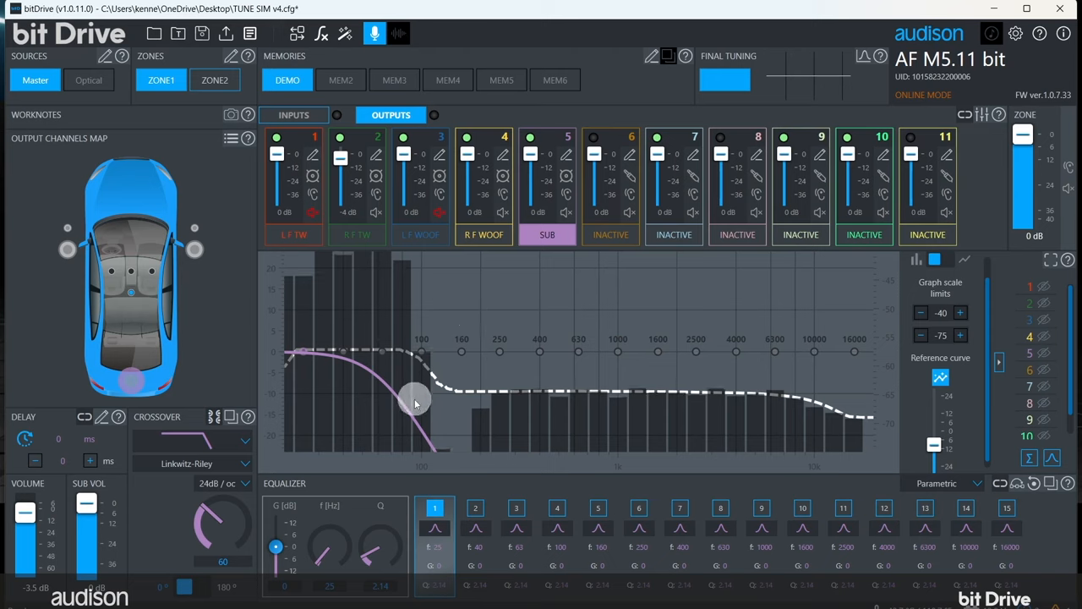
{"action": "left_click_drag", "start_coordinate": [415, 401], "coordinate": [524, 400]}
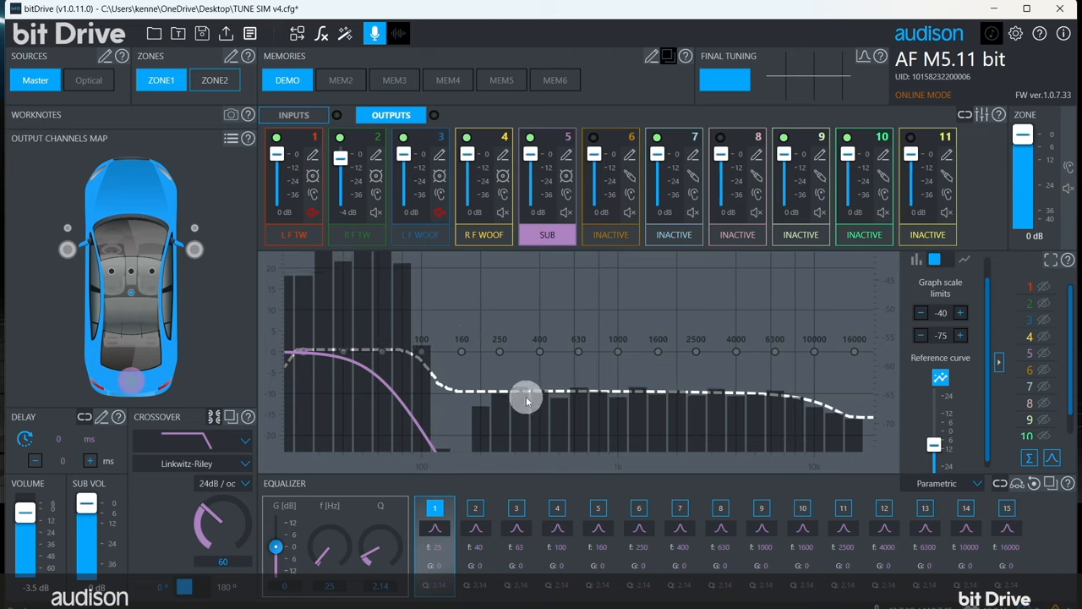
{"action": "left_click_drag", "start_coordinate": [526, 397], "coordinate": [463, 392]}
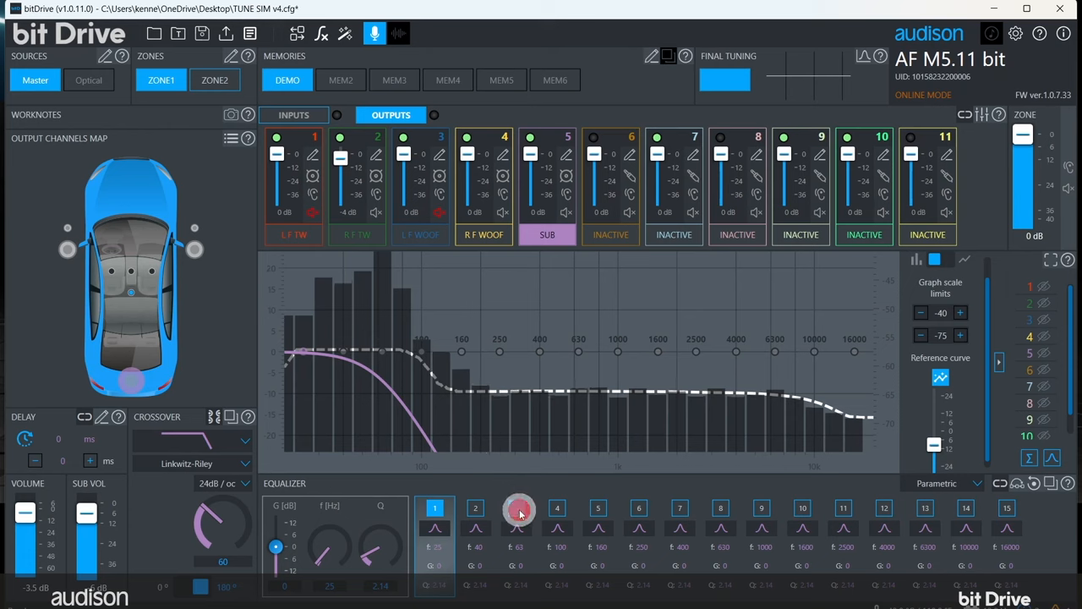
Step: Cut the SUB 63 Hz band to -11.3 dB, then switch to the L F WOOF channel
{"action": "left_click", "coordinate": [516, 507]}
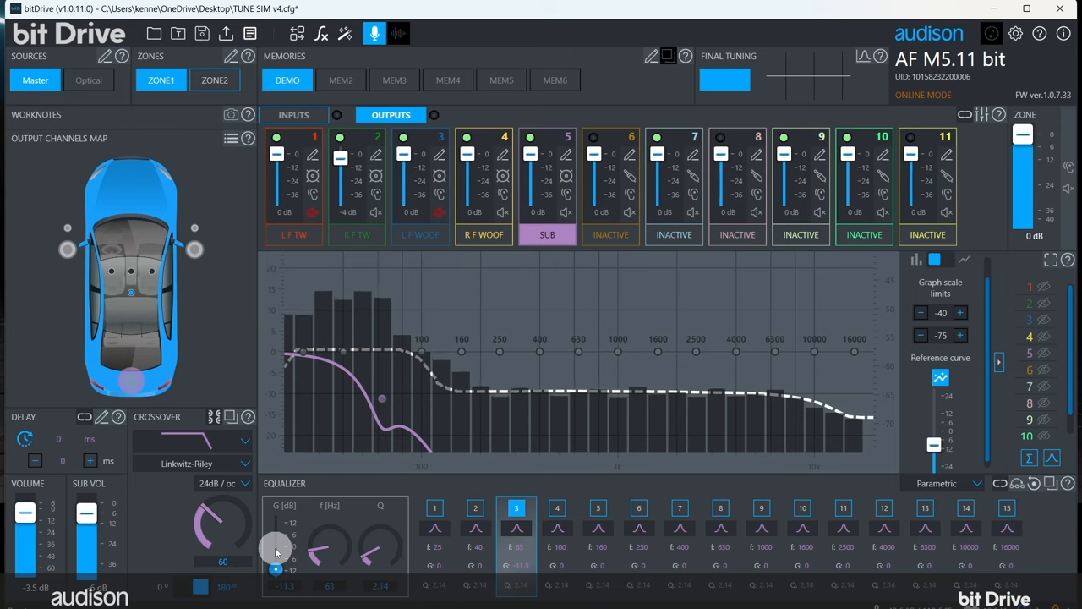
{"action": "mouse_move", "coordinate": [566, 285]}
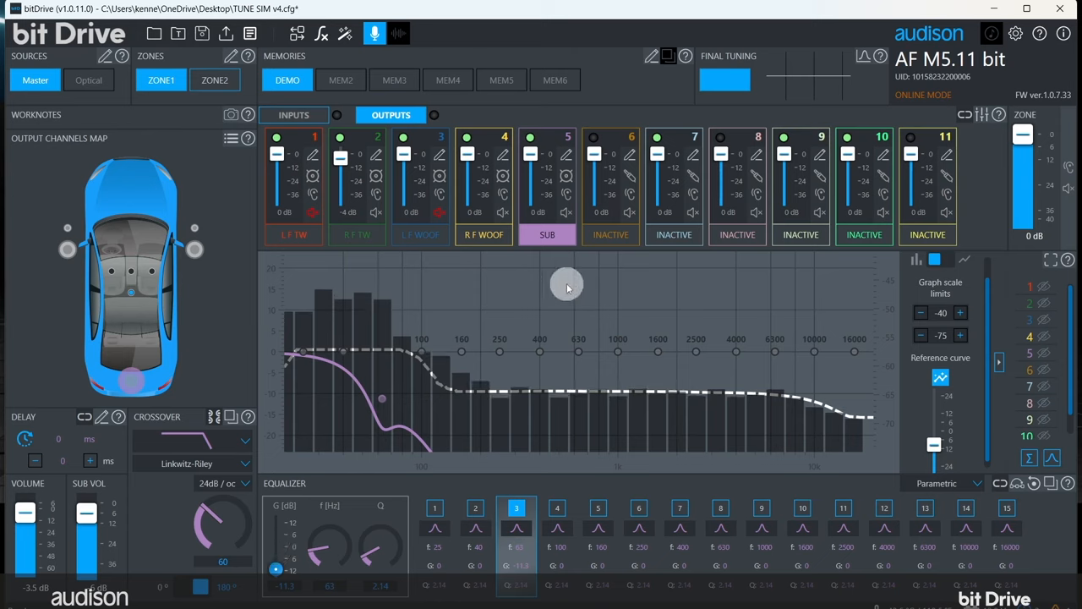
{"action": "mouse_move", "coordinate": [566, 176]}
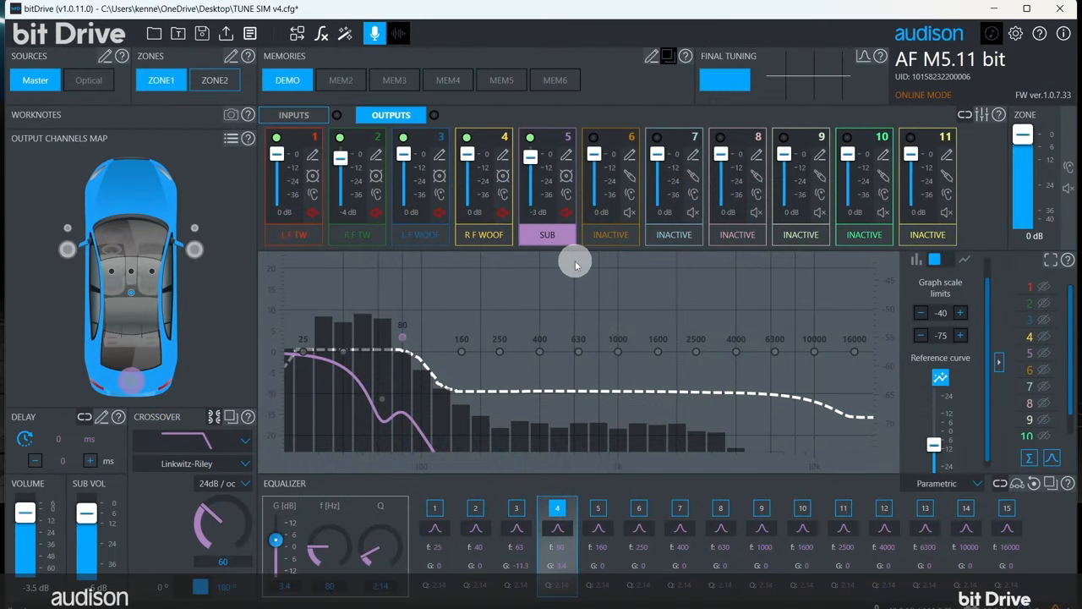
{"action": "left_click", "coordinate": [420, 235]}
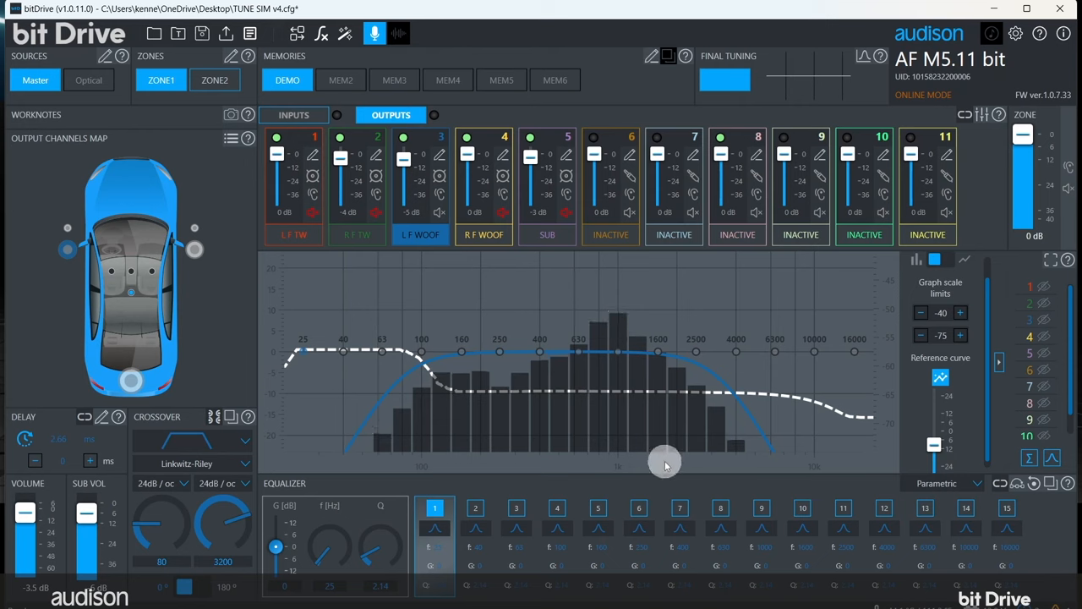
Step: Cut the left front woofer's 1000 Hz band to -12 dB and adjust 630 Hz
{"action": "left_click", "coordinate": [761, 507]}
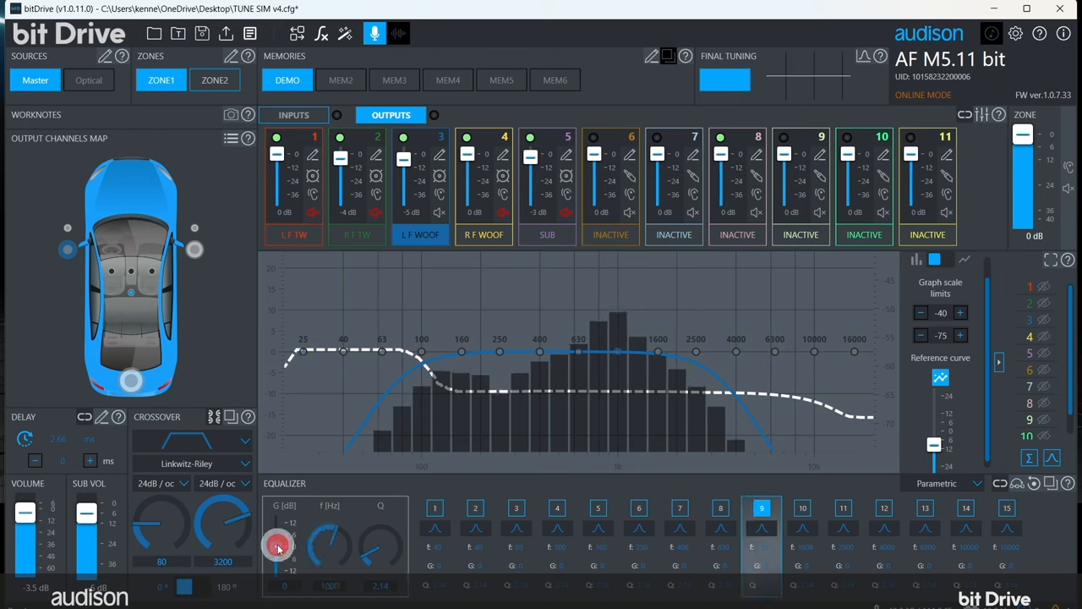
{"action": "left_click_drag", "start_coordinate": [279, 541], "coordinate": [279, 559]}
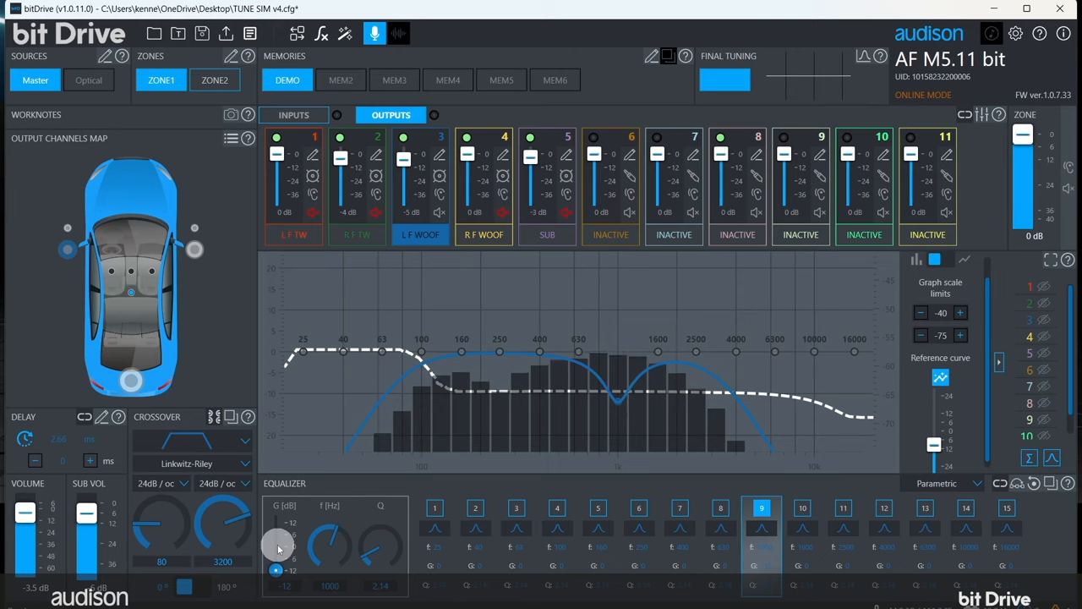
{"action": "left_click_drag", "start_coordinate": [279, 545], "coordinate": [478, 456]}
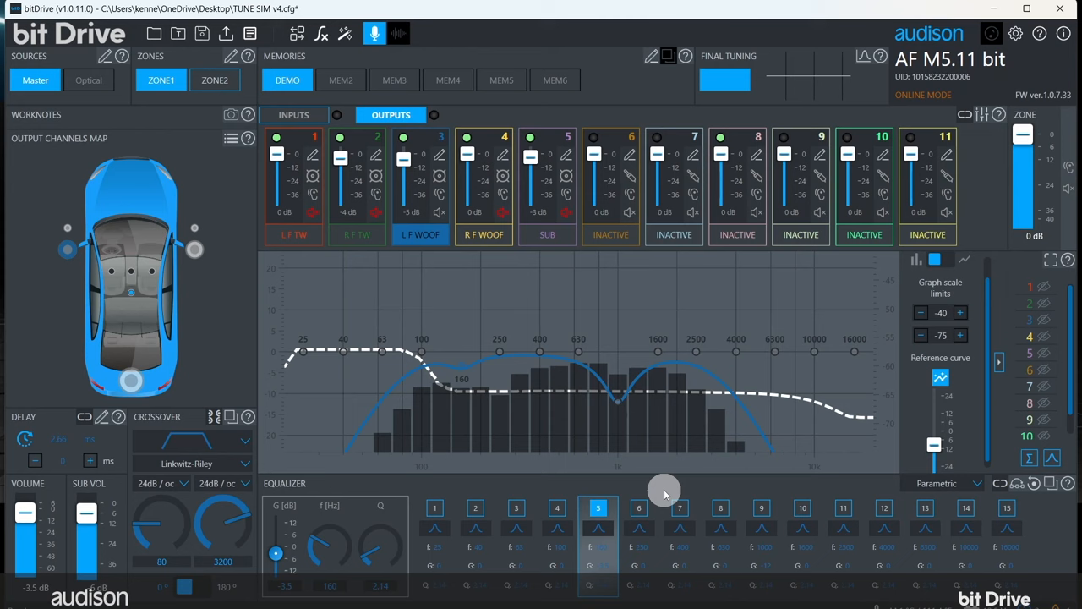
{"action": "left_click", "coordinate": [720, 507]}
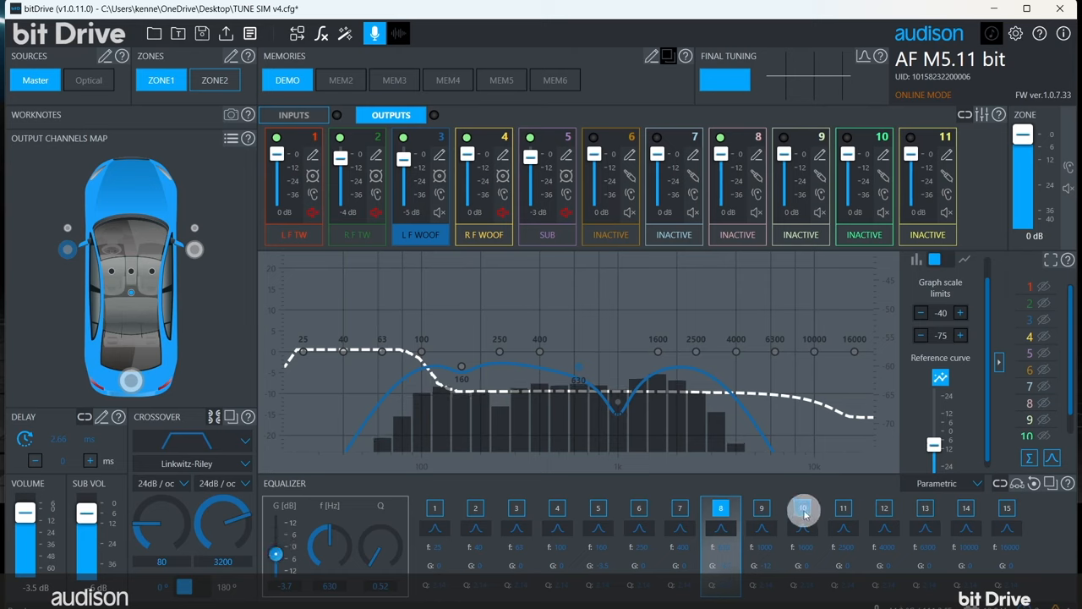
Step: Cut the 1600 Hz band and narrow the 250 Hz boost's width
{"action": "left_click", "coordinate": [802, 508]}
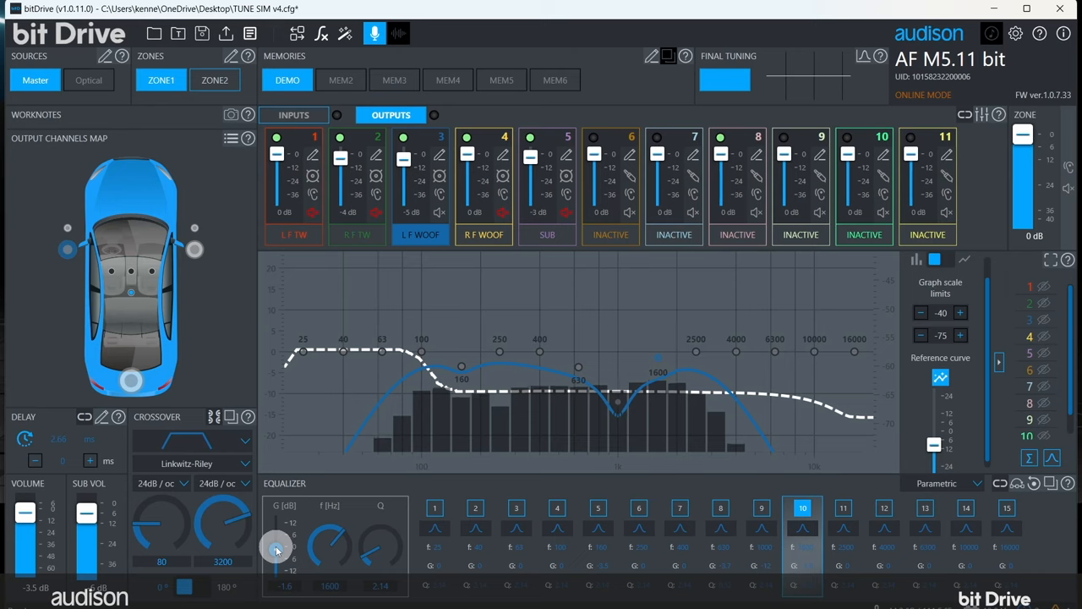
{"action": "left_click", "coordinate": [640, 508]}
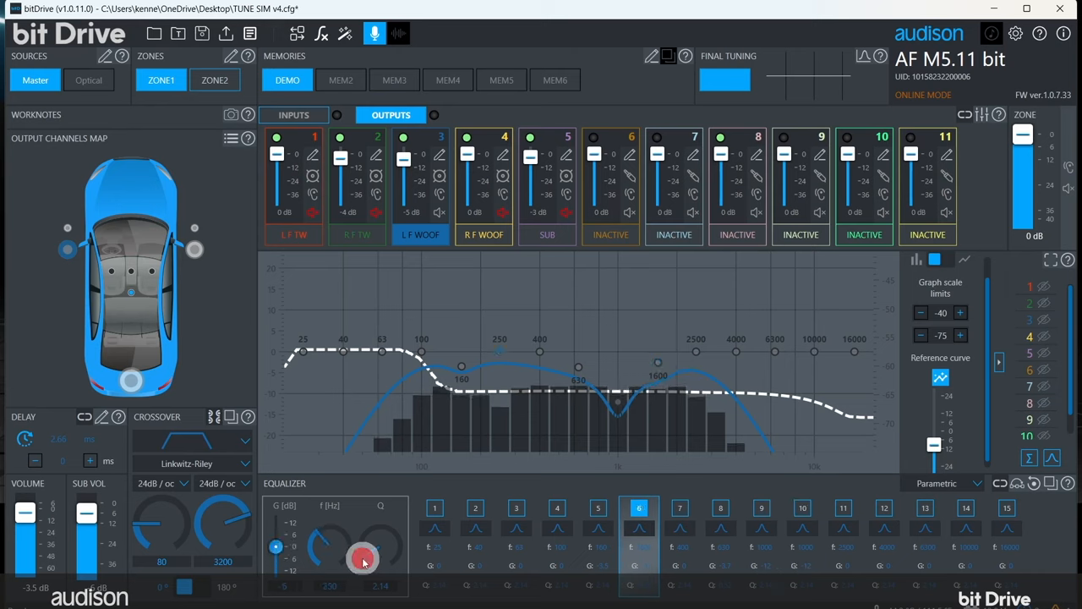
{"action": "left_click_drag", "start_coordinate": [364, 558], "coordinate": [376, 554]}
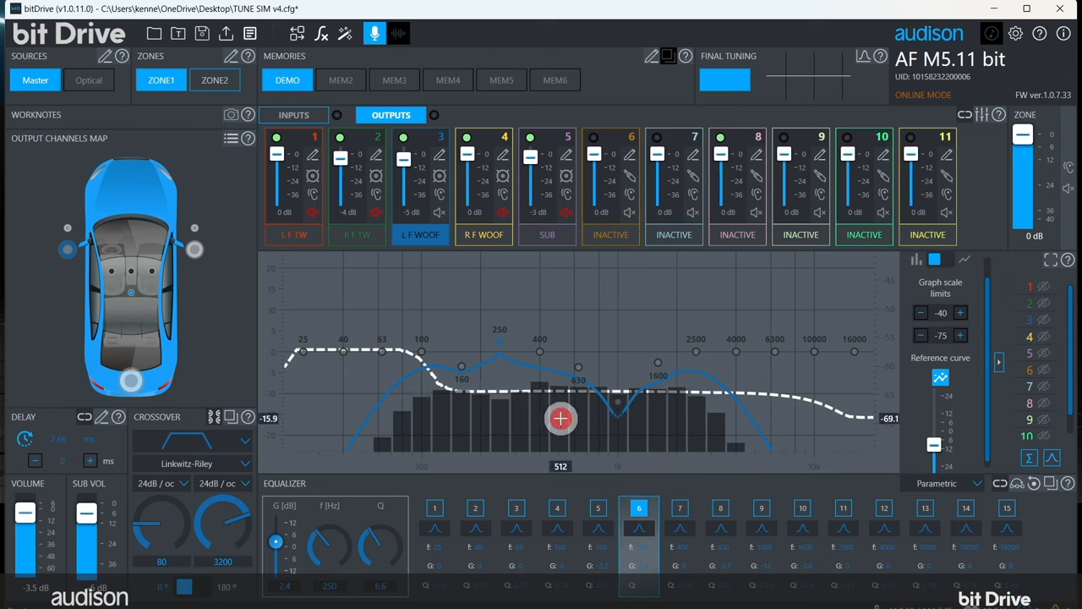
{"action": "left_click", "coordinate": [679, 507]}
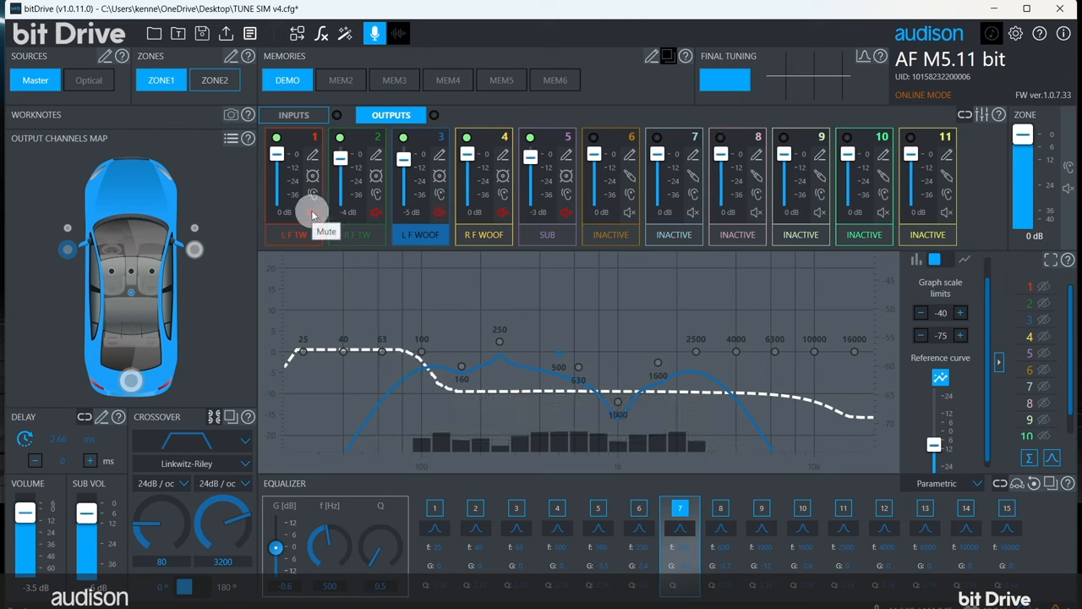
Step: Unmute the left front tweeter, set it to -9.5 dB and adjust the 3200 Hz band width
{"action": "left_click", "coordinate": [297, 235]}
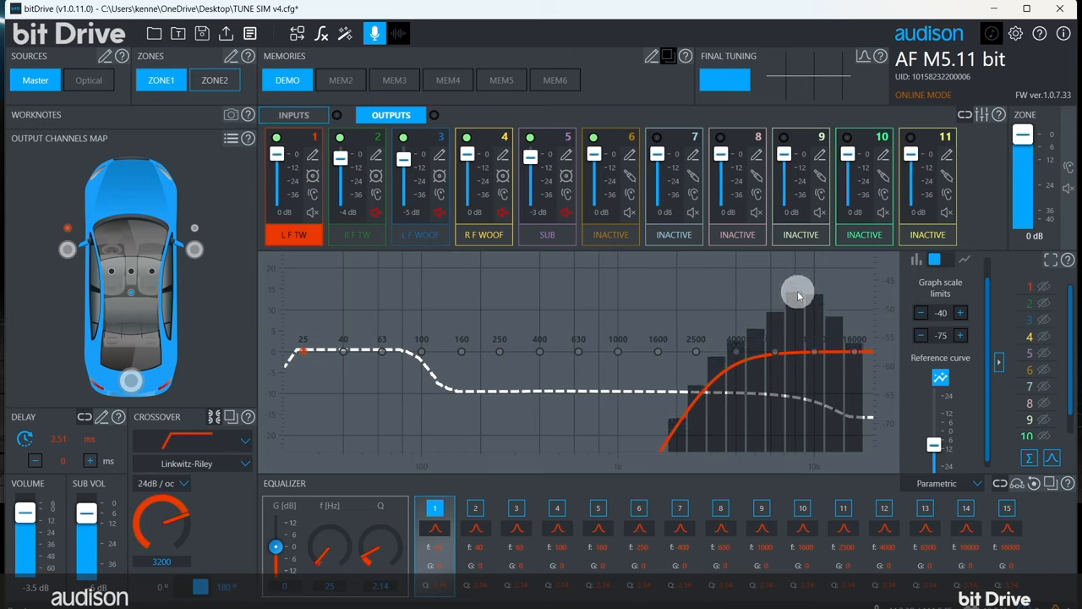
{"action": "mouse_move", "coordinate": [822, 451]}
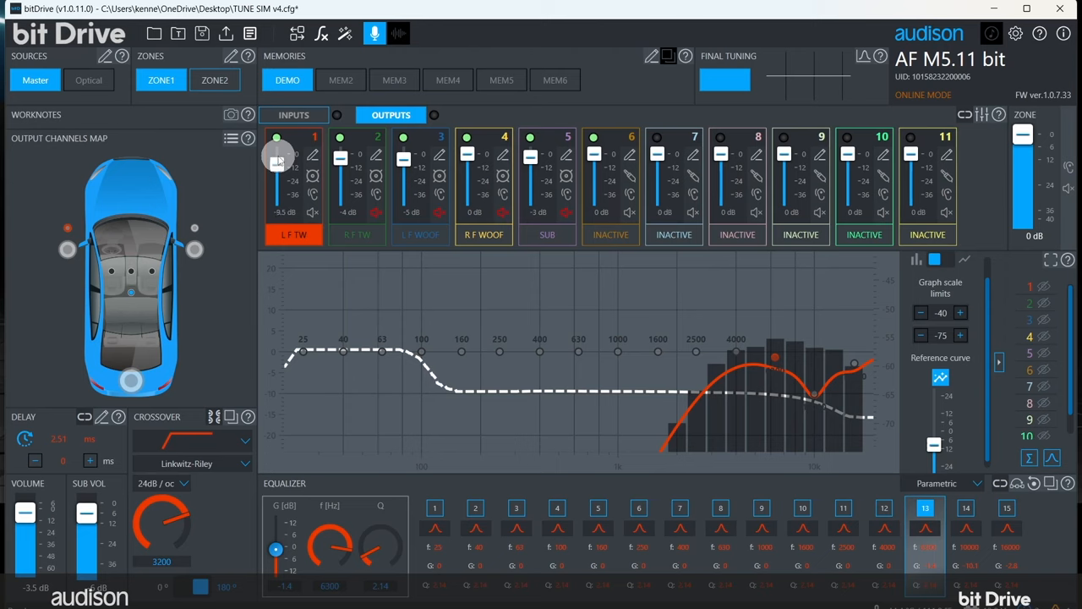
{"action": "left_click_drag", "start_coordinate": [276, 157], "coordinate": [277, 169]}
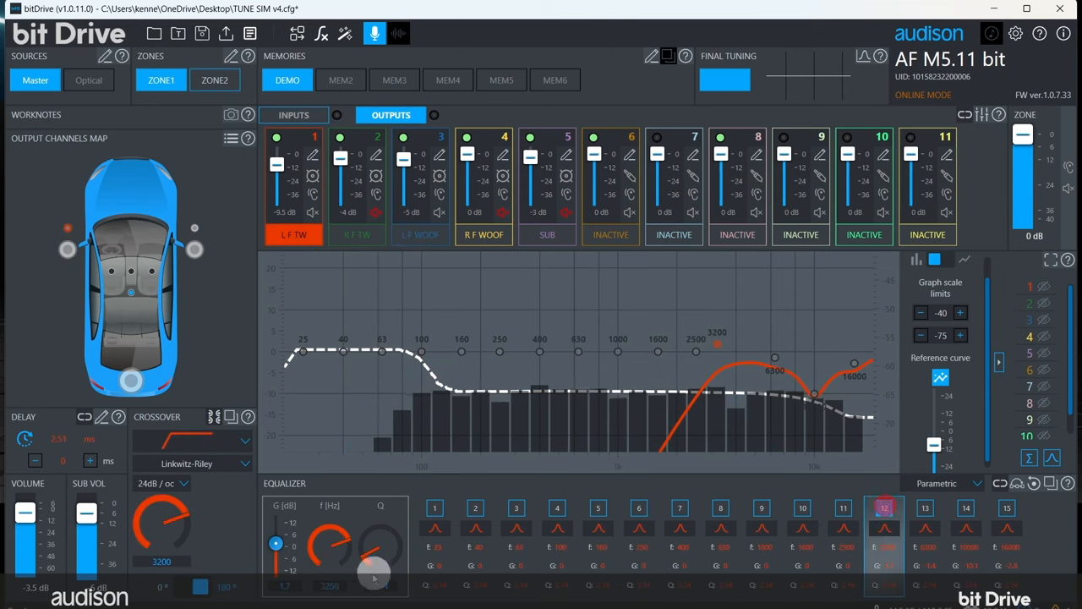
{"action": "left_click_drag", "start_coordinate": [372, 571], "coordinate": [381, 588]}
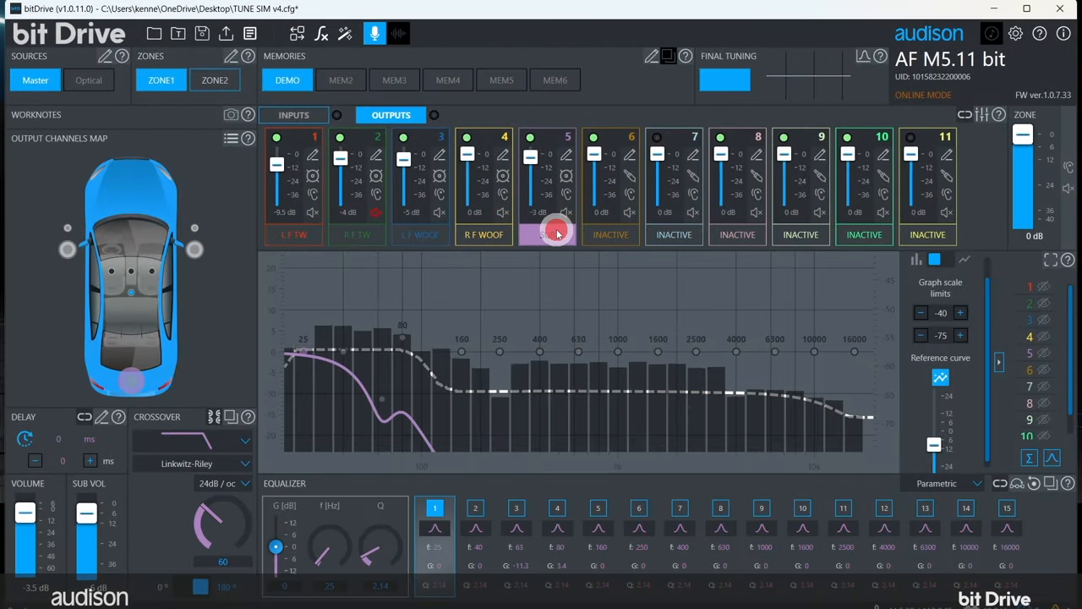
Step: Switch to the SUB channel and inspect its response curve
{"action": "left_click", "coordinate": [547, 234]}
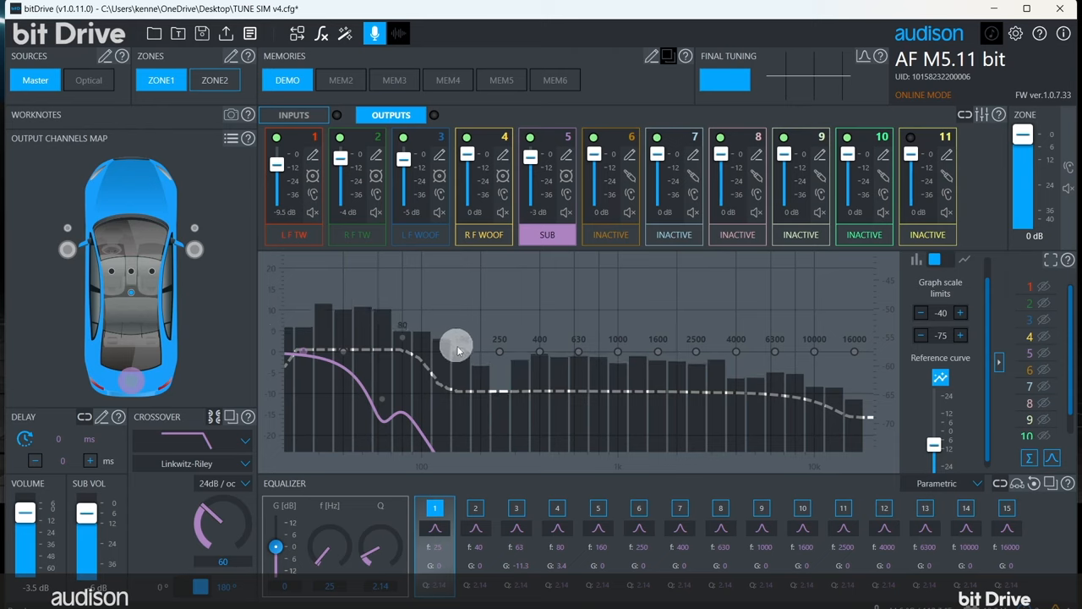
{"action": "left_click_drag", "start_coordinate": [457, 346], "coordinate": [495, 370]}
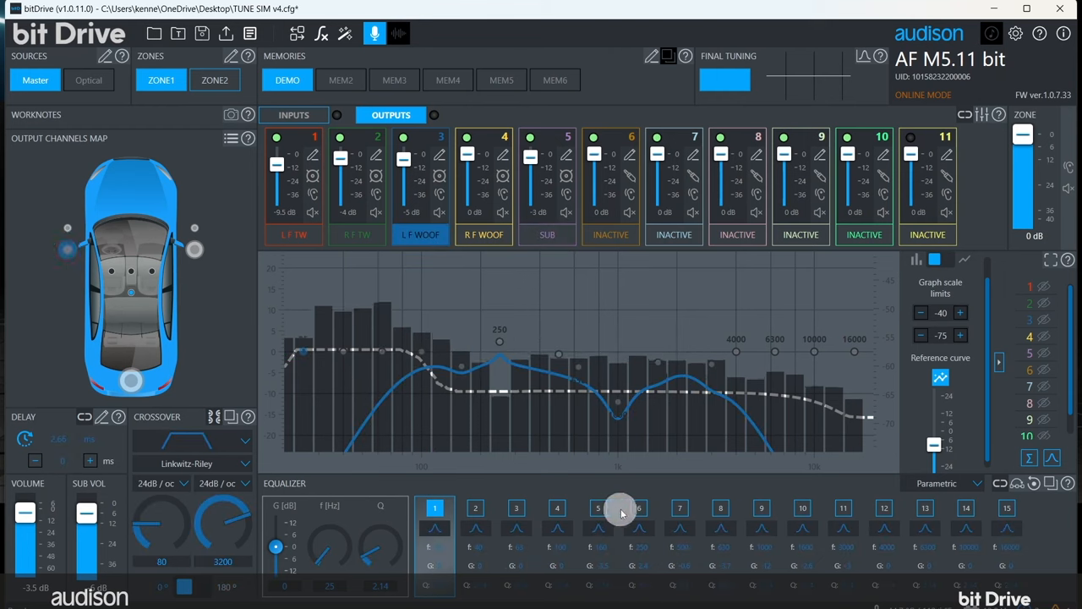
Step: Select the left front woofer's 250 Hz equalizer band for editing
{"action": "left_click", "coordinate": [516, 507]}
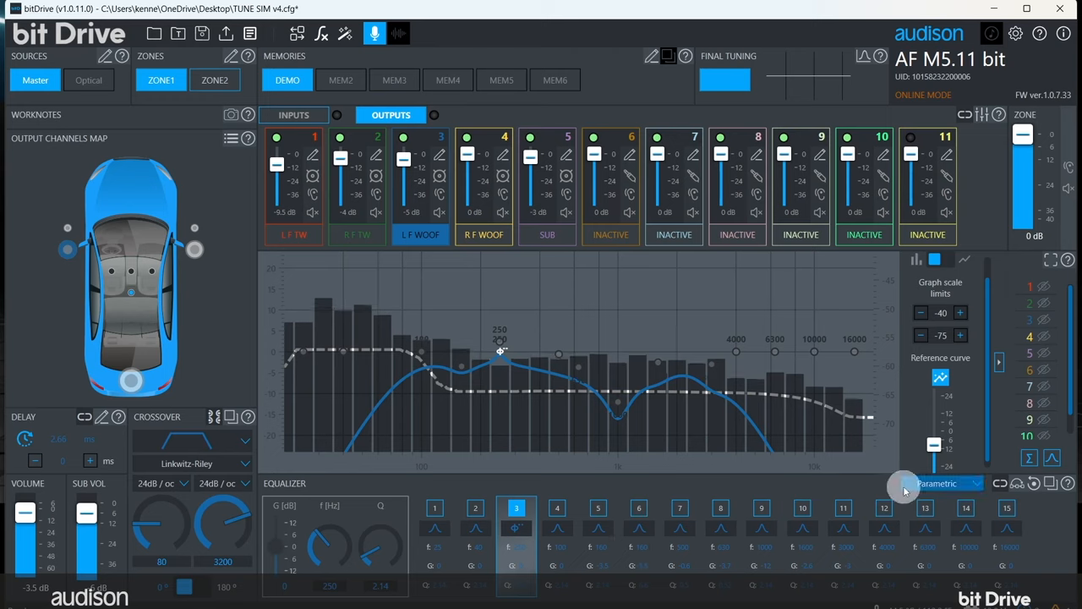
{"action": "mouse_move", "coordinate": [780, 370]}
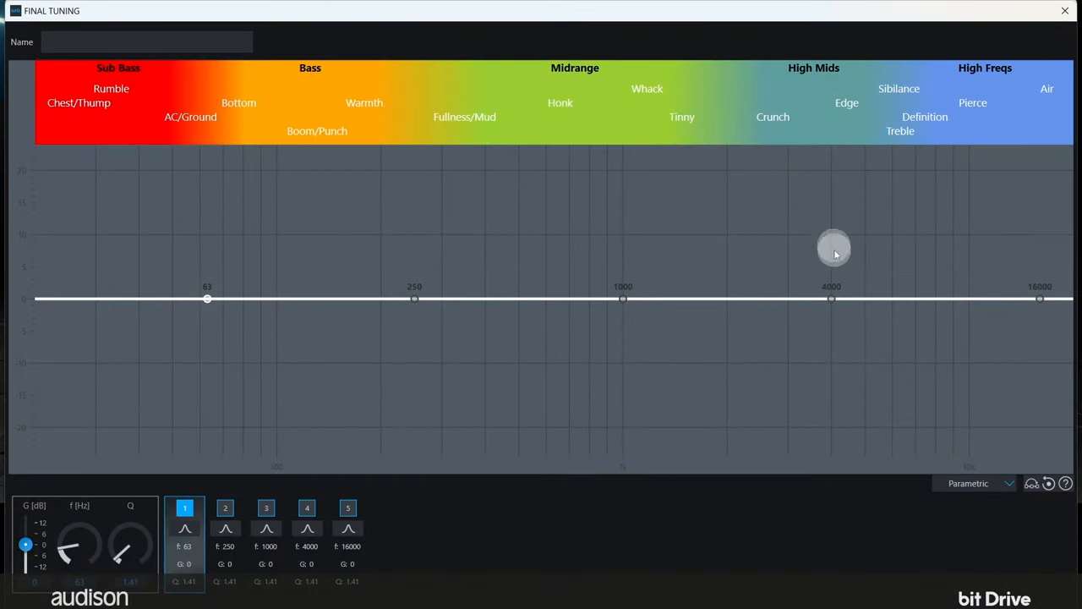
Step: Close Final Tuning and raise the HAC-E reference curve to meet the measured full-range bars
{"action": "left_click", "coordinate": [307, 508]}
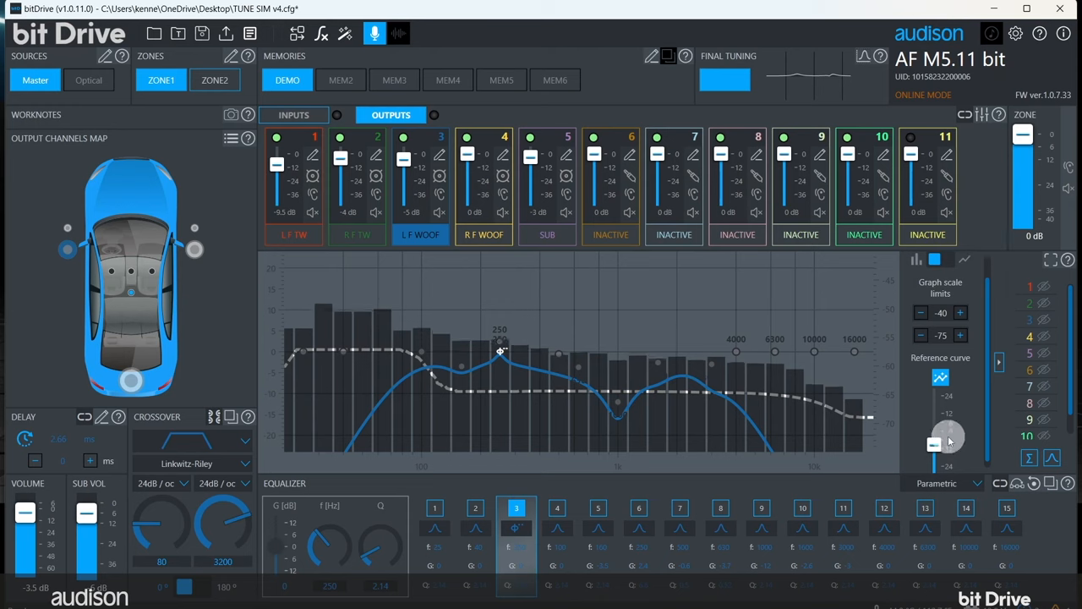
{"action": "left_click_drag", "start_coordinate": [947, 439], "coordinate": [935, 432]}
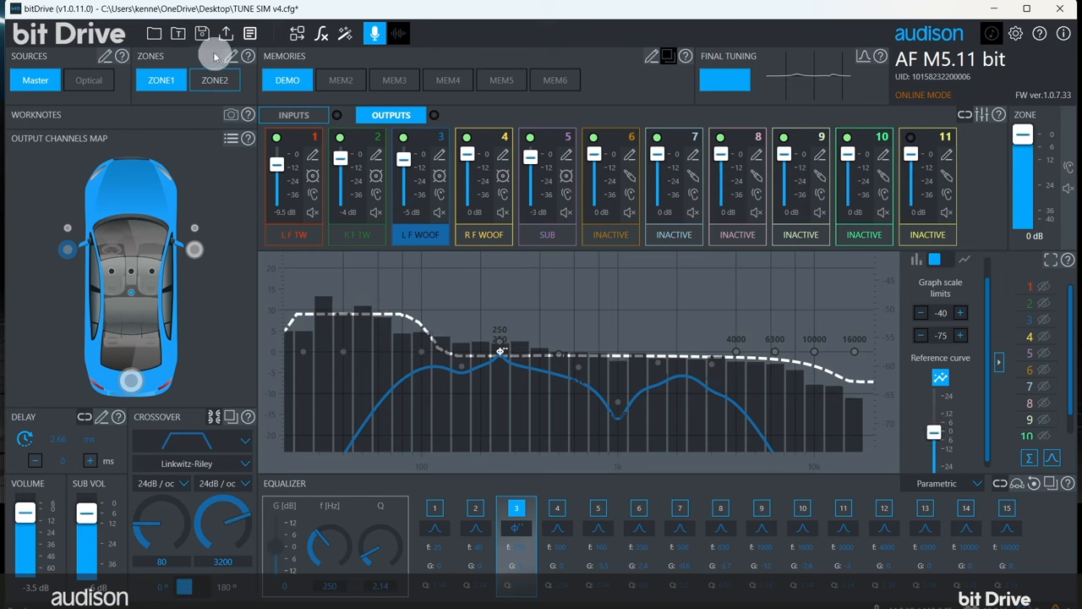
{"action": "left_click", "coordinate": [202, 33]}
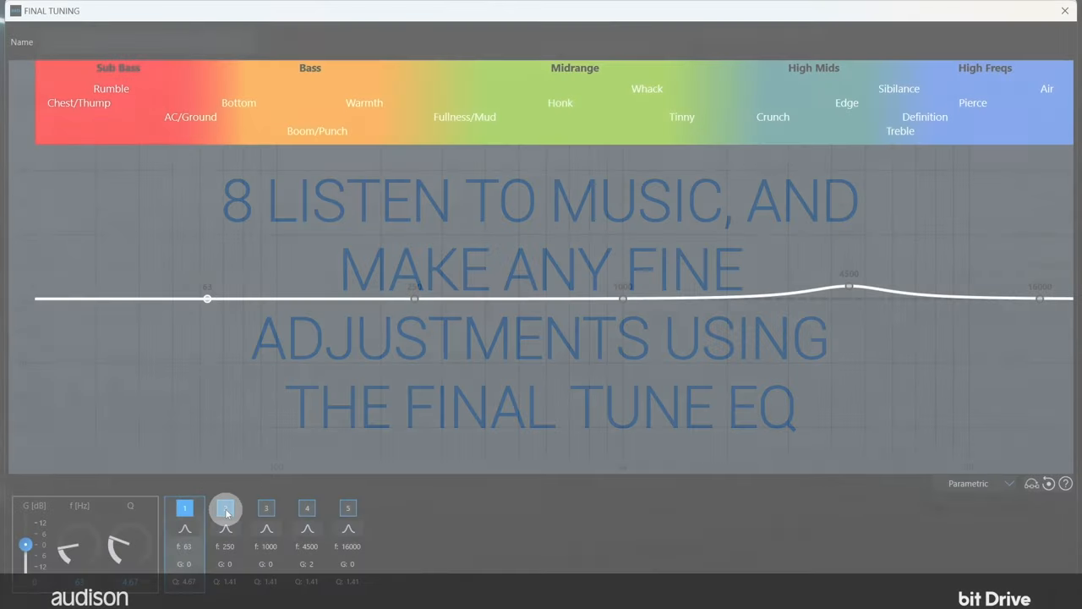
Step: Boost the 250 Hz band by 2 dB and cut 3500 Hz by 1.3 dB, then close Final Tuning
{"action": "left_click", "coordinate": [225, 507]}
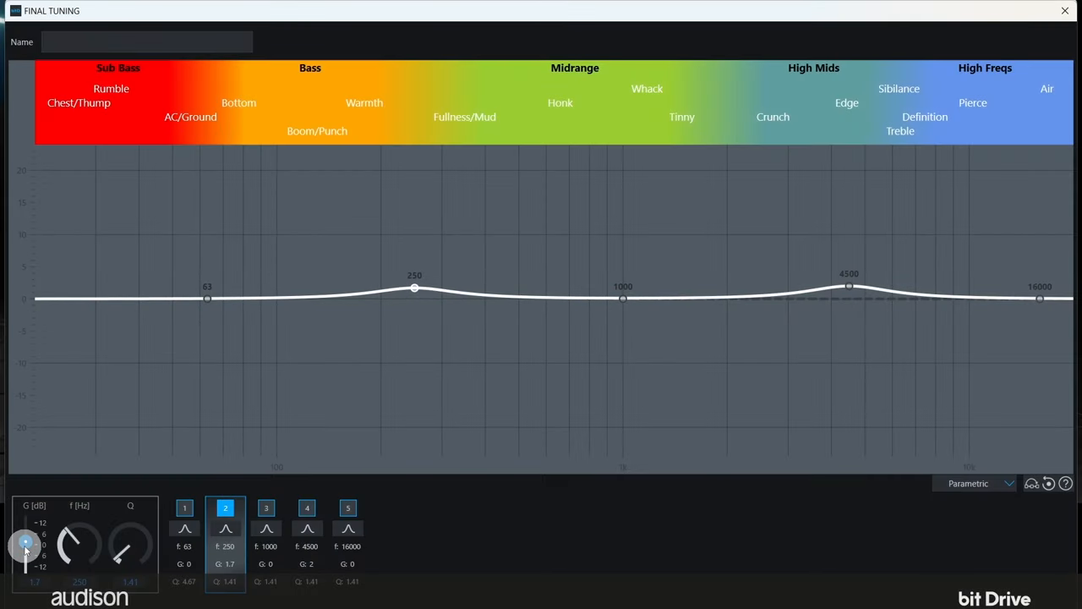
{"action": "left_click", "coordinate": [266, 507]}
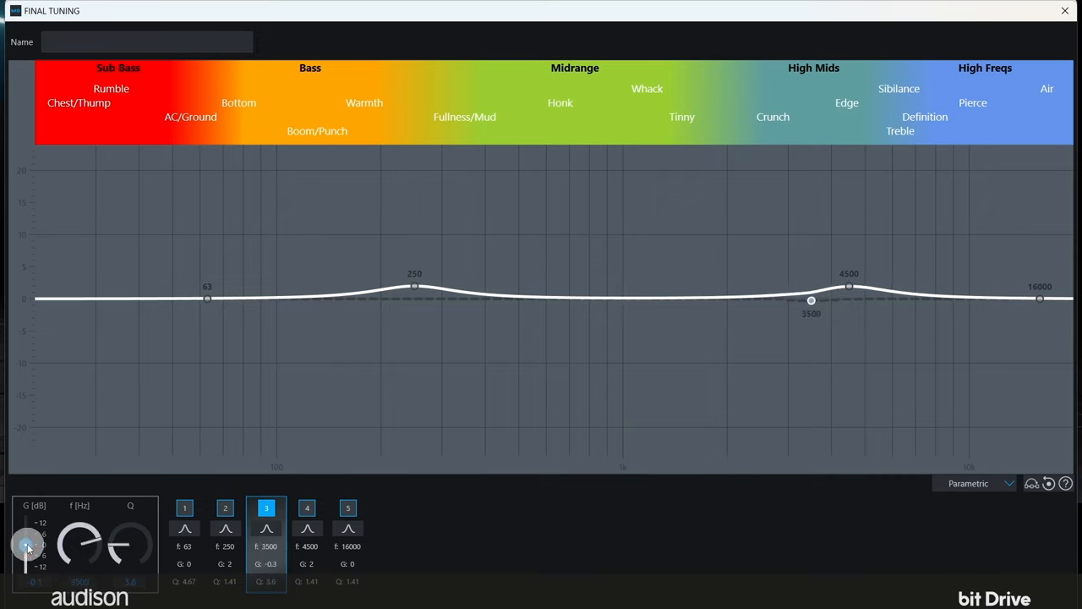
{"action": "left_click_drag", "start_coordinate": [27, 545], "coordinate": [25, 549]}
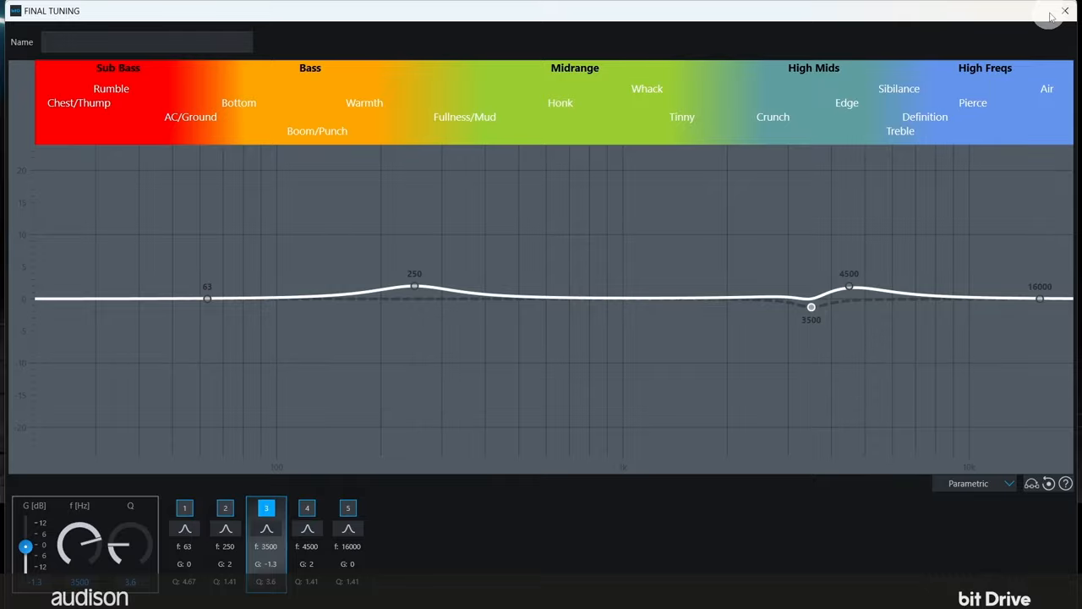
{"action": "left_click", "coordinate": [1066, 10]}
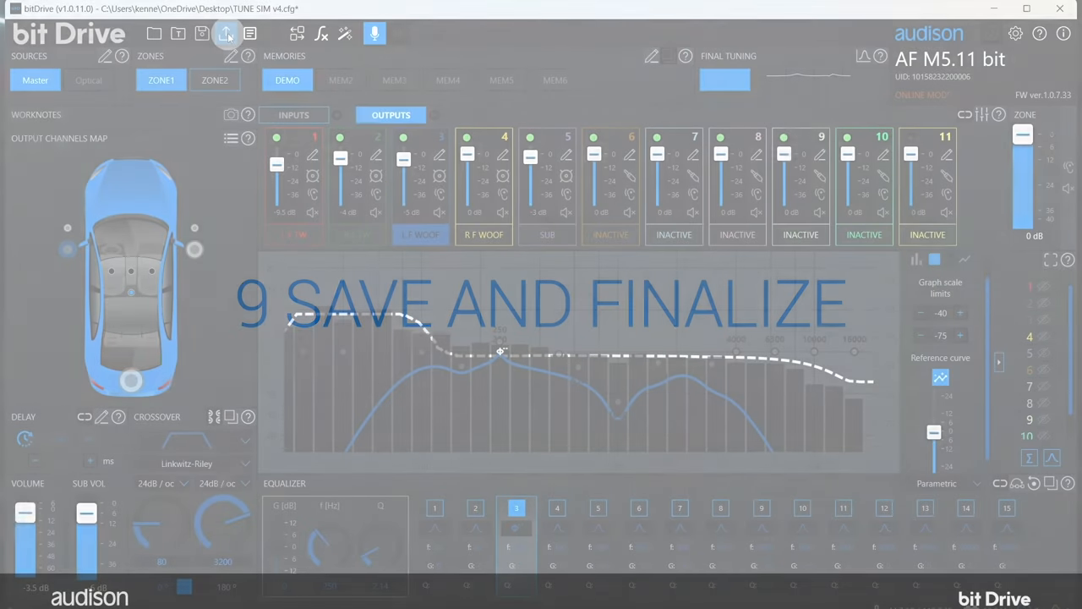
Step: Finalize the tune to the device's non-volatile memory and acknowledge the confirmation
{"action": "left_click", "coordinate": [228, 34]}
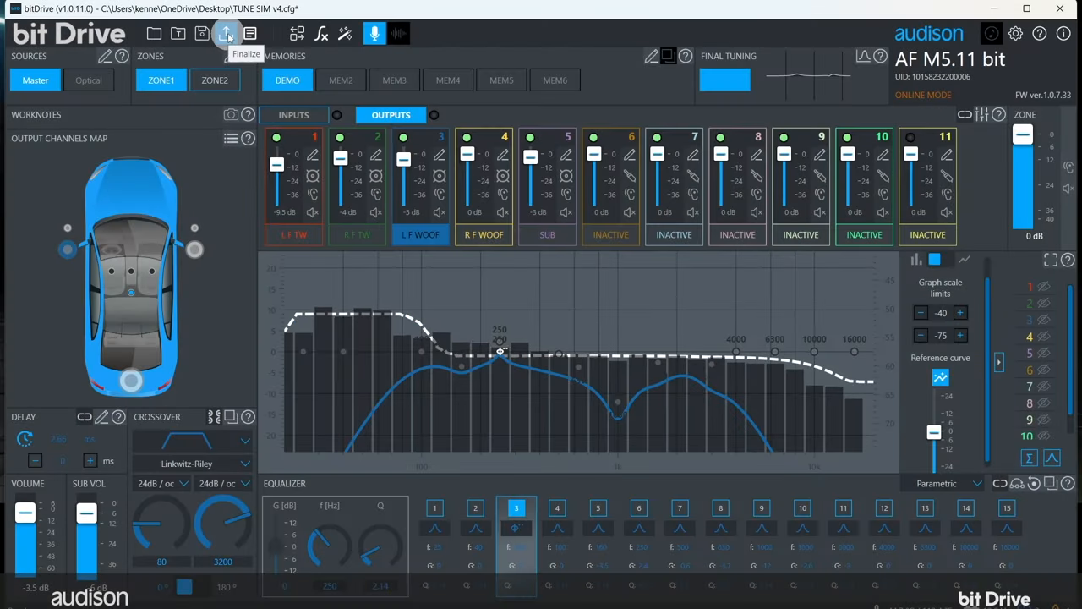
{"action": "left_click", "coordinate": [226, 33]}
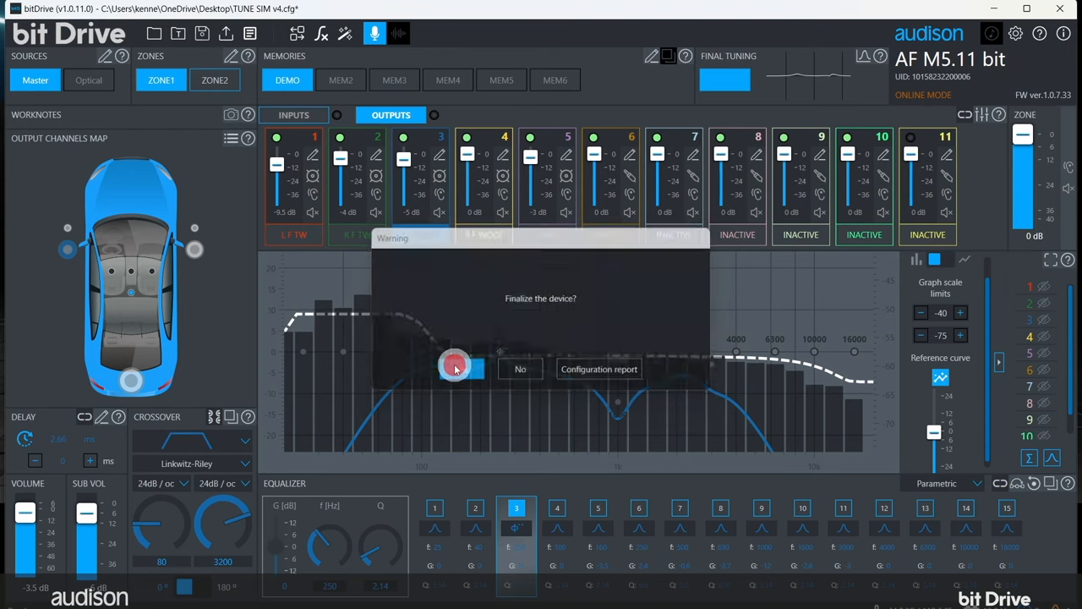
{"action": "left_click", "coordinate": [457, 368]}
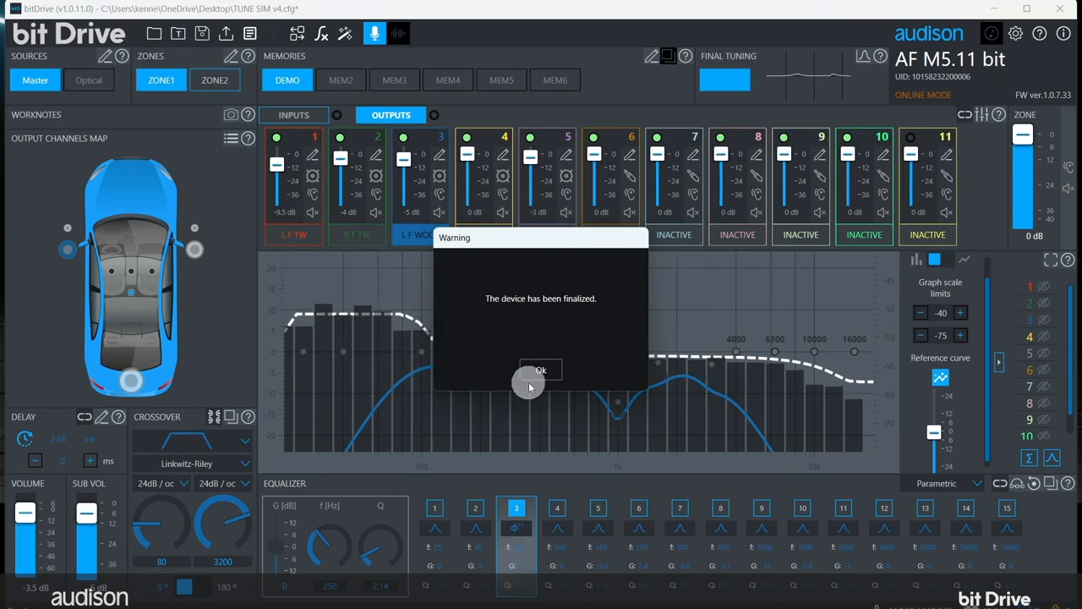
{"action": "left_click", "coordinate": [540, 370]}
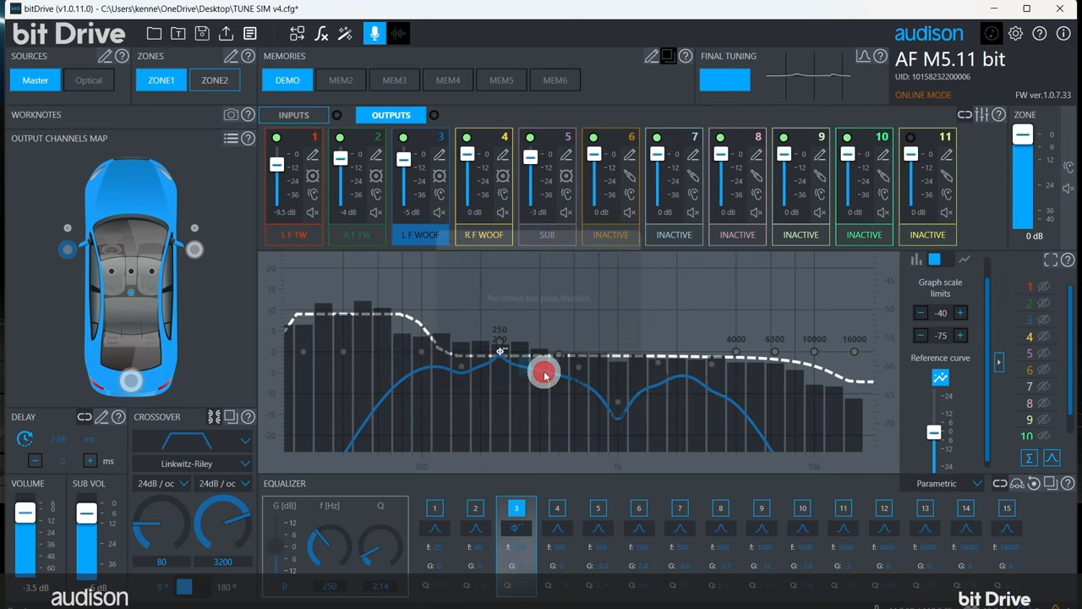